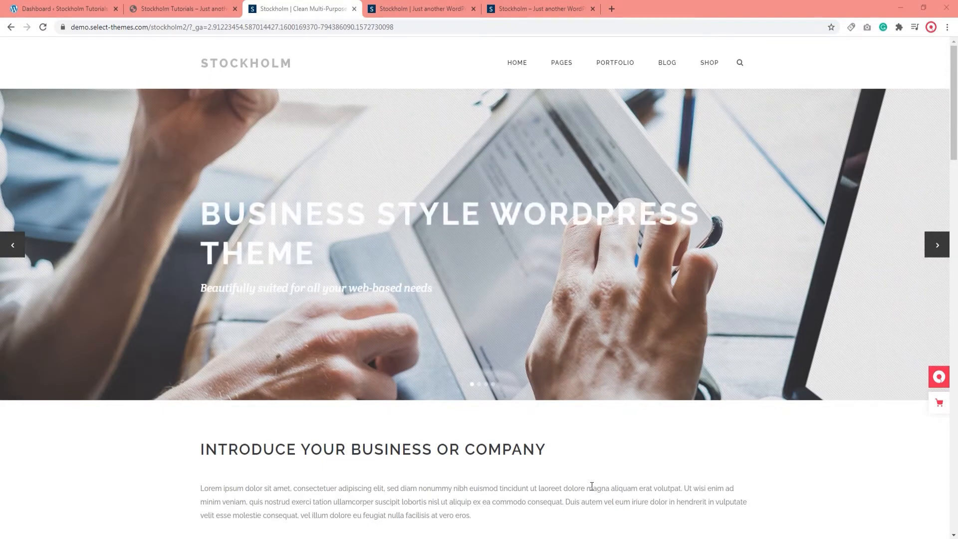
{"action": "mouse_move", "coordinate": [436, 66]}
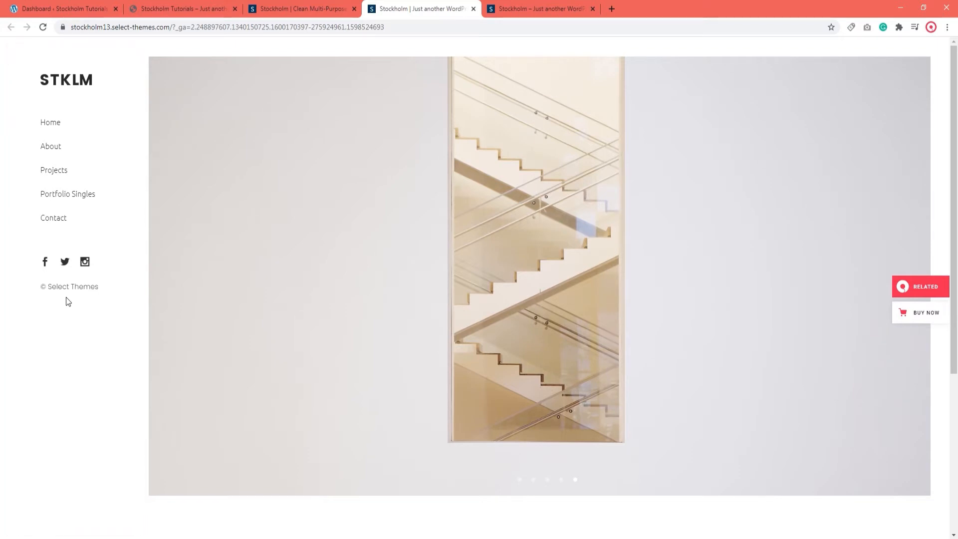
{"action": "mouse_move", "coordinate": [66, 336]}
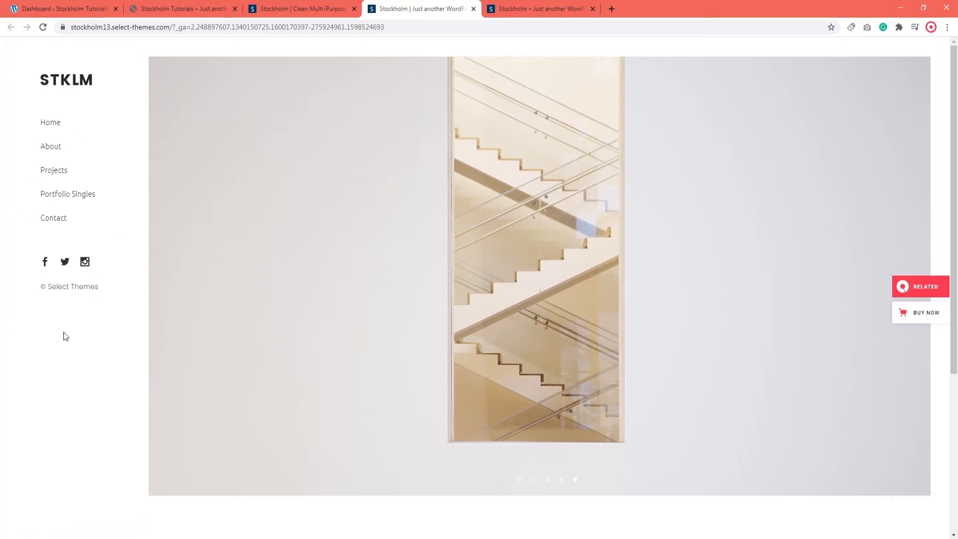
- Compare the business demo tab, then return to the Stockholm Tutorials homepage
{"action": "left_click", "coordinate": [300, 9]}
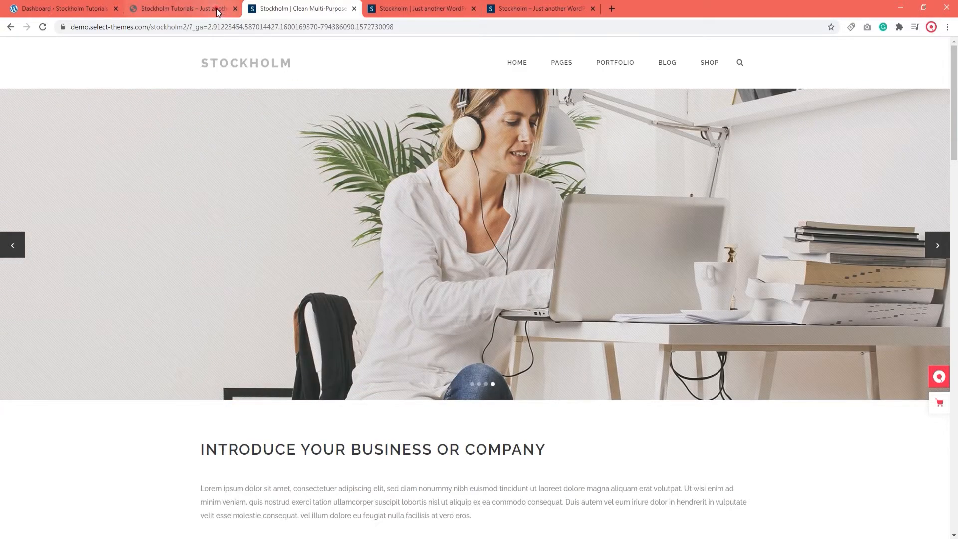
{"action": "left_click", "coordinate": [181, 9]}
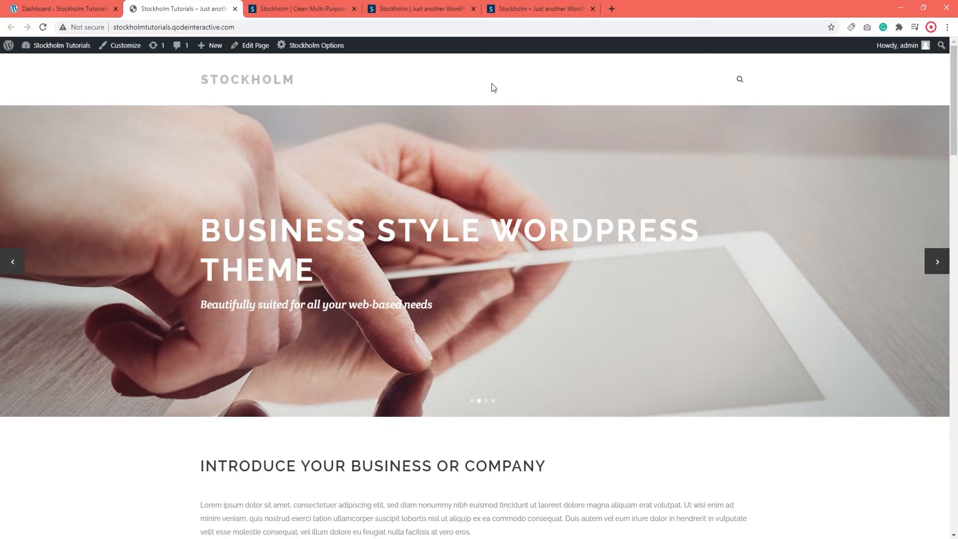
- Assign top_menu to the Top Navigation display location and save the menu
{"action": "left_click", "coordinate": [61, 9]}
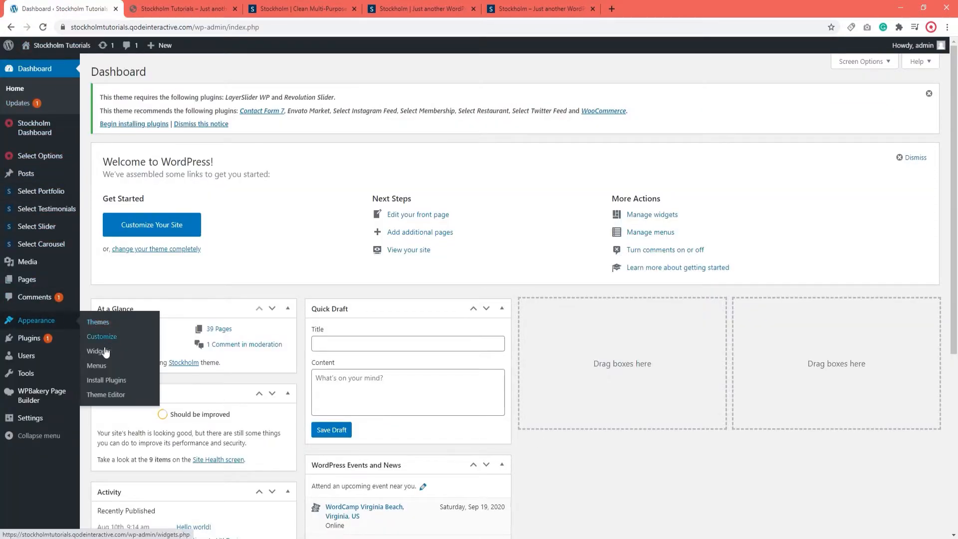
{"action": "left_click", "coordinate": [96, 365]}
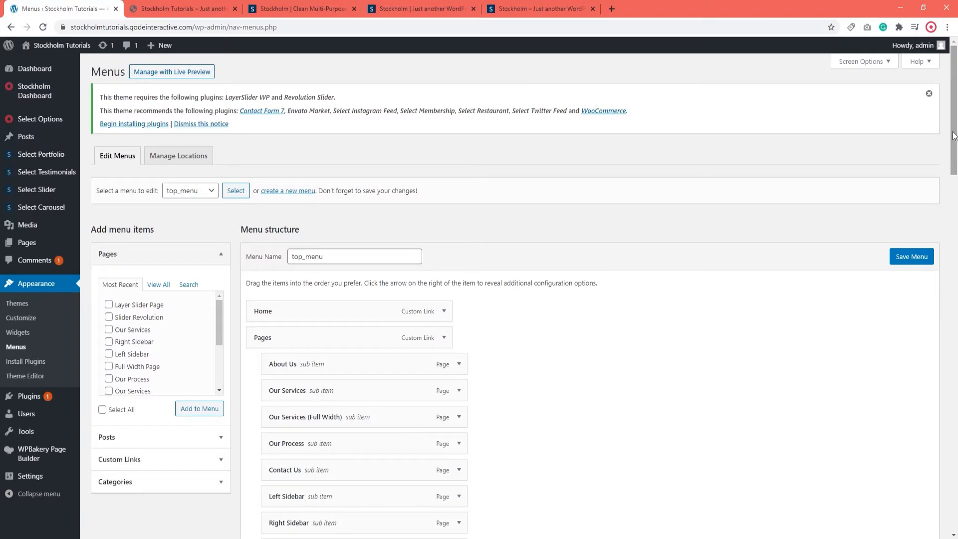
{"action": "scroll", "scroll_direction": "down", "scroll_amount": 3}
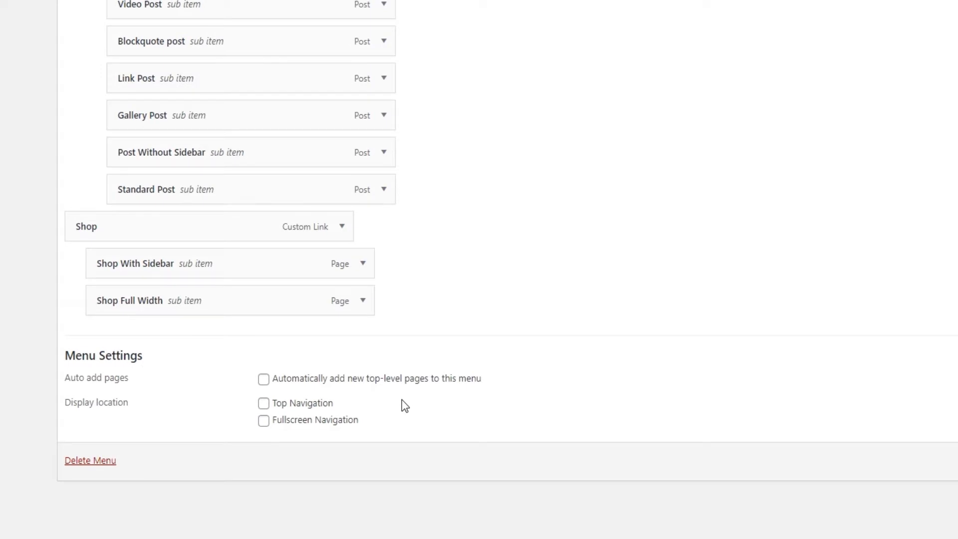
{"action": "mouse_move", "coordinate": [292, 406]}
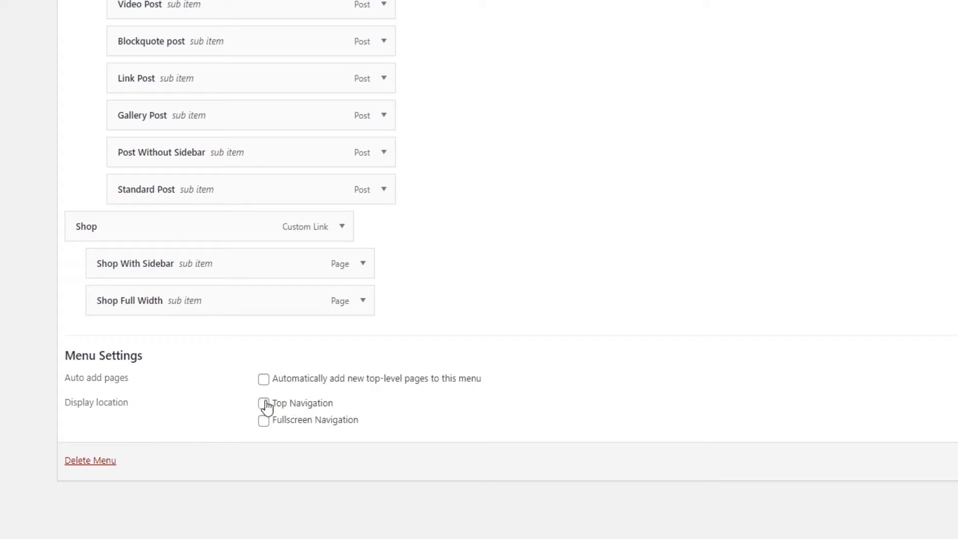
{"action": "left_click", "coordinate": [263, 404]}
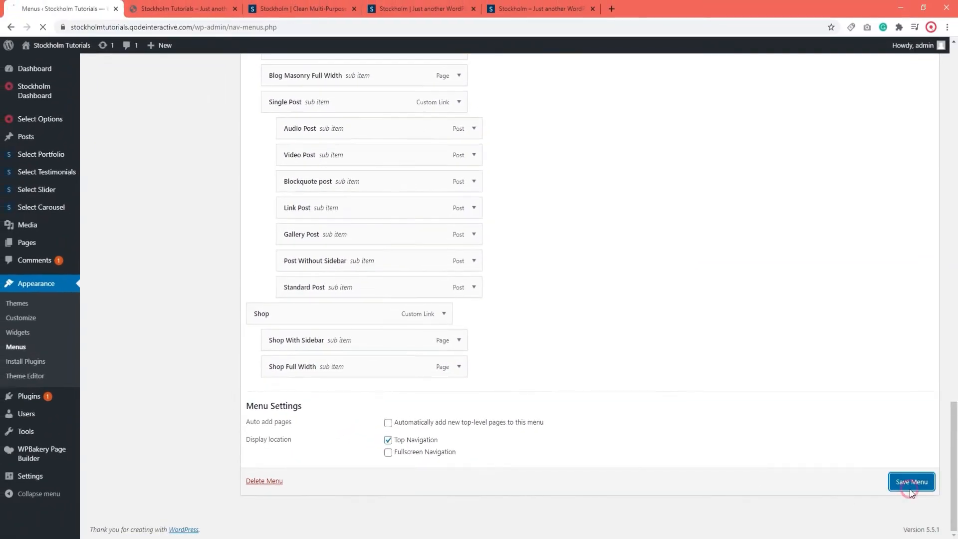
{"action": "left_click", "coordinate": [911, 480]}
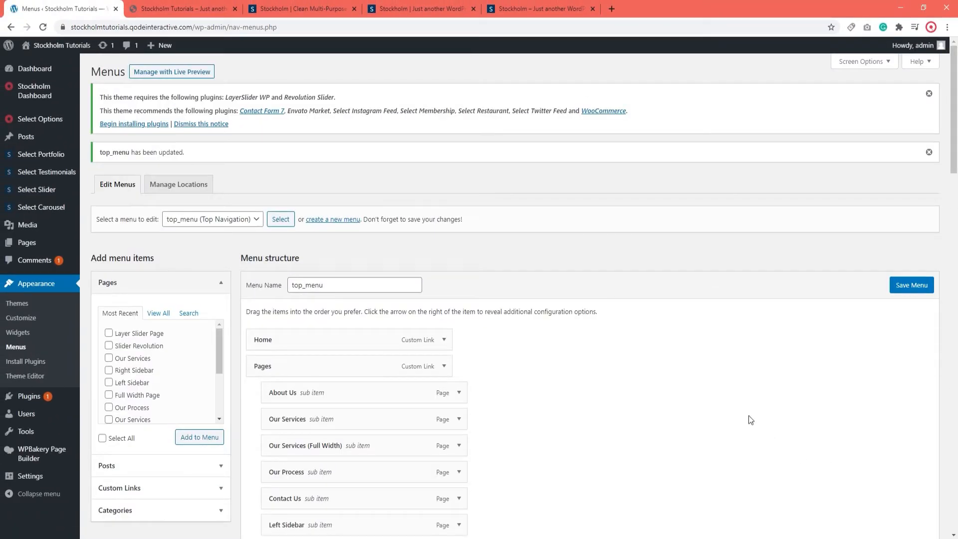
{"action": "left_click", "coordinate": [181, 9]}
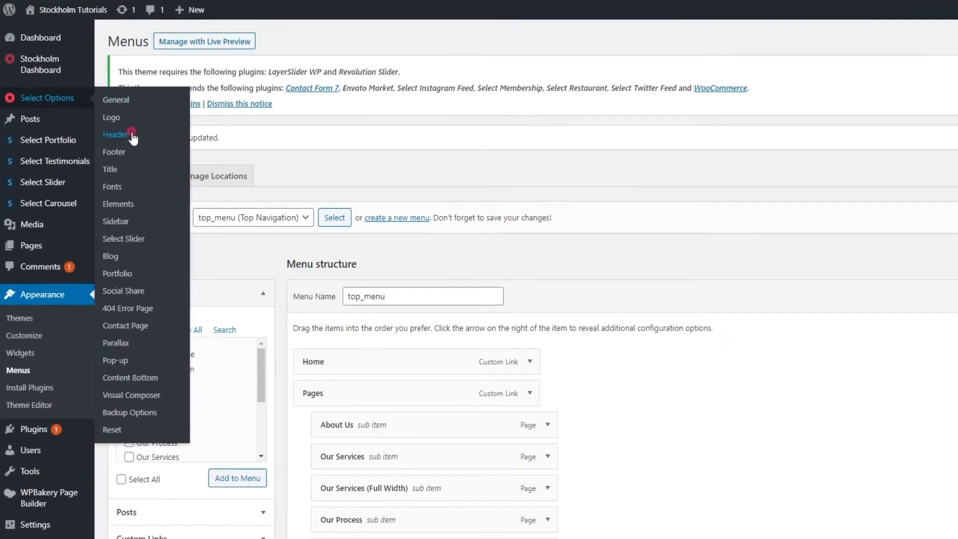
- Set Header in Grid to No, save, and reload the homepage to check full width
{"action": "left_click", "coordinate": [116, 135]}
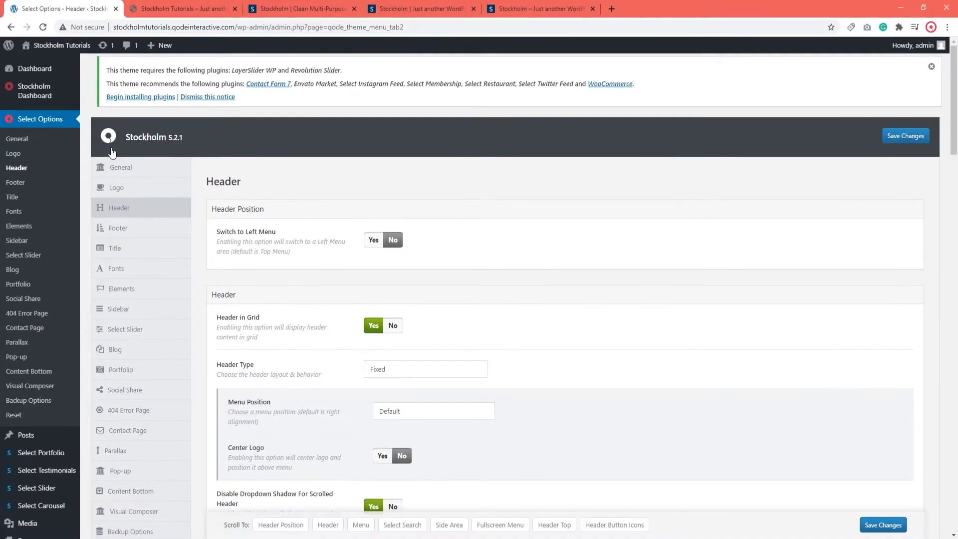
{"action": "mouse_move", "coordinate": [708, 104]}
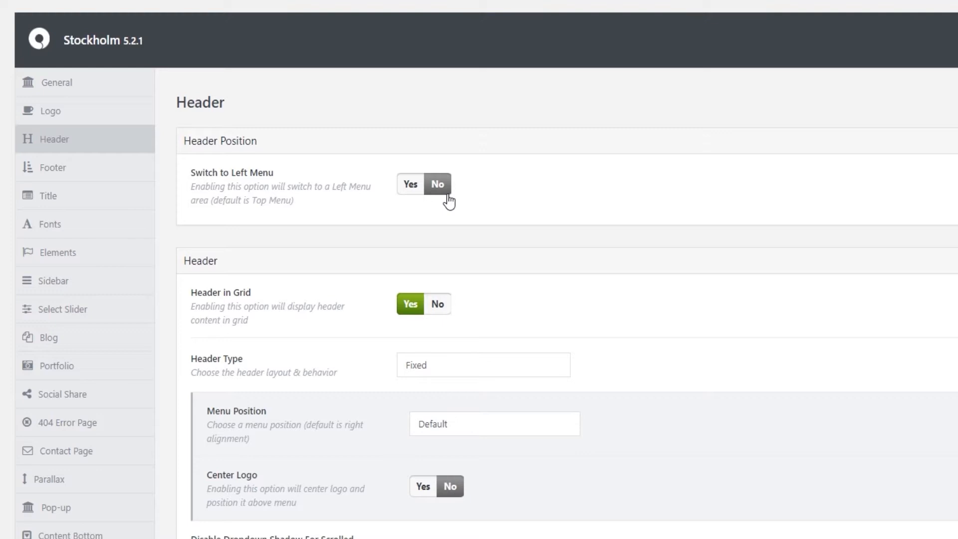
{"action": "mouse_move", "coordinate": [487, 323]}
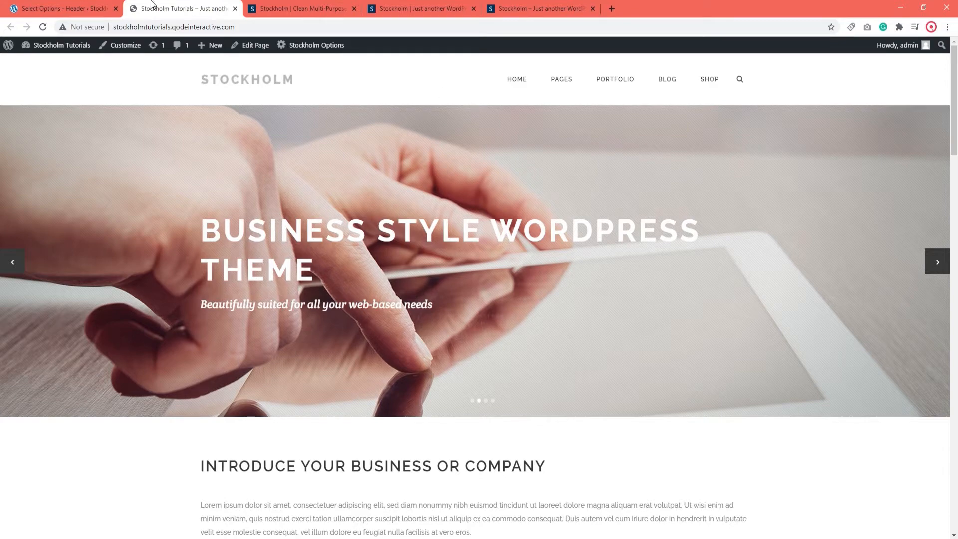
{"action": "left_click", "coordinate": [58, 9]}
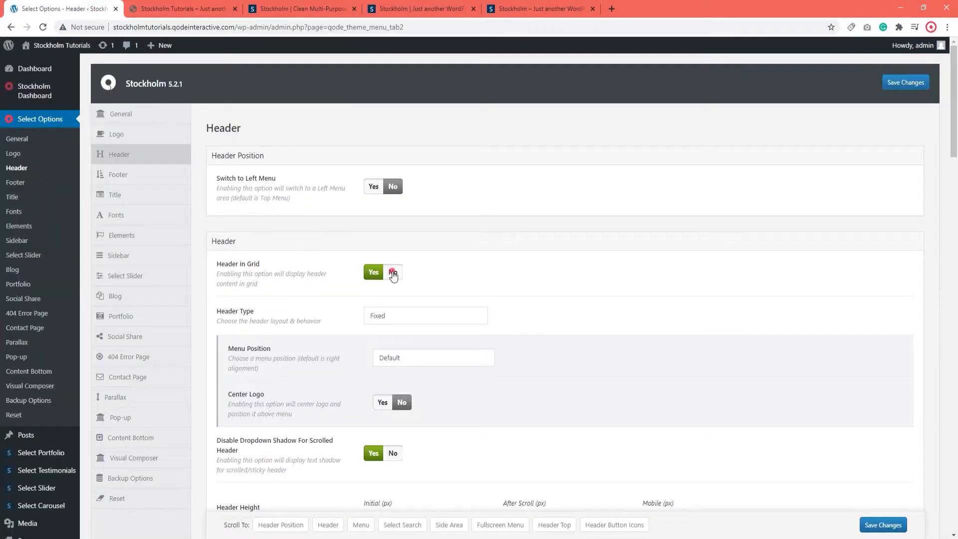
{"action": "left_click", "coordinate": [882, 524]}
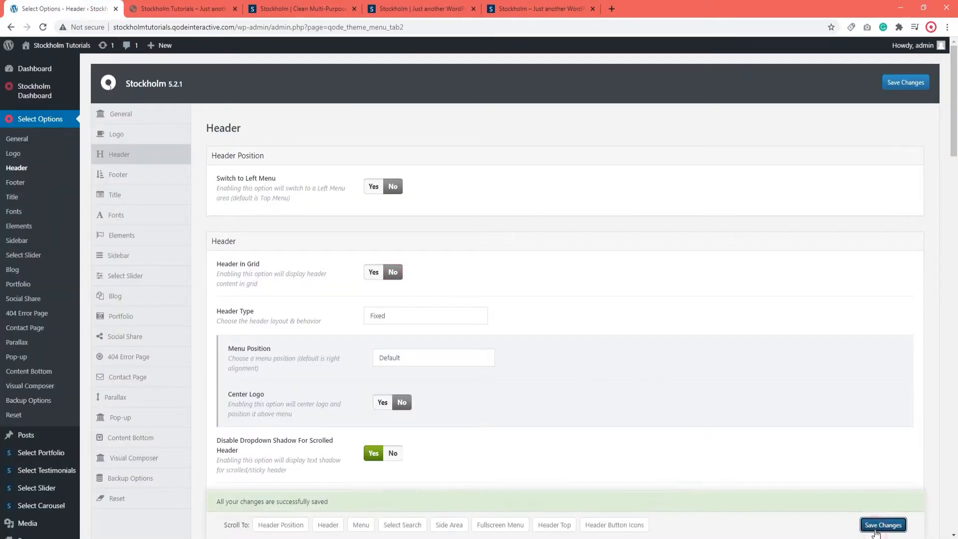
{"action": "left_click", "coordinate": [181, 9]}
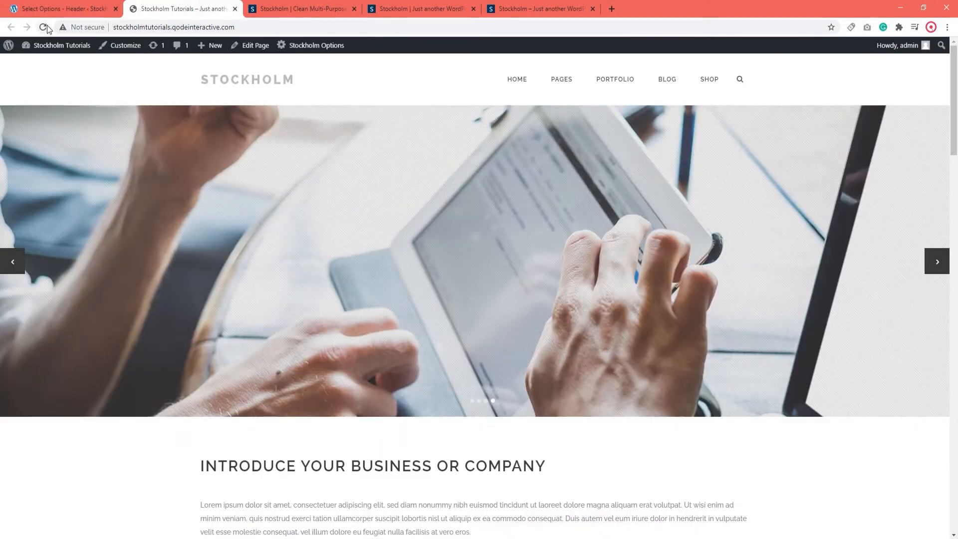
{"action": "left_click", "coordinate": [43, 27]}
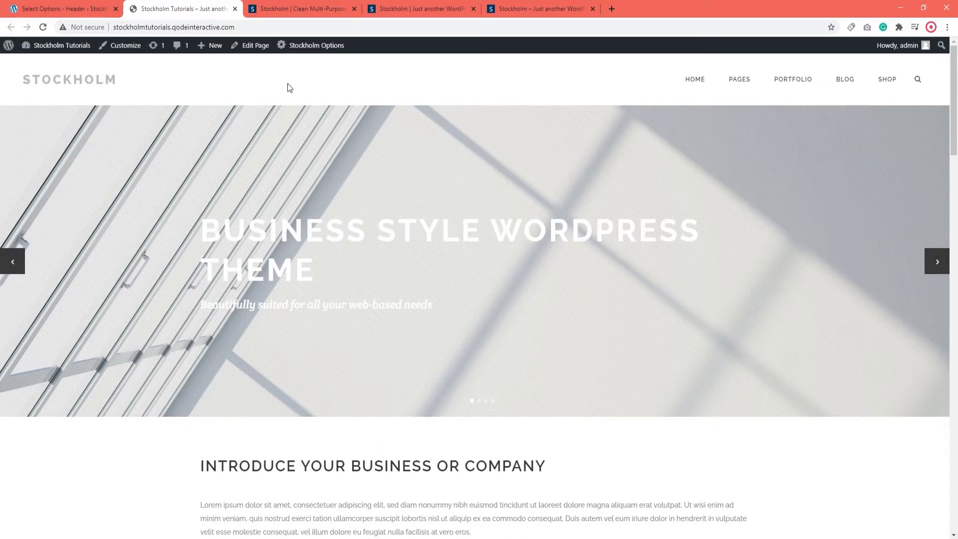
{"action": "mouse_move", "coordinate": [246, 86]}
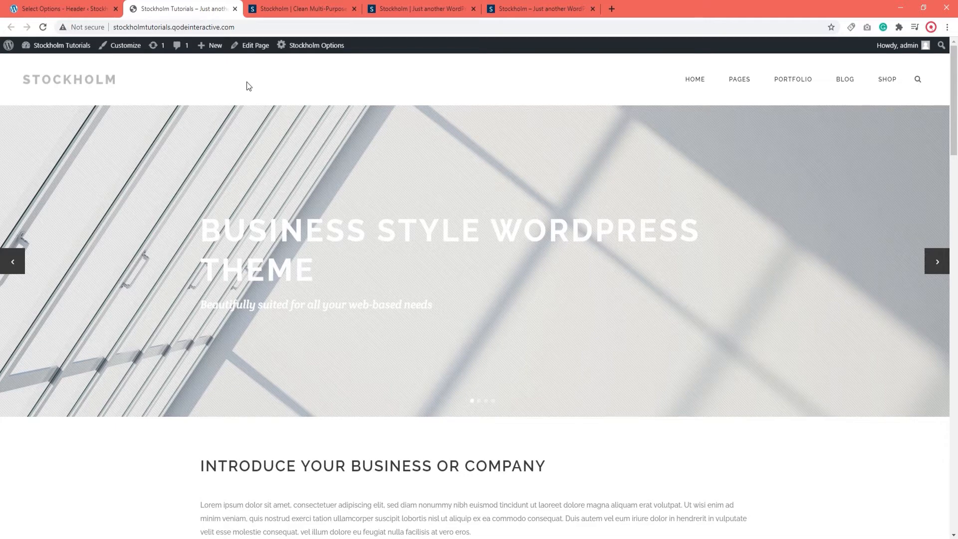
{"action": "left_click", "coordinate": [58, 9]}
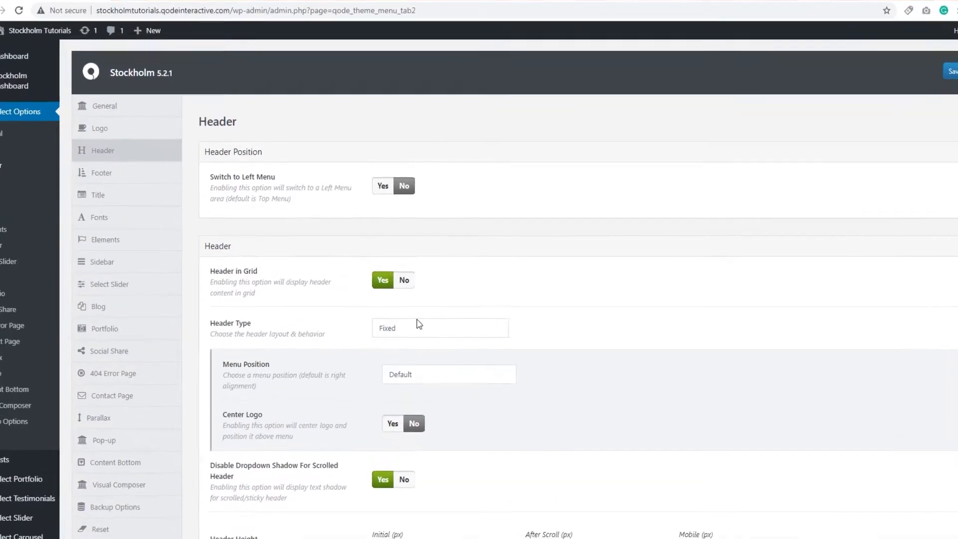
- Review the Header Type choices keeping Fixed, then scroll the live homepage to check
{"action": "left_click", "coordinate": [439, 327]}
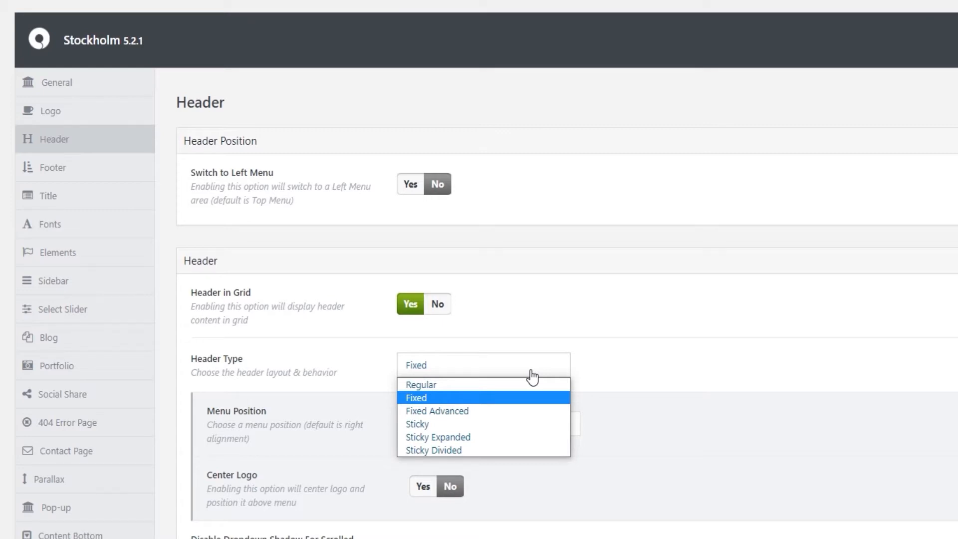
{"action": "mouse_move", "coordinate": [433, 408]}
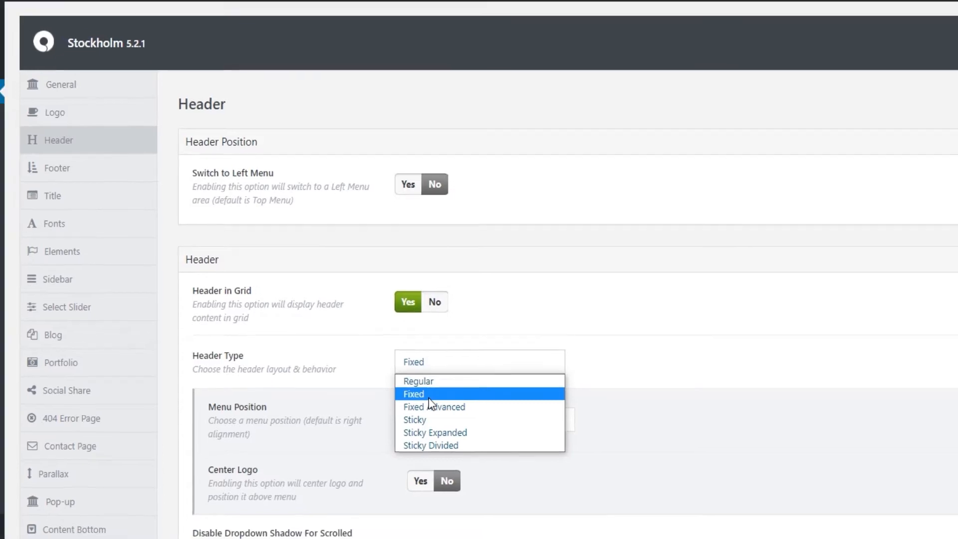
{"action": "left_click", "coordinate": [181, 9]}
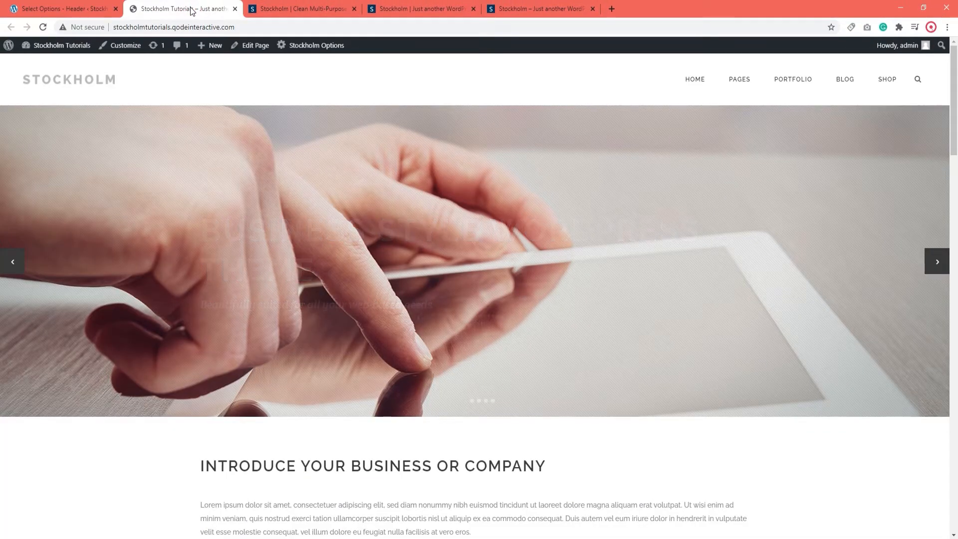
{"action": "scroll", "scroll_direction": "down", "scroll_amount": 3}
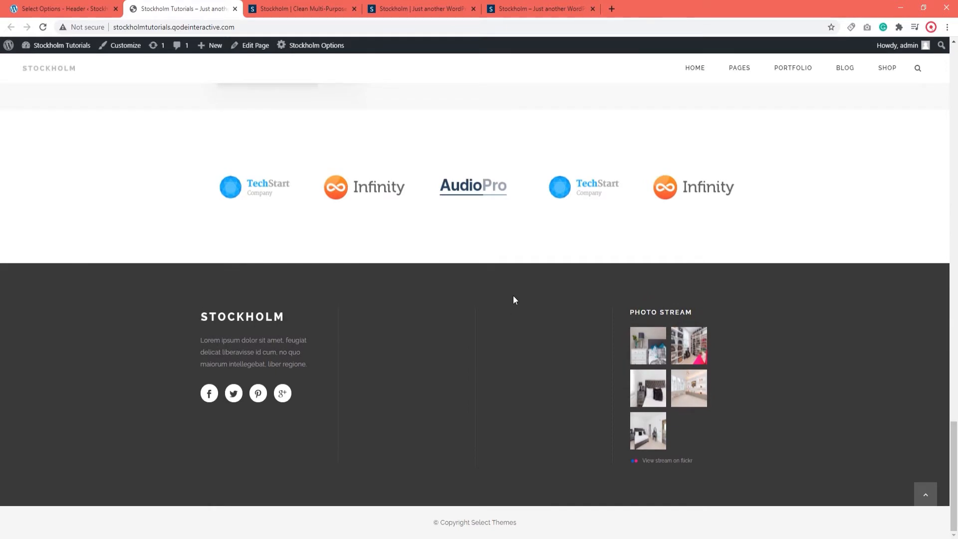
{"action": "mouse_move", "coordinate": [738, 68]}
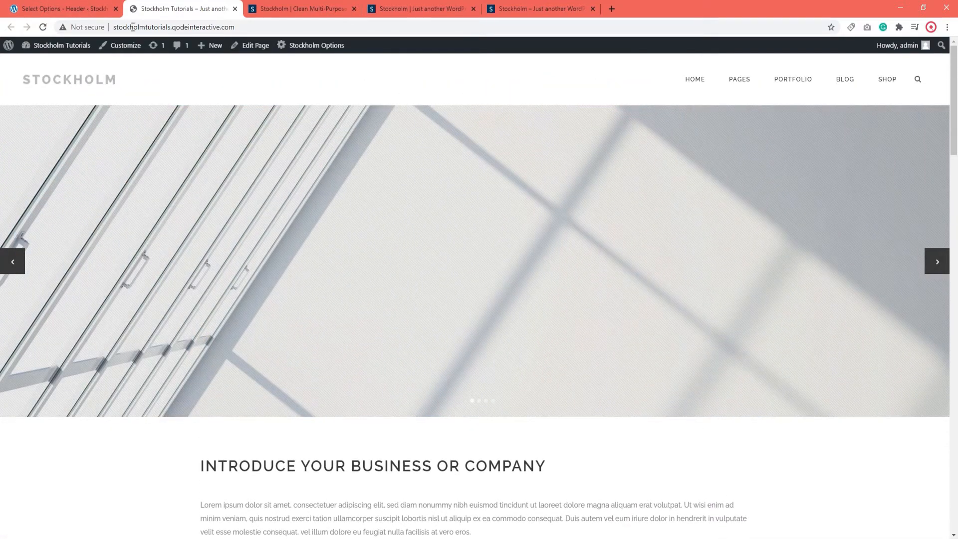
{"action": "left_click", "coordinate": [61, 9]}
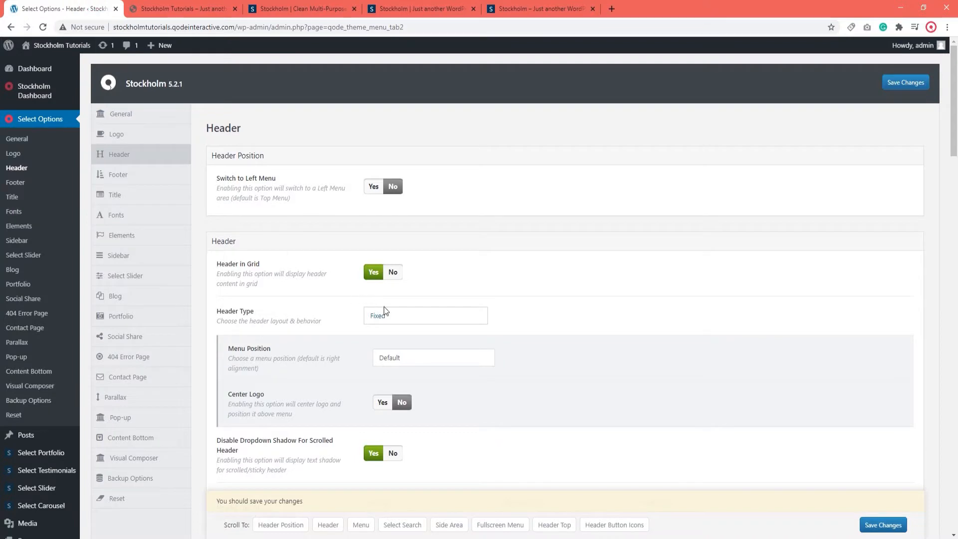
{"action": "left_click", "coordinate": [425, 316]}
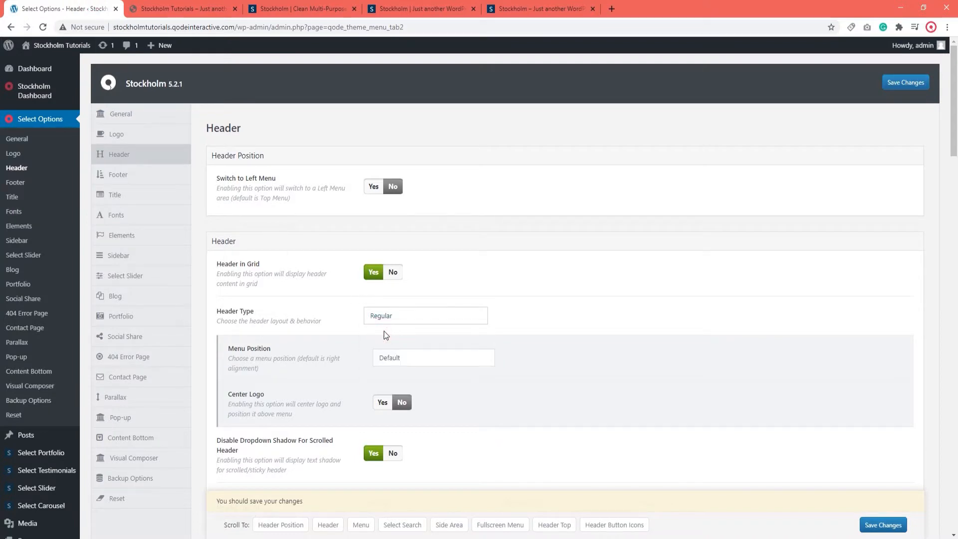
{"action": "left_click", "coordinate": [881, 524]}
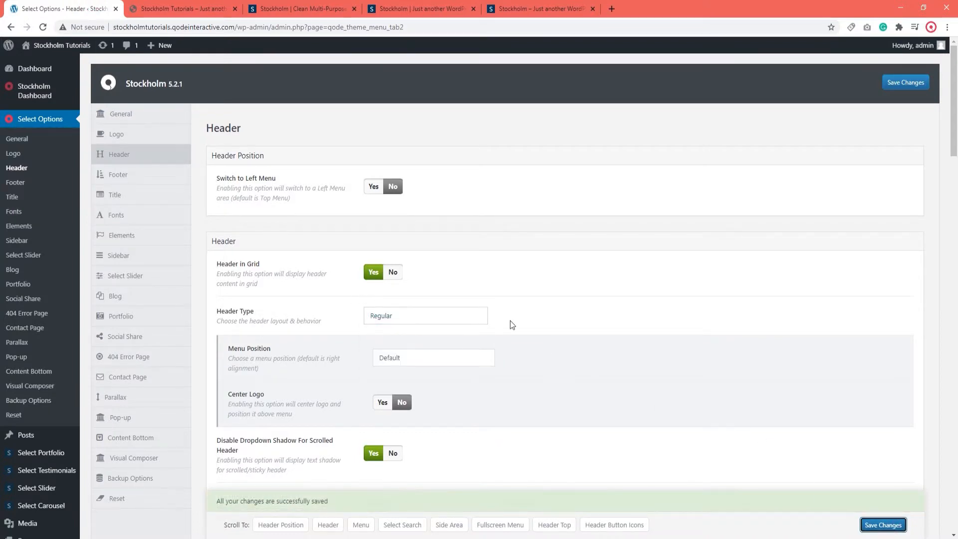
{"action": "left_click", "coordinate": [182, 9]}
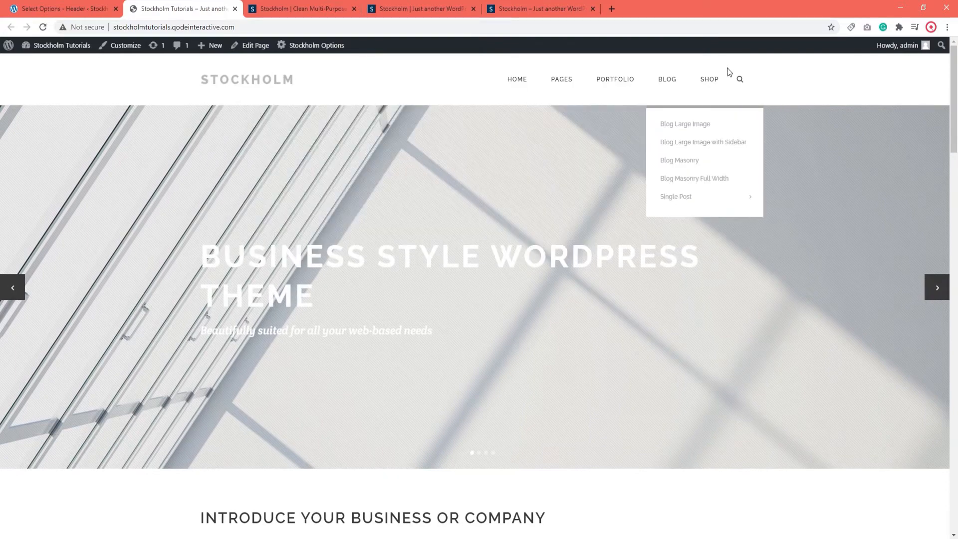
{"action": "scroll", "scroll_direction": "down", "scroll_amount": 3}
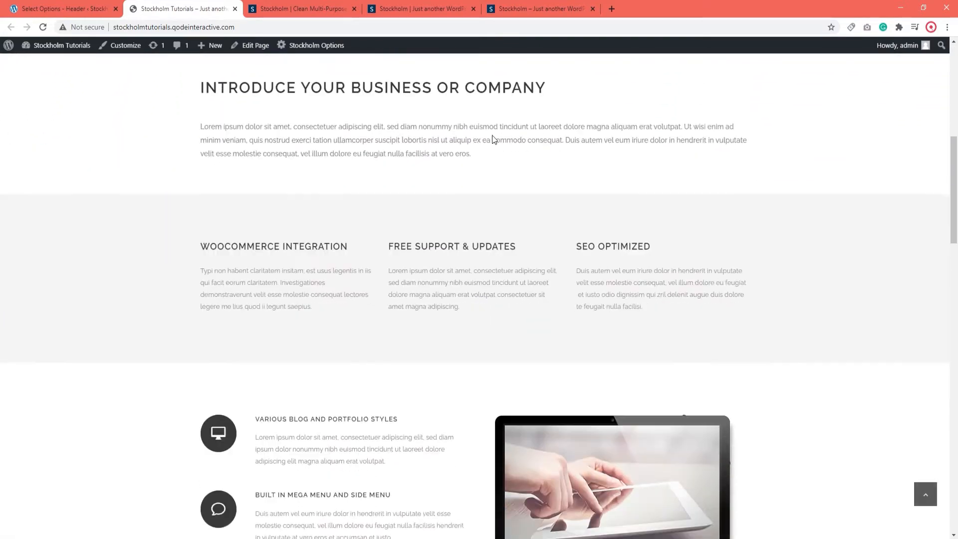
{"action": "scroll", "scroll_direction": "down", "scroll_amount": 3}
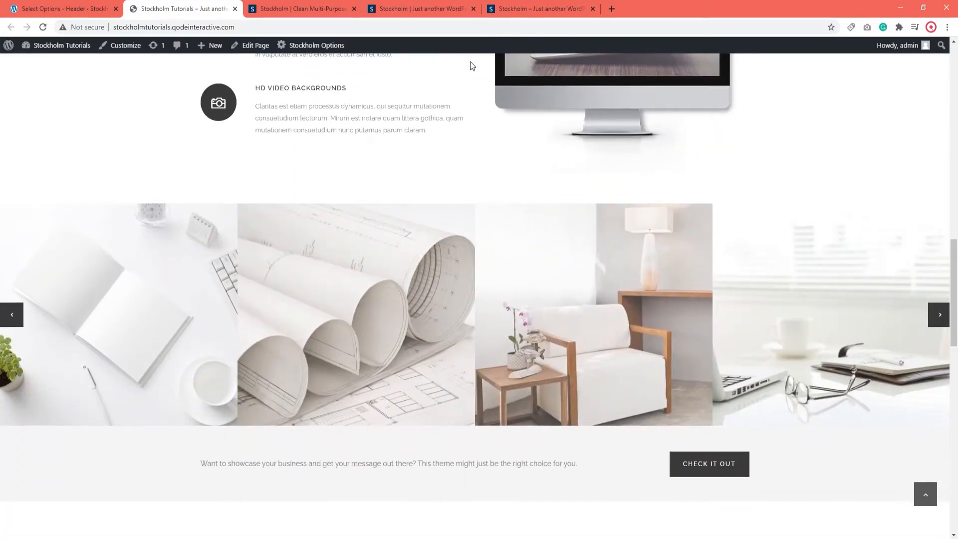
{"action": "scroll", "scroll_direction": "down", "scroll_amount": 3}
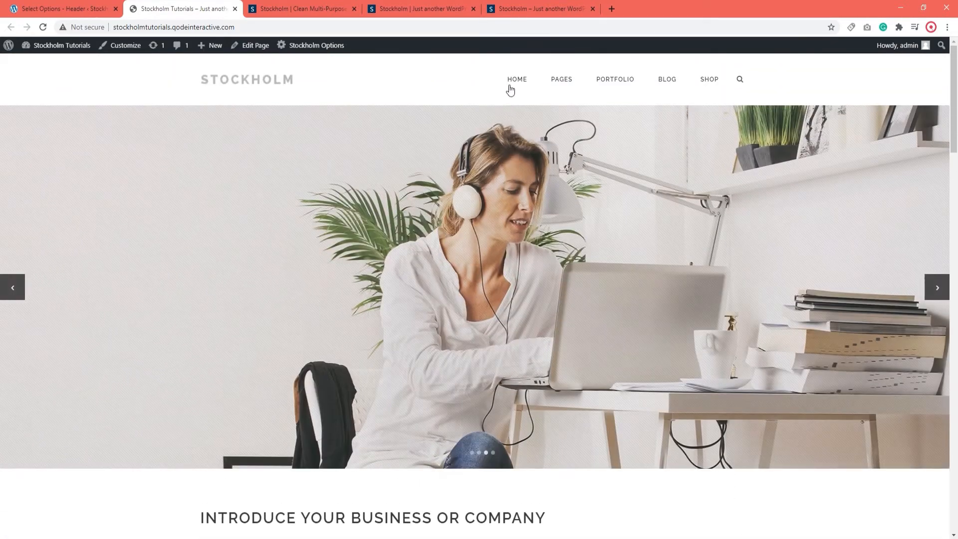
{"action": "mouse_move", "coordinate": [561, 79]}
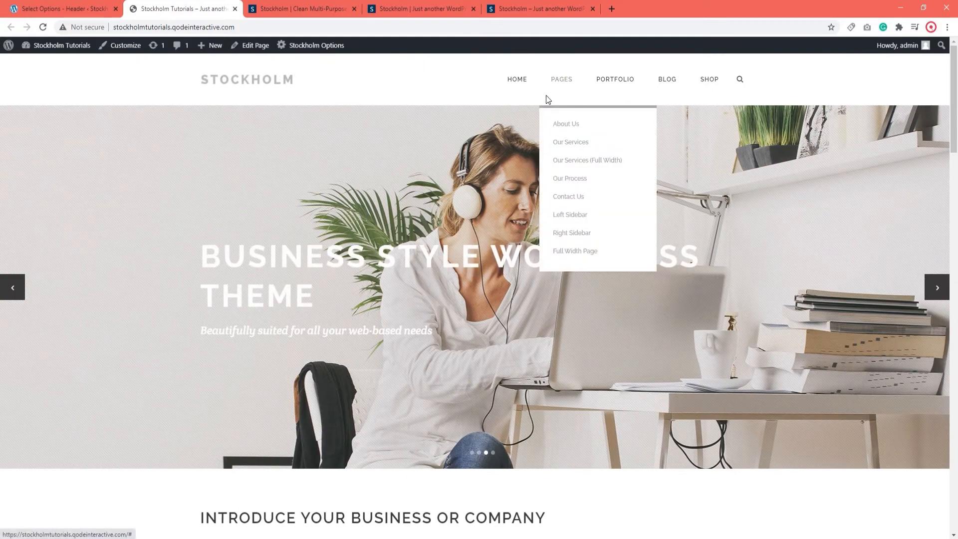
- Change Header Type to Fixed Advanced and check the centred logo on the reloaded homepage
{"action": "left_click", "coordinate": [61, 9]}
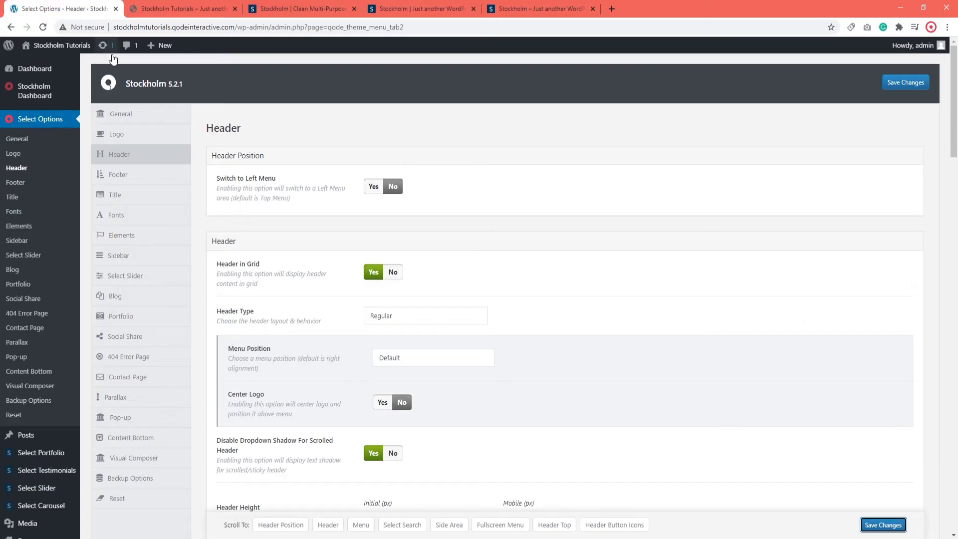
{"action": "left_click", "coordinate": [425, 315]}
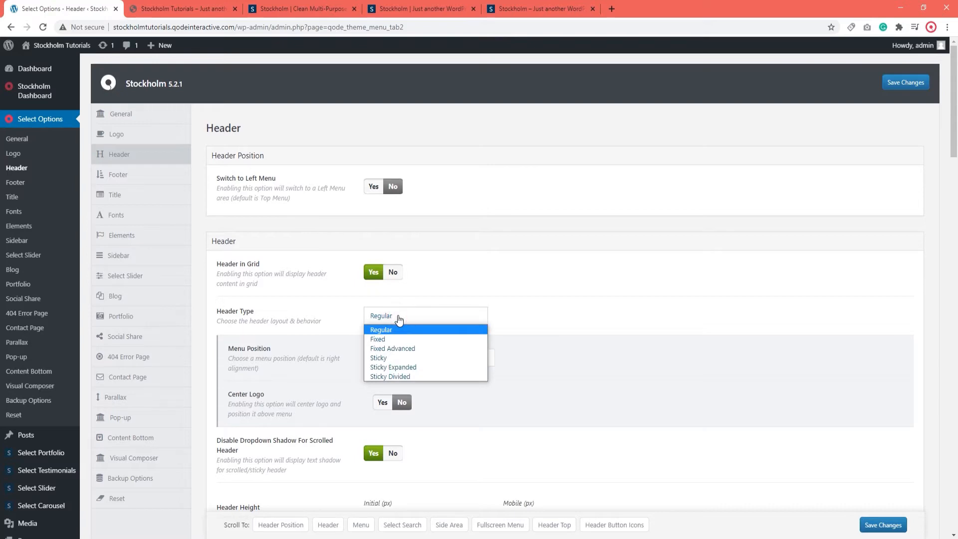
{"action": "left_click", "coordinate": [392, 348]}
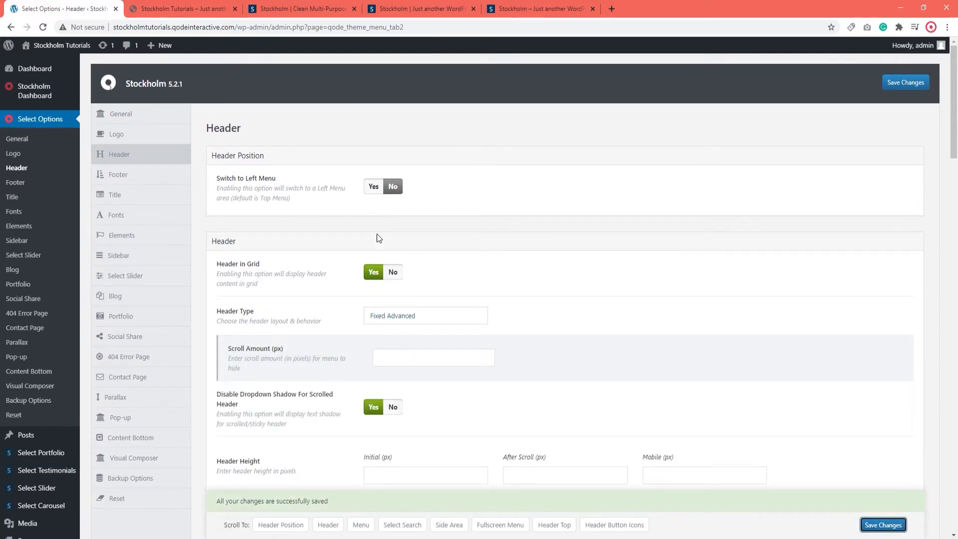
{"action": "left_click", "coordinate": [182, 9]}
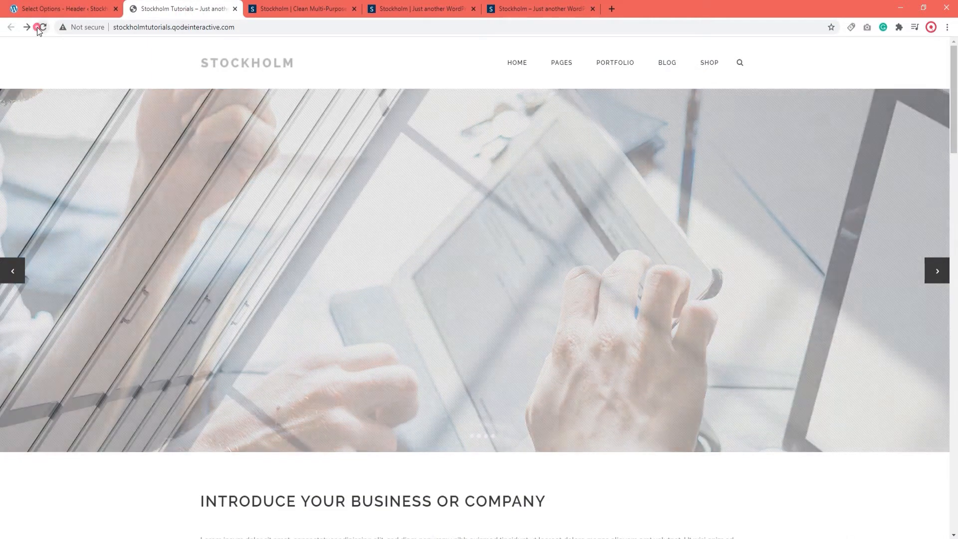
{"action": "left_click", "coordinate": [41, 27]}
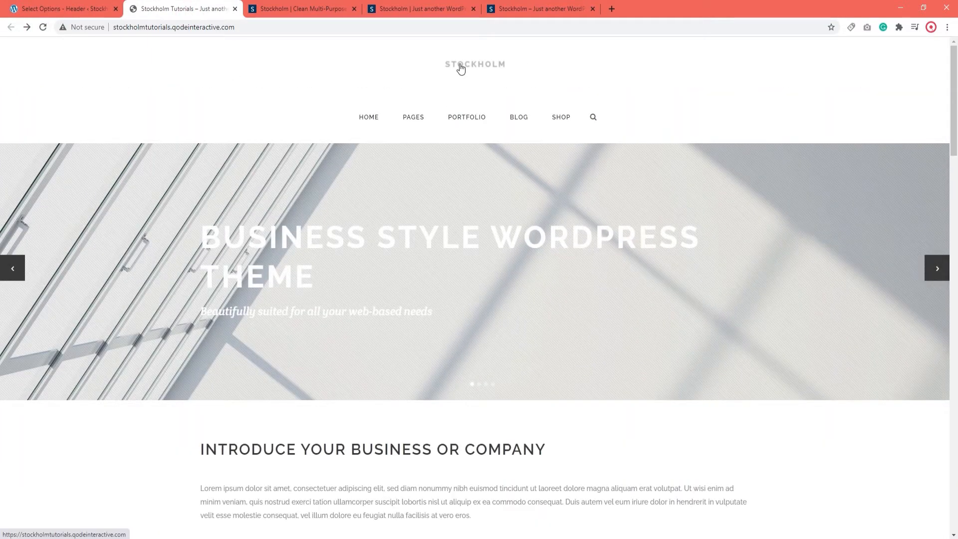
{"action": "mouse_move", "coordinate": [431, 119]}
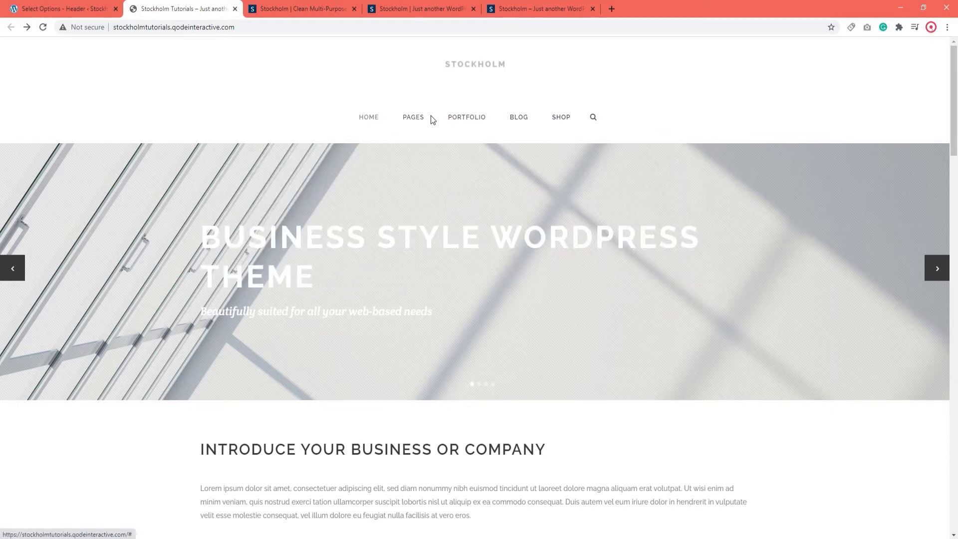
{"action": "scroll", "scroll_direction": "down", "scroll_amount": 3}
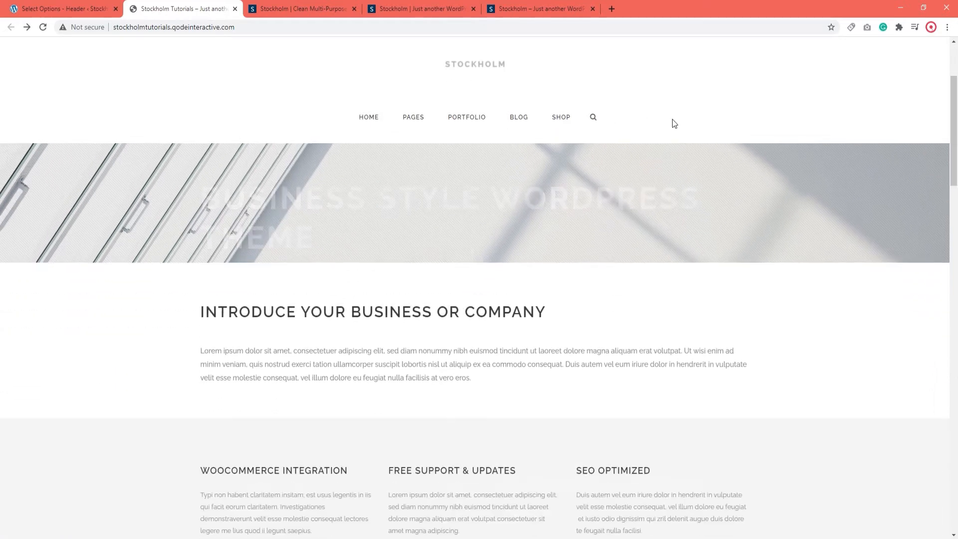
{"action": "scroll", "scroll_direction": "down", "scroll_amount": 3}
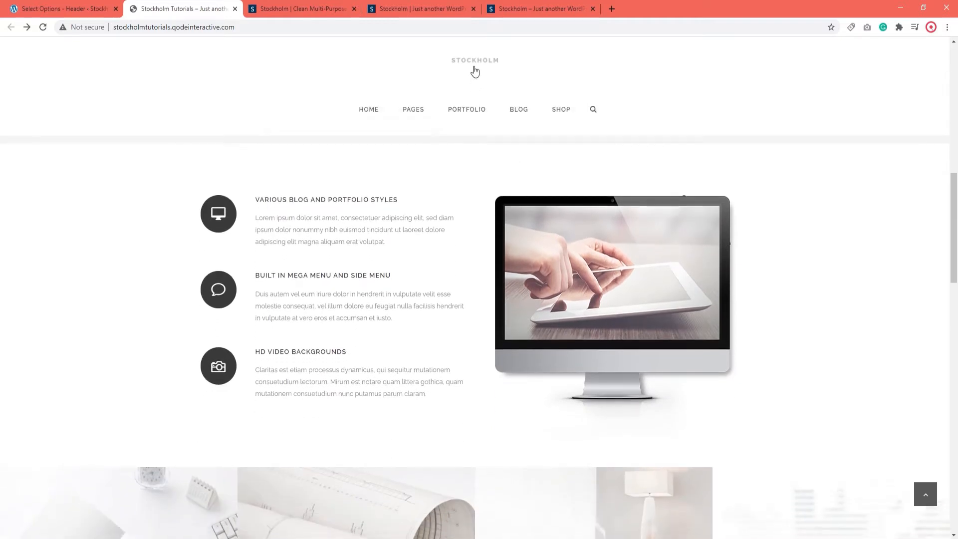
{"action": "mouse_move", "coordinate": [500, 127]}
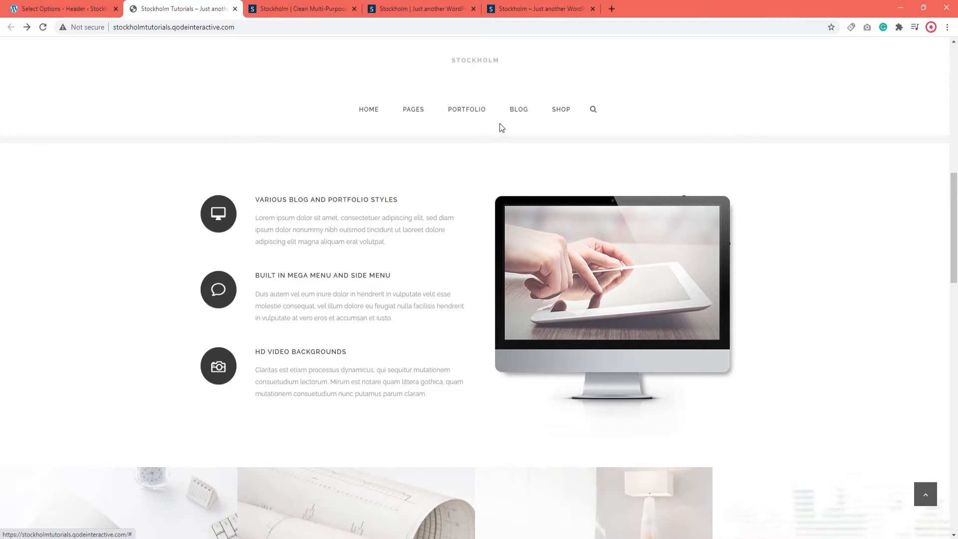
{"action": "mouse_move", "coordinate": [481, 69]}
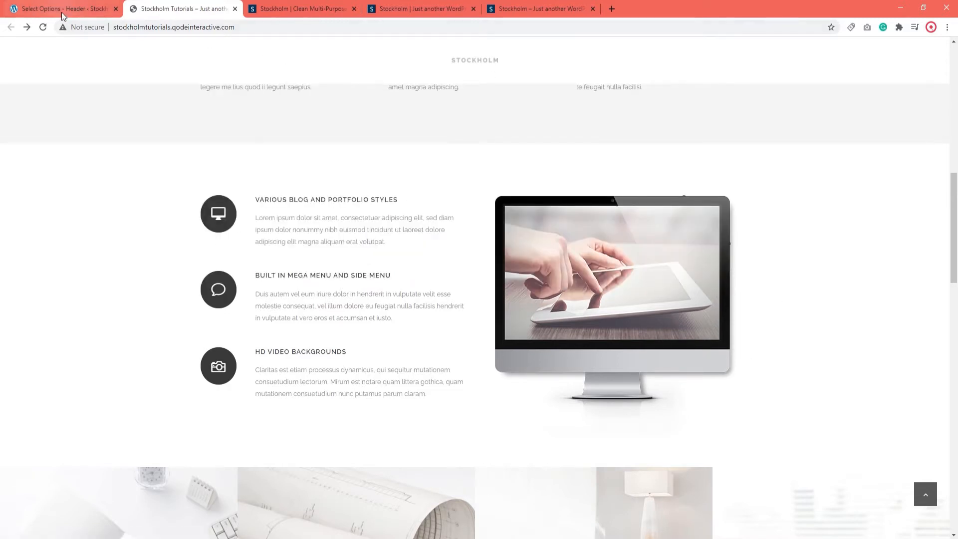
- Save Header Type as Sticky and scroll the homepage to watch the header shrink
{"action": "left_click", "coordinate": [58, 8]}
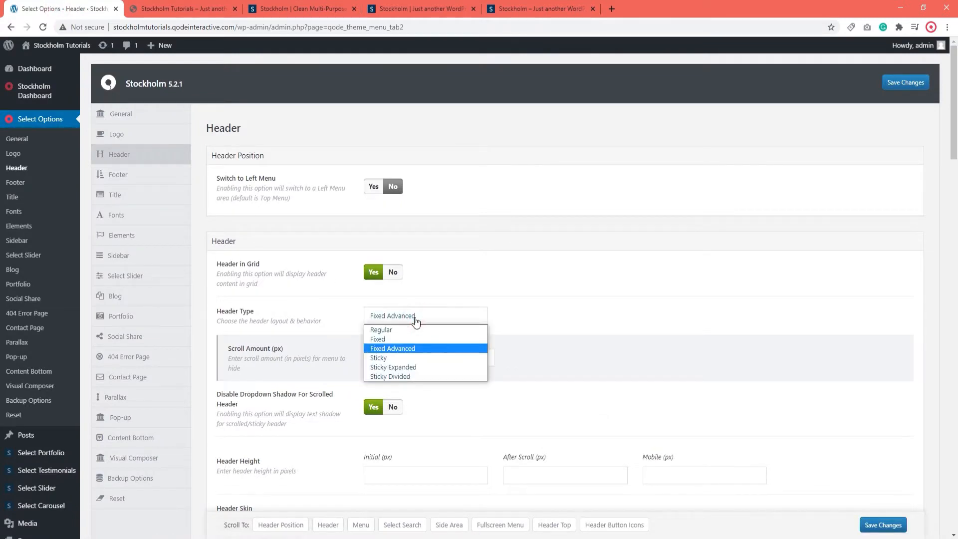
{"action": "left_click", "coordinate": [379, 357]}
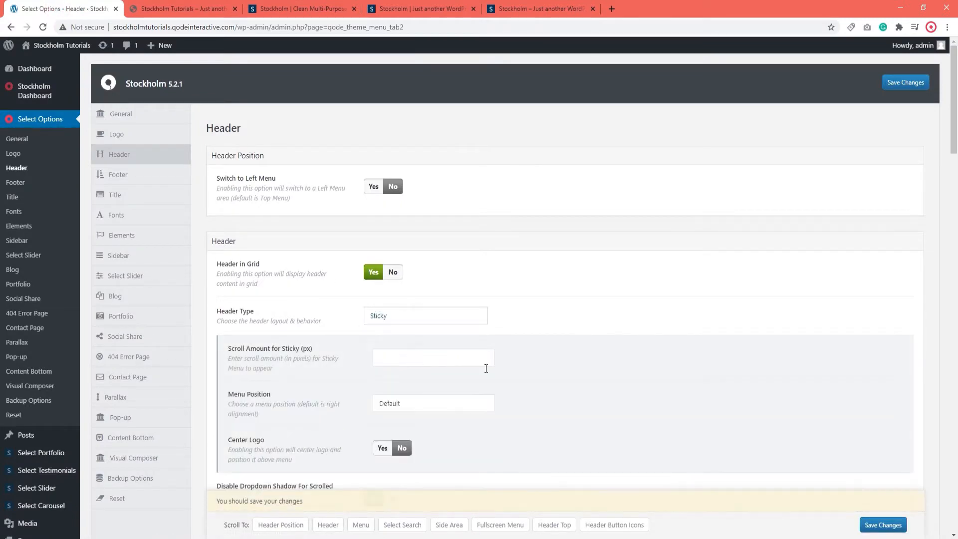
{"action": "left_click", "coordinate": [882, 524]}
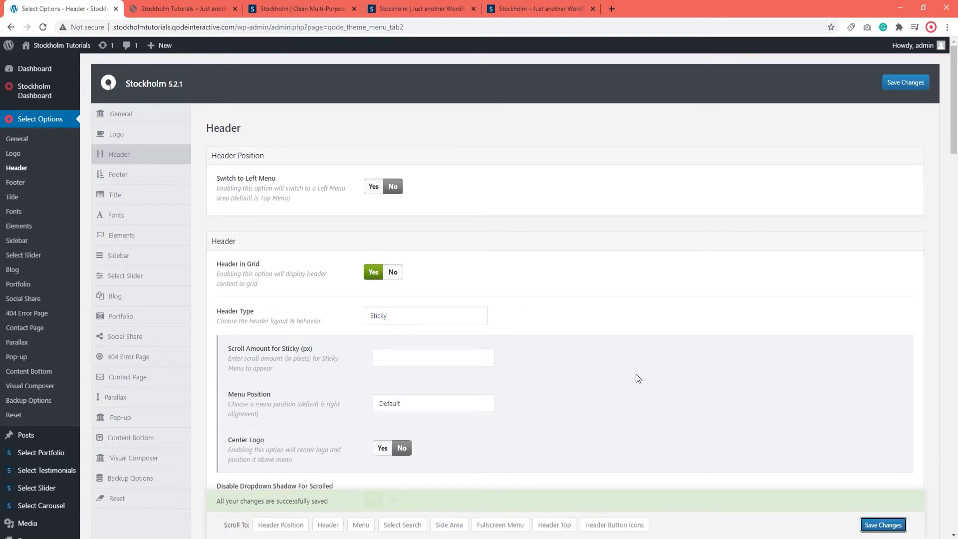
{"action": "left_click", "coordinate": [181, 9]}
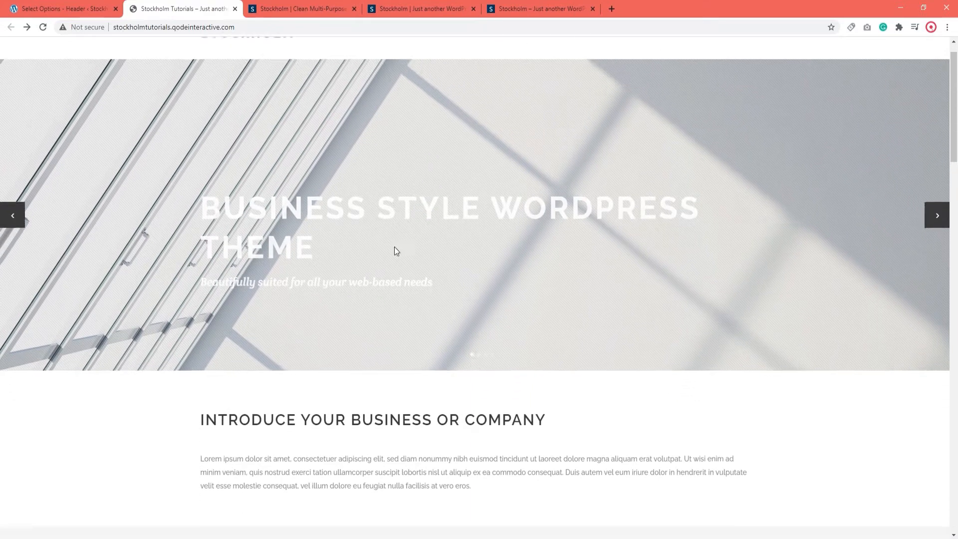
{"action": "scroll", "scroll_direction": "down", "scroll_amount": 3}
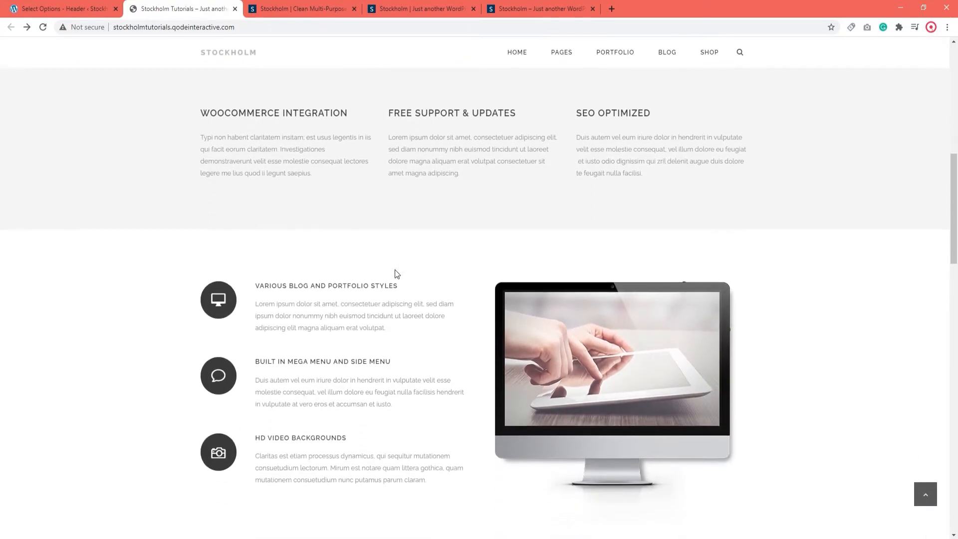
{"action": "scroll", "scroll_direction": "down", "scroll_amount": 3}
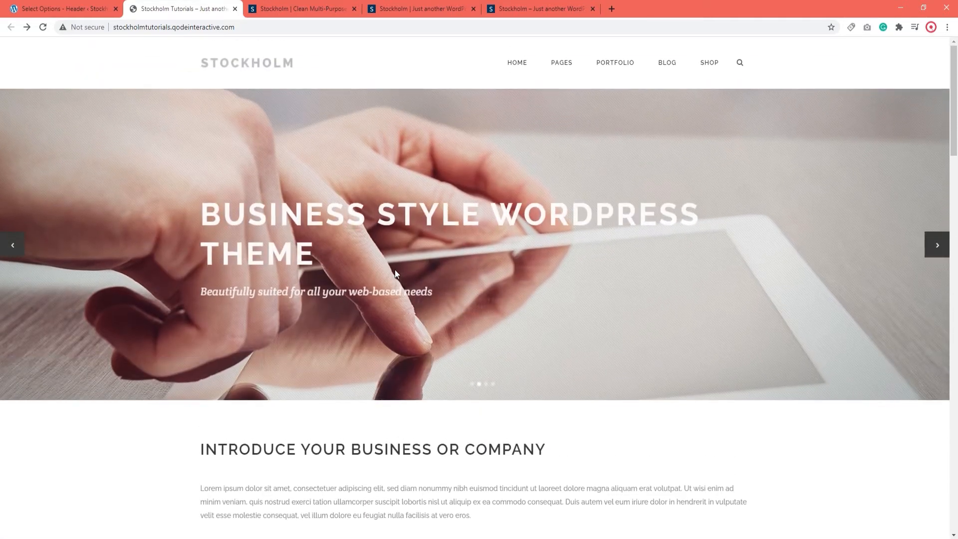
{"action": "scroll", "scroll_direction": "down", "scroll_amount": 3}
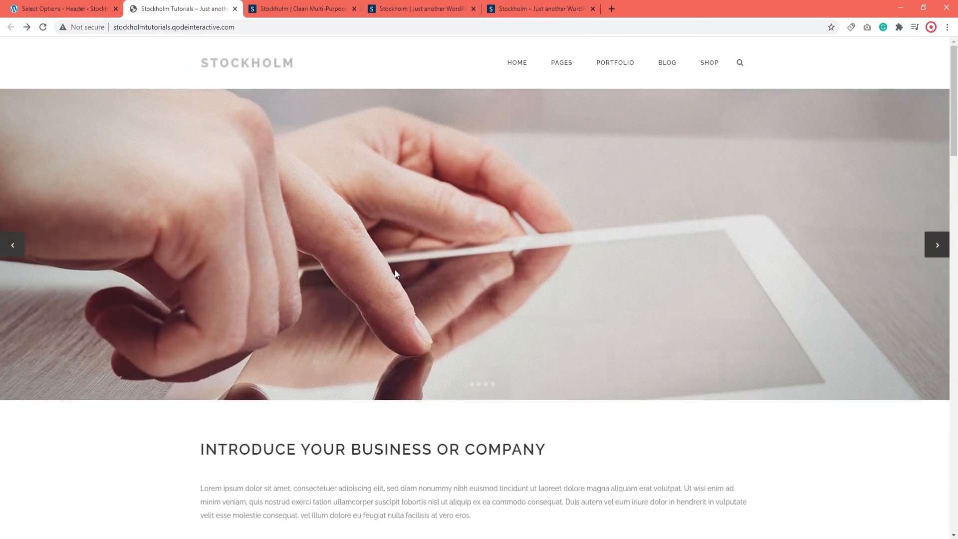
{"action": "scroll", "scroll_direction": "down", "scroll_amount": 3}
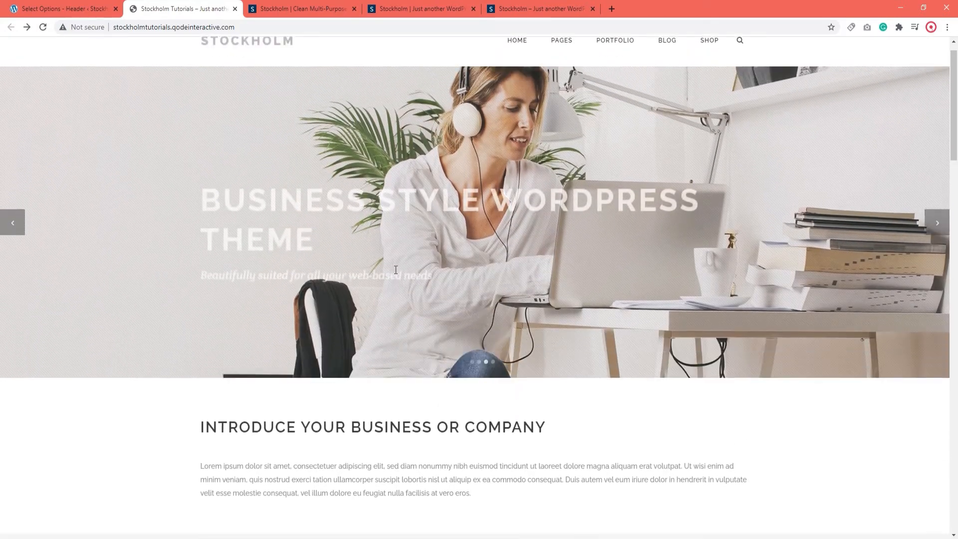
{"action": "scroll", "scroll_direction": "down", "scroll_amount": 3}
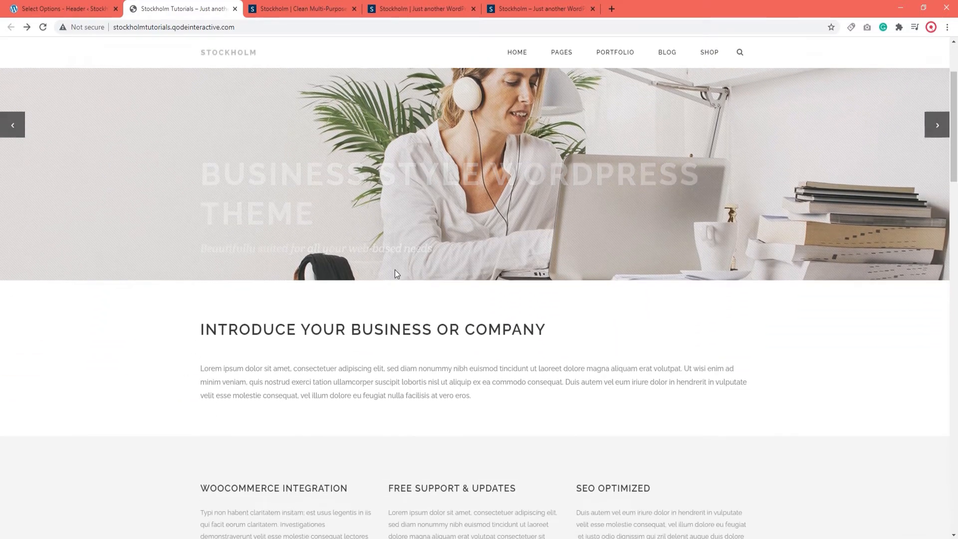
{"action": "scroll", "scroll_direction": "down", "scroll_amount": 3}
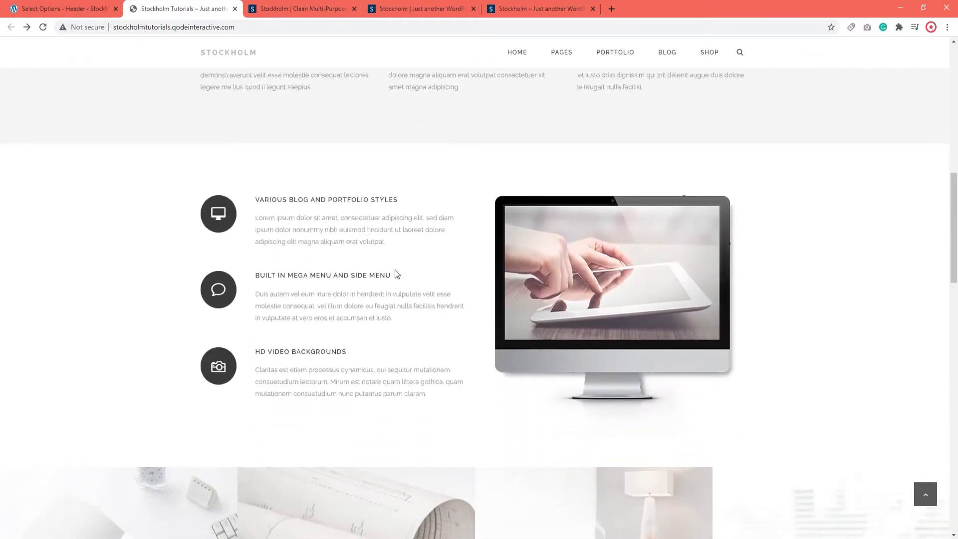
{"action": "scroll", "scroll_direction": "down", "scroll_amount": 3}
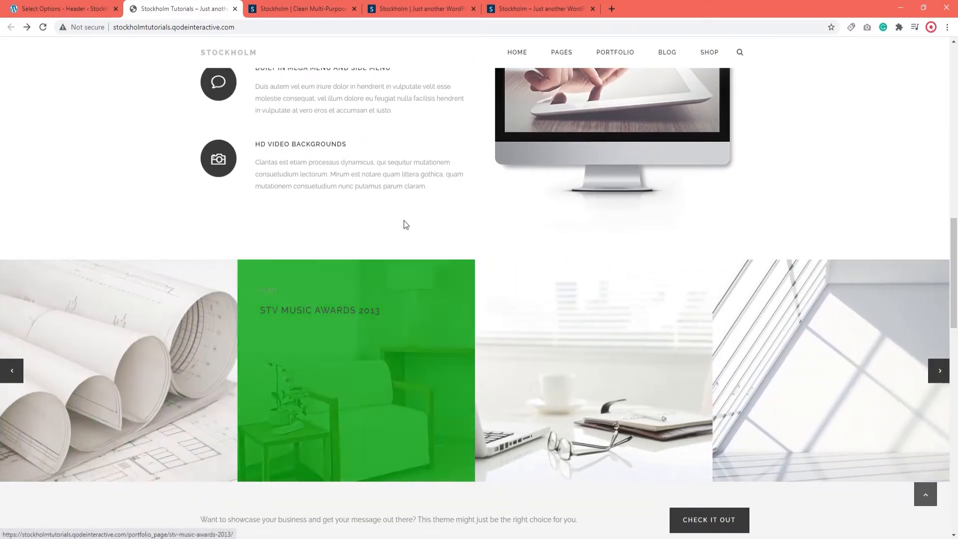
{"action": "scroll", "scroll_direction": "down", "scroll_amount": 3}
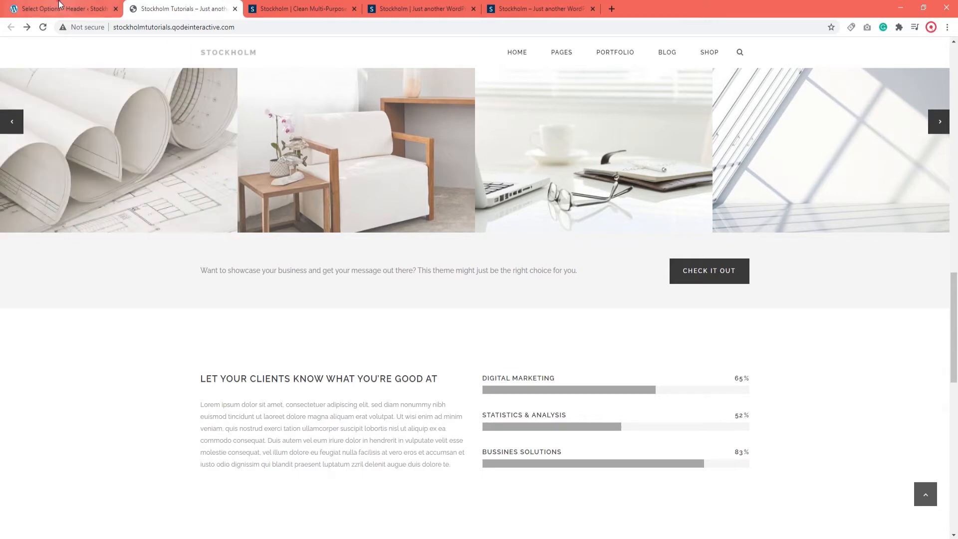
- Set Scroll Amount for Sticky to 600 px, save, and scroll the site to verify
{"action": "left_click", "coordinate": [64, 9]}
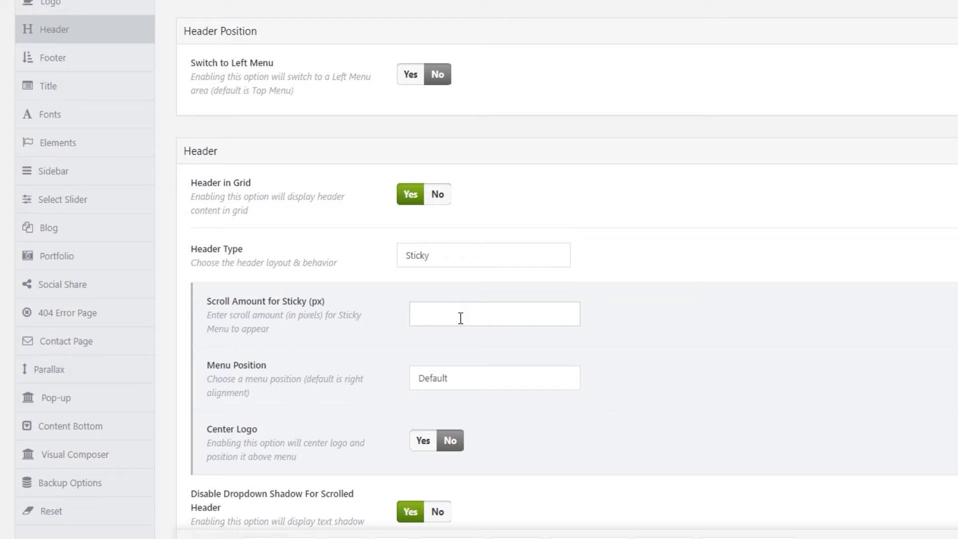
{"action": "left_click", "coordinate": [494, 313]}
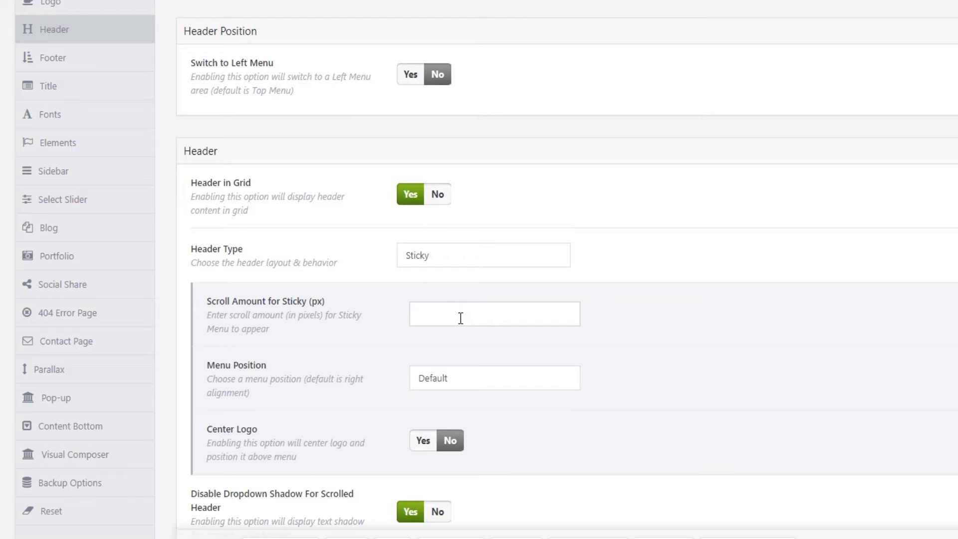
{"action": "left_click", "coordinate": [494, 313]}
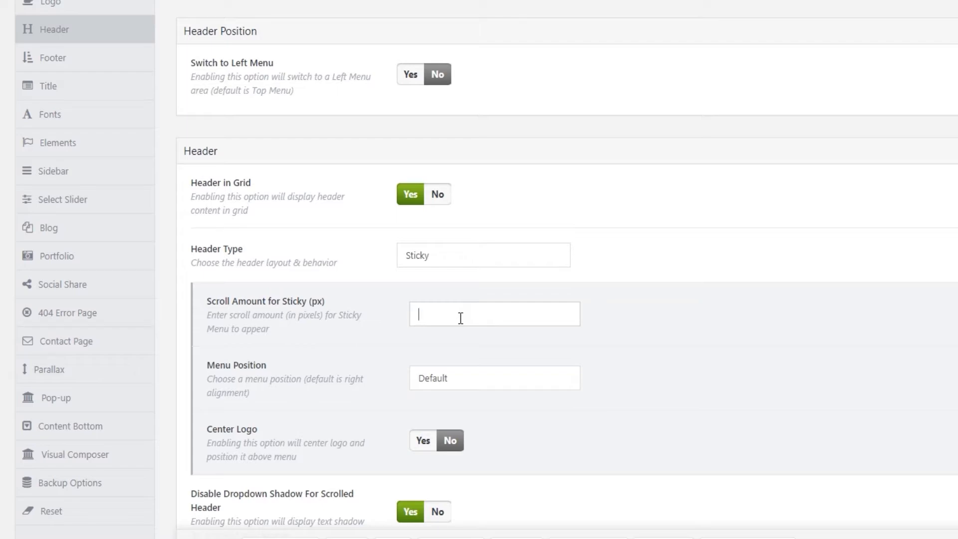
{"action": "type", "text": "60"}
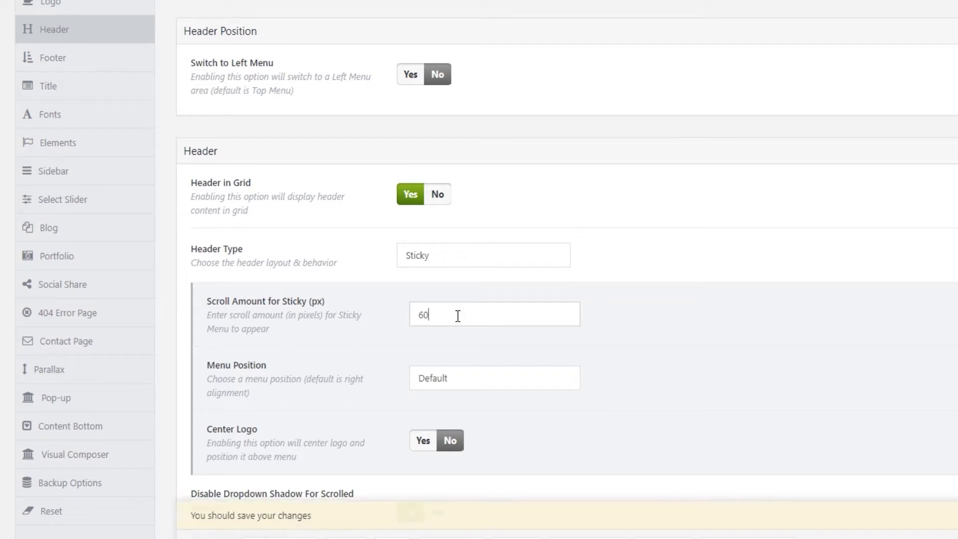
{"action": "left_click", "coordinate": [881, 524]}
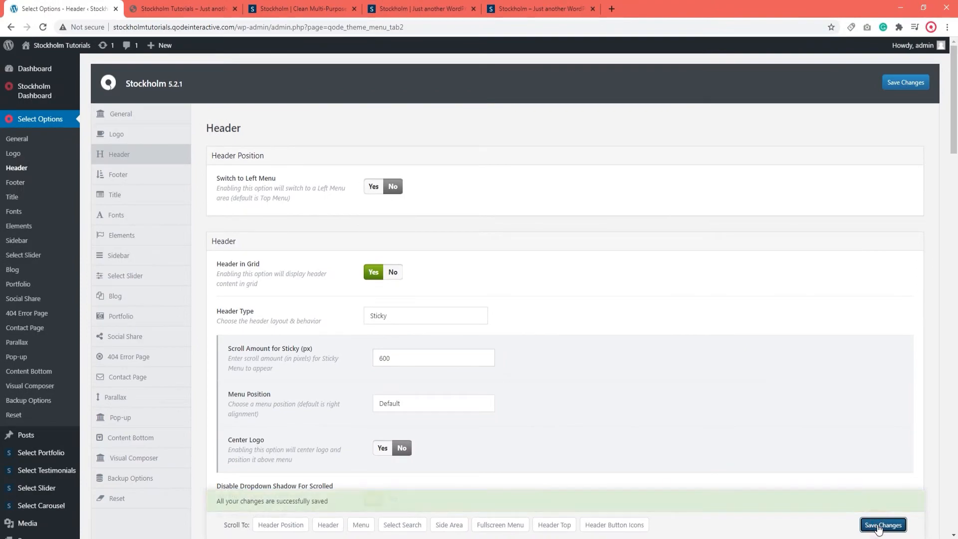
{"action": "left_click", "coordinate": [182, 9]}
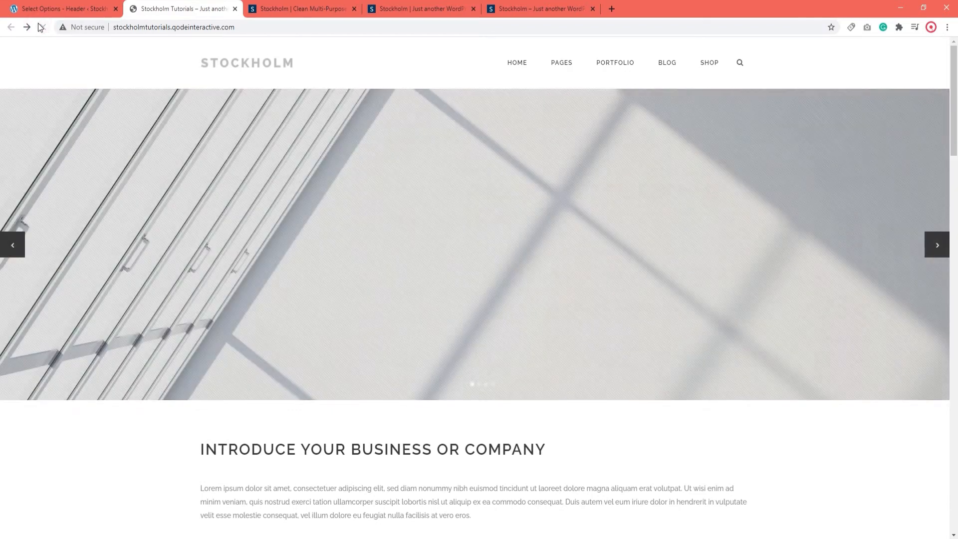
{"action": "scroll", "scroll_direction": "down", "scroll_amount": 3}
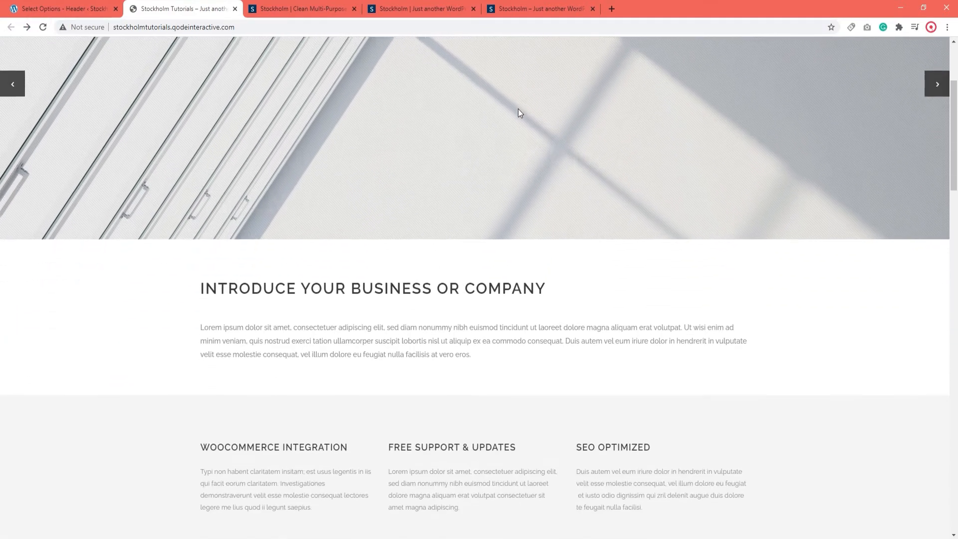
{"action": "scroll", "scroll_direction": "down", "scroll_amount": 3}
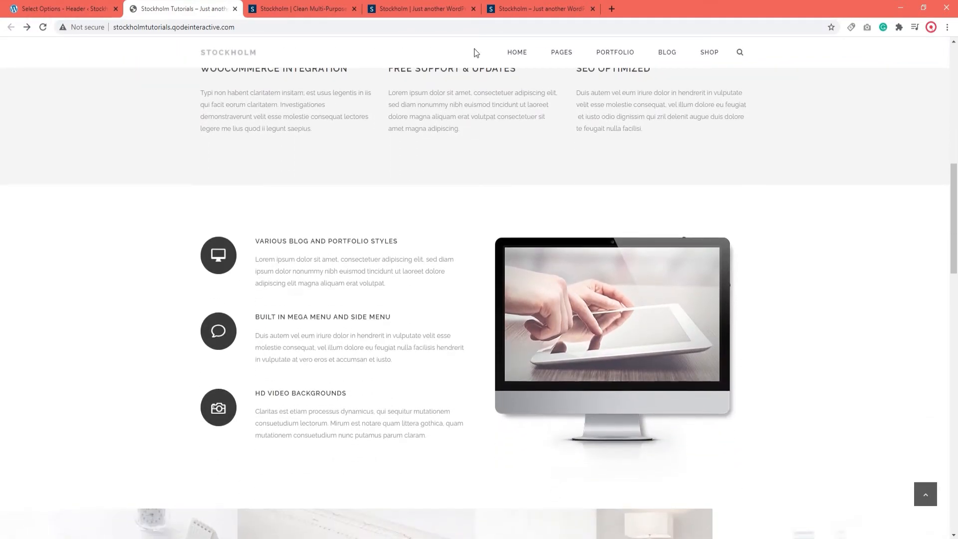
{"action": "scroll", "scroll_direction": "up", "scroll_amount": 3}
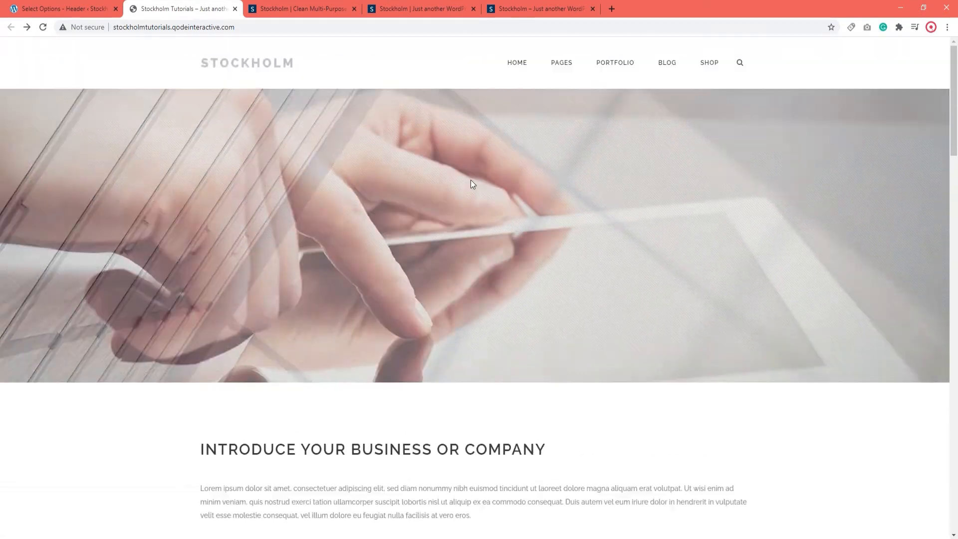
{"action": "scroll", "scroll_direction": "down", "scroll_amount": 3}
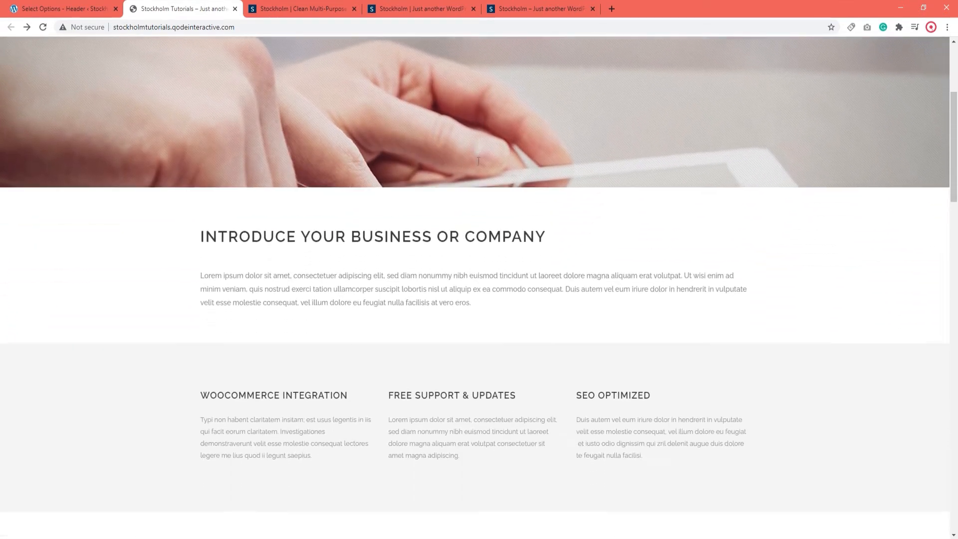
{"action": "scroll", "scroll_direction": "down", "scroll_amount": 3}
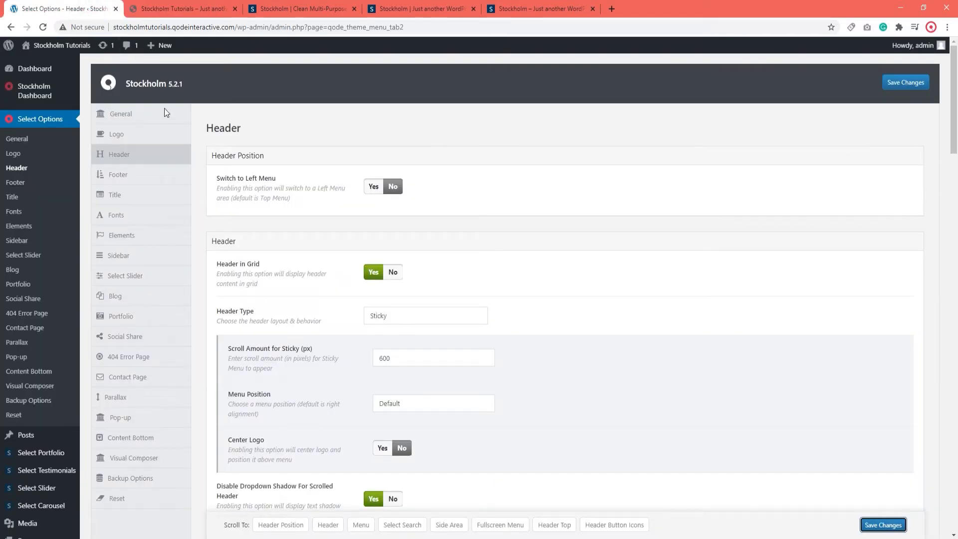
- Save Header Type as Sticky Expanded and preview the logo above the menu on the site
{"action": "left_click", "coordinate": [425, 315]}
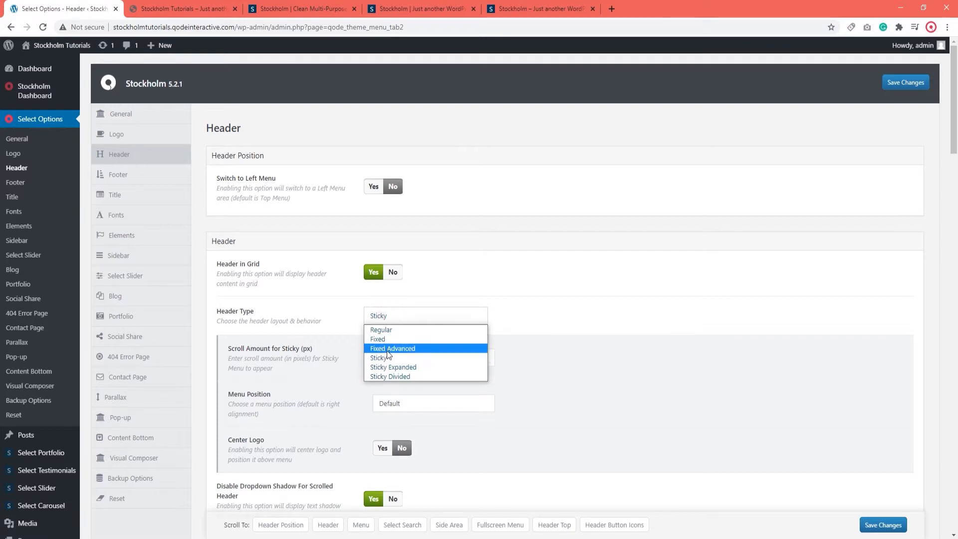
{"action": "left_click", "coordinate": [393, 366]}
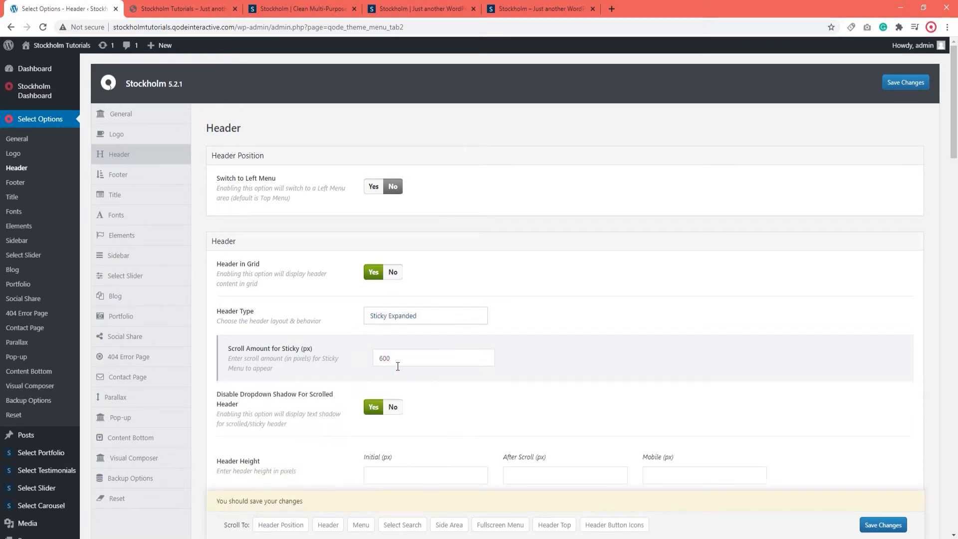
{"action": "left_click", "coordinate": [882, 524]}
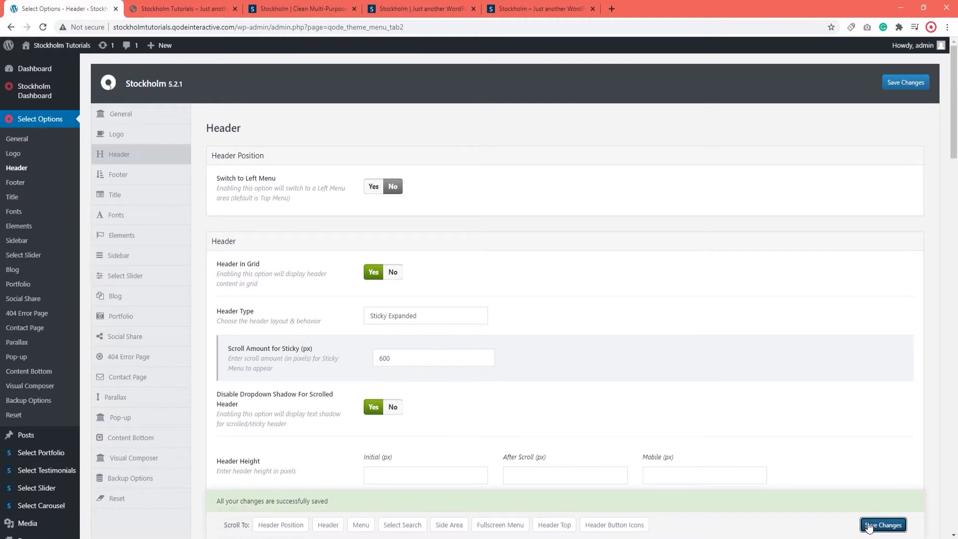
{"action": "left_click", "coordinate": [181, 9]}
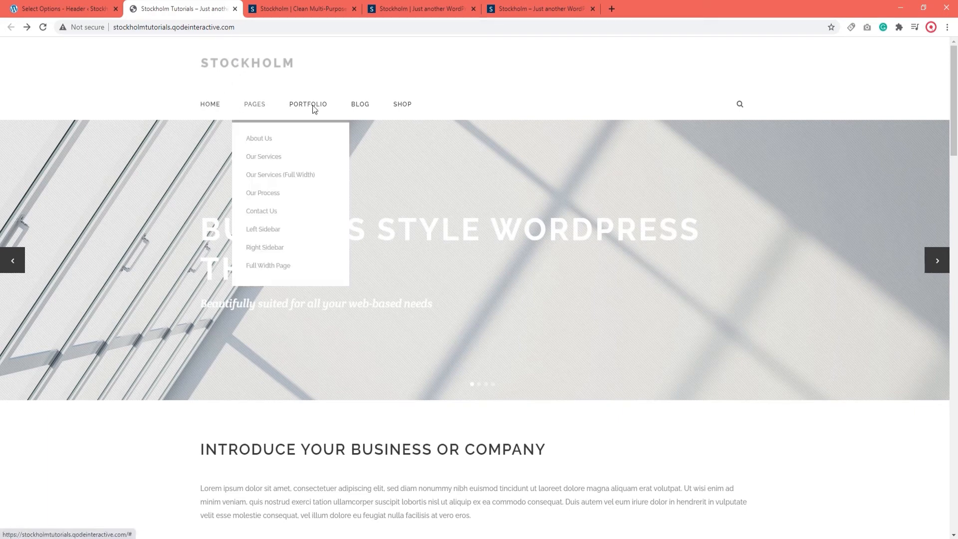
{"action": "scroll", "scroll_direction": "down", "scroll_amount": 3}
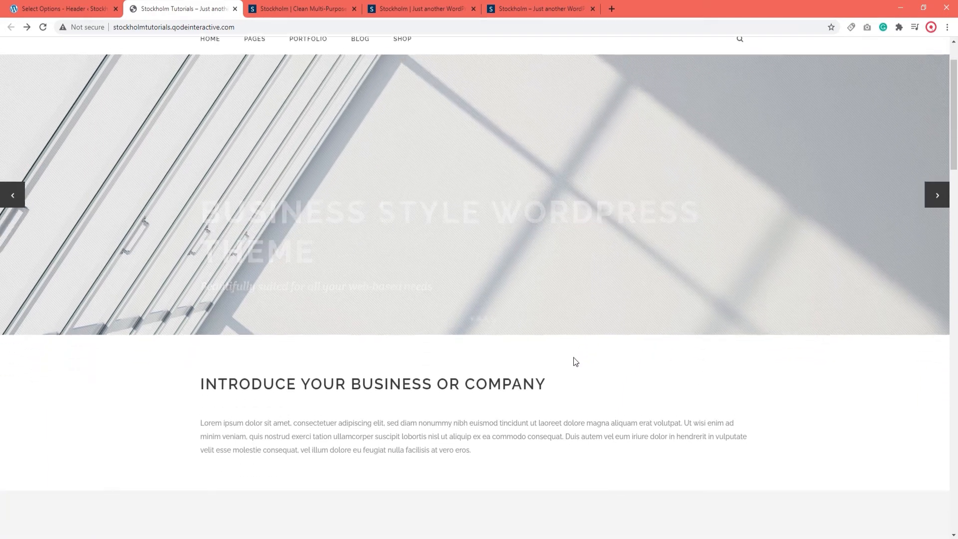
{"action": "scroll", "scroll_direction": "down", "scroll_amount": 3}
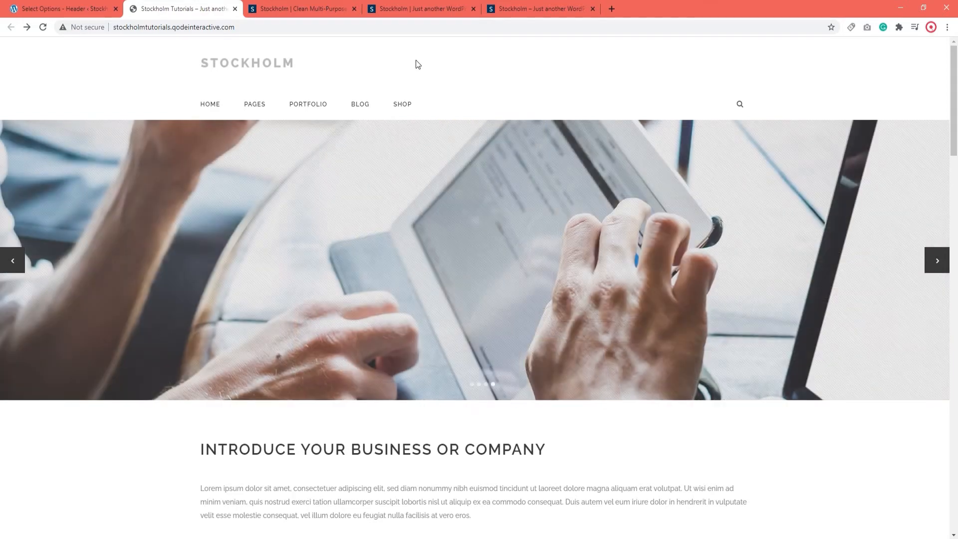
- Save Header Type as Sticky Divided, preview the site, and return to the header options
{"action": "left_click", "coordinate": [61, 9]}
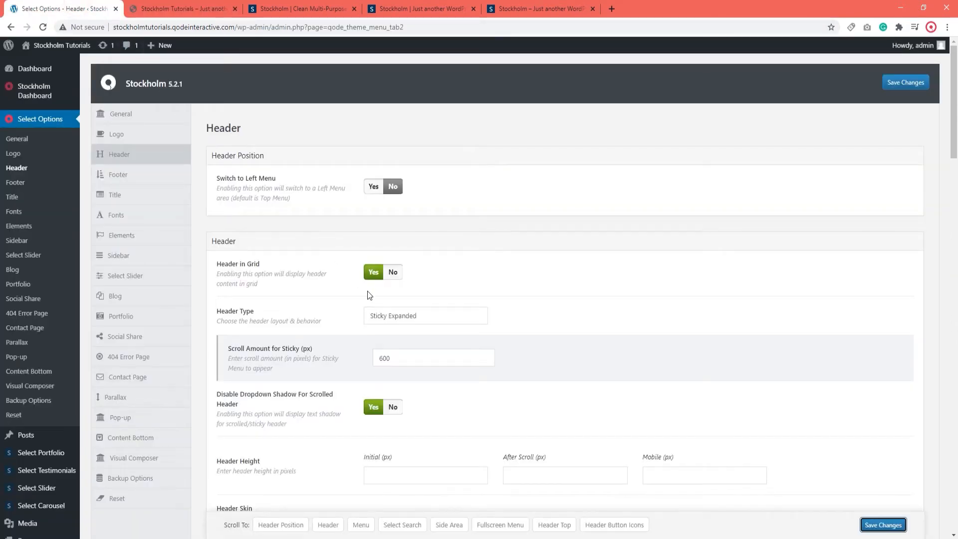
{"action": "left_click", "coordinate": [425, 315]}
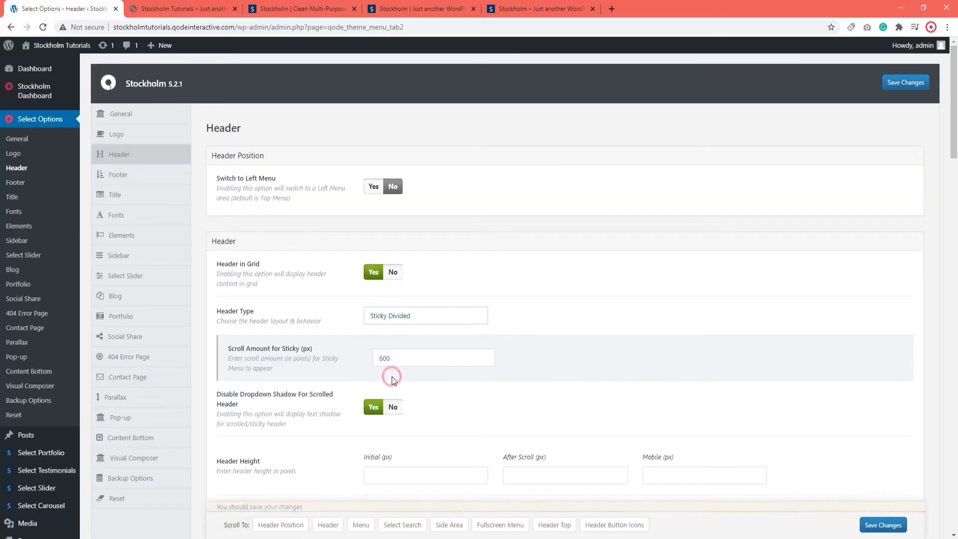
{"action": "left_click", "coordinate": [881, 524]}
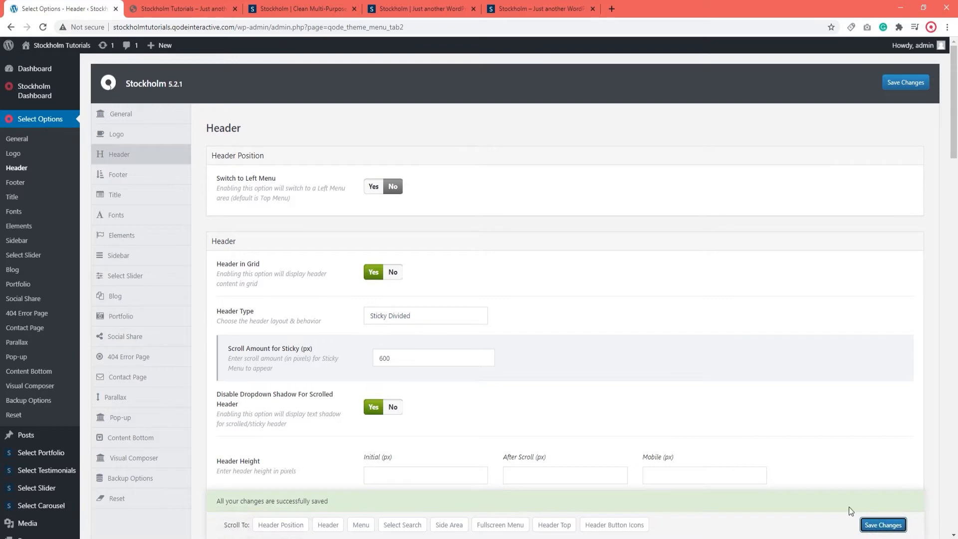
{"action": "left_click", "coordinate": [182, 9]}
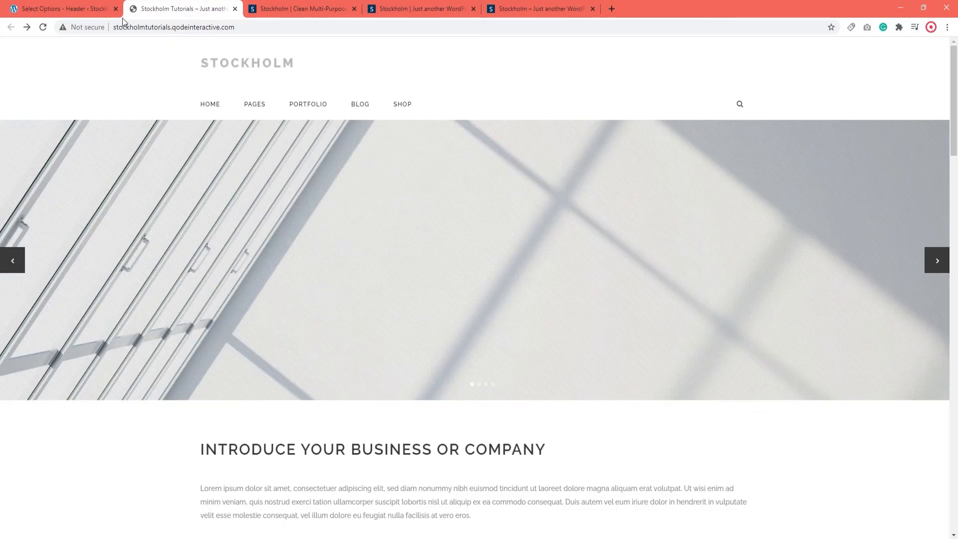
{"action": "left_click", "coordinate": [42, 26]}
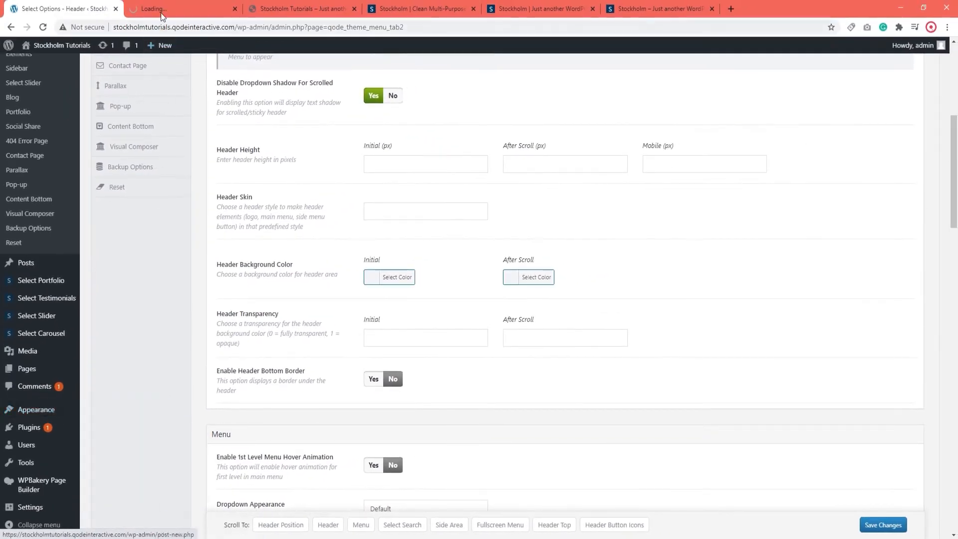
- View the top_menu structure in the Menus editor down to its display locations
{"action": "left_click", "coordinate": [182, 9]}
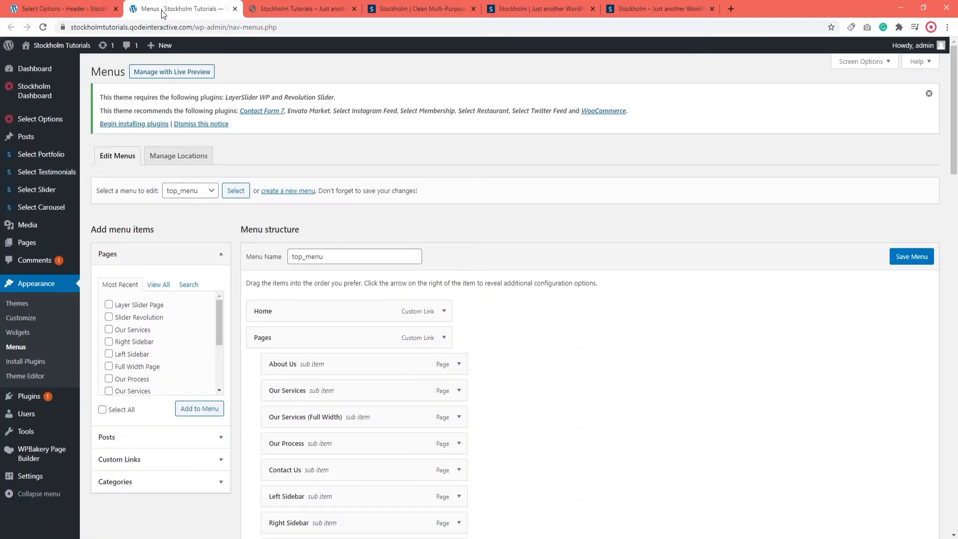
{"action": "scroll", "scroll_direction": "down", "scroll_amount": 3}
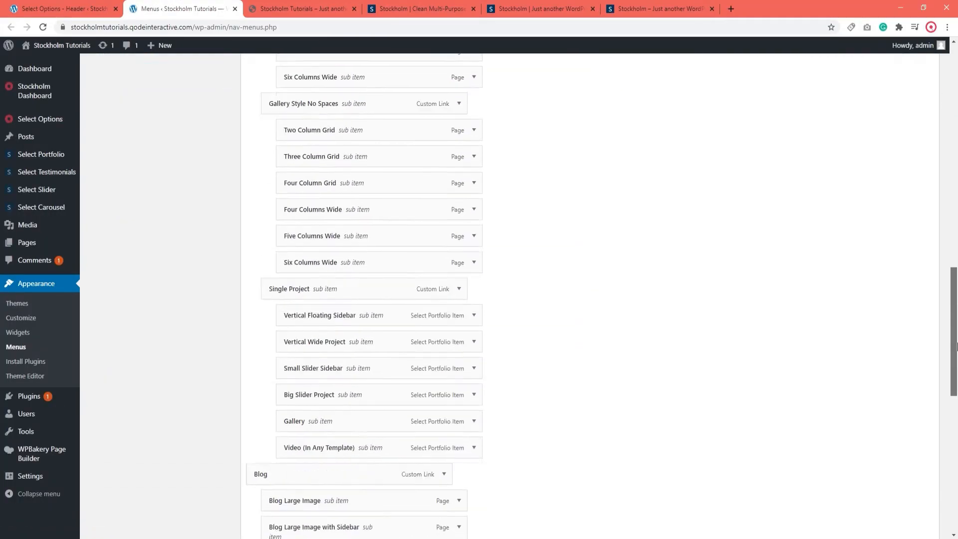
{"action": "scroll", "scroll_direction": "down", "scroll_amount": 3}
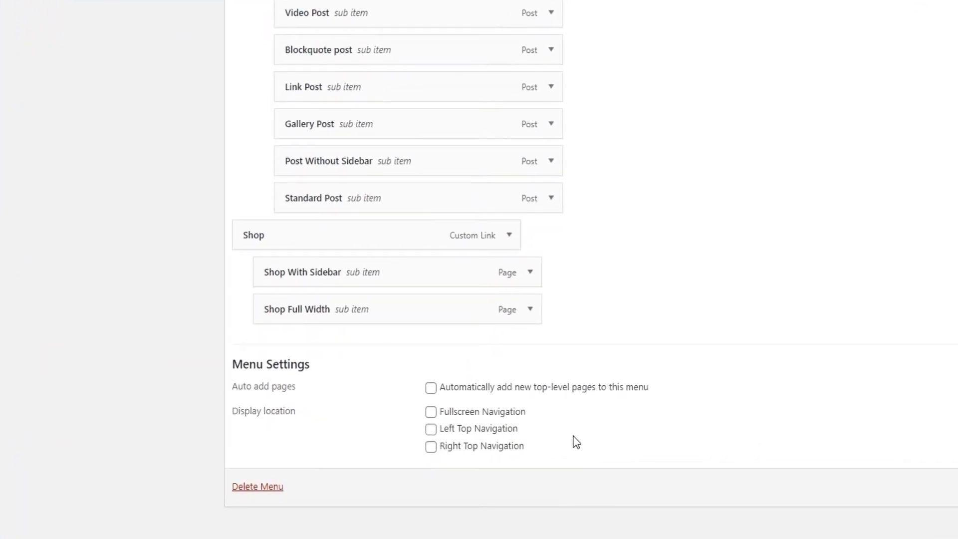
{"action": "mouse_move", "coordinate": [580, 440]}
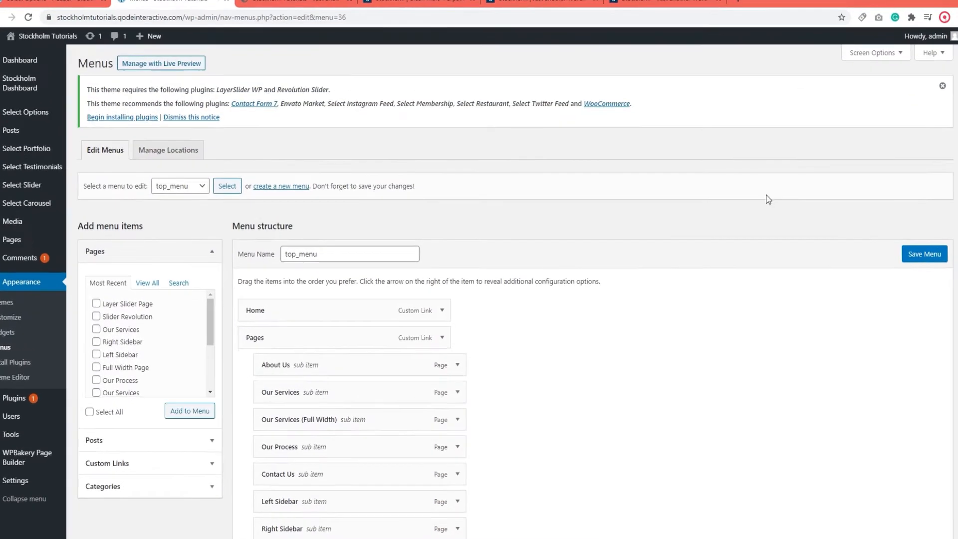
- Save the Sticky Left menu with Left Top Navigation as its display location
{"action": "left_click", "coordinate": [180, 185]}
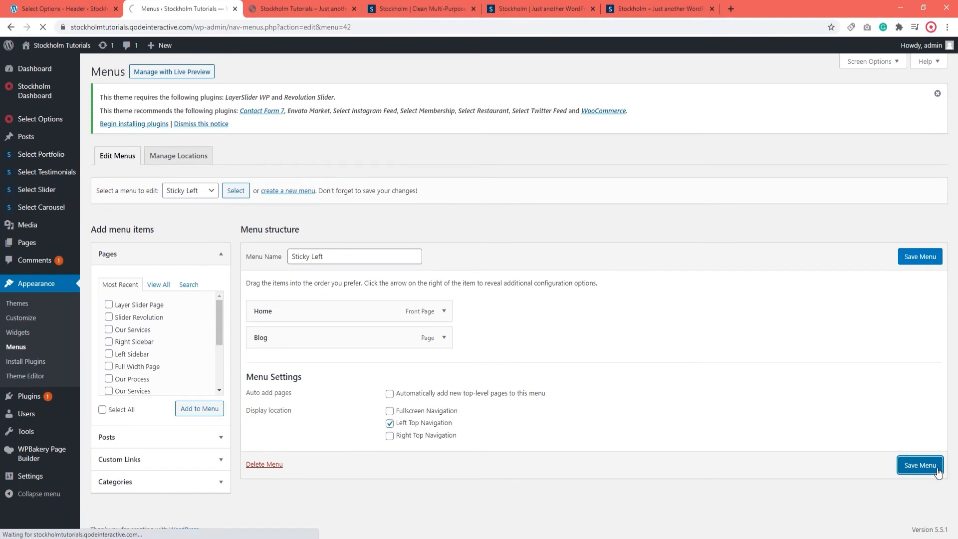
{"action": "left_click", "coordinate": [919, 465]}
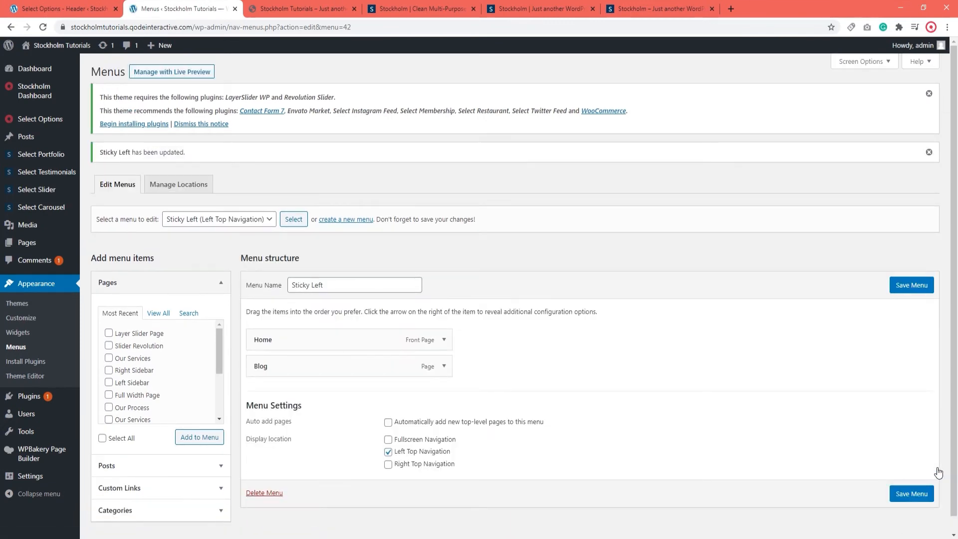
- Assign the Sticky Right menu to Right Top Navigation and save it
{"action": "left_click", "coordinate": [219, 218]}
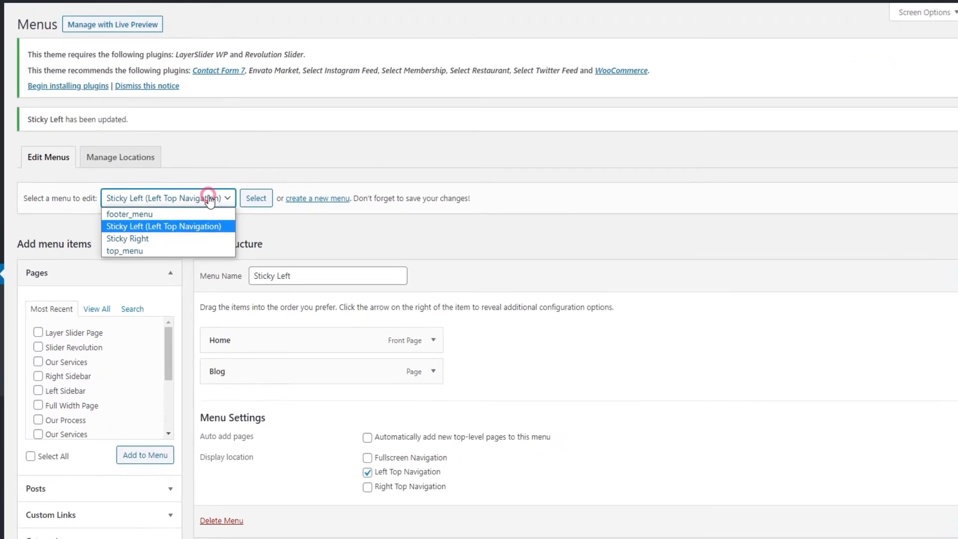
{"action": "left_click", "coordinate": [127, 239]}
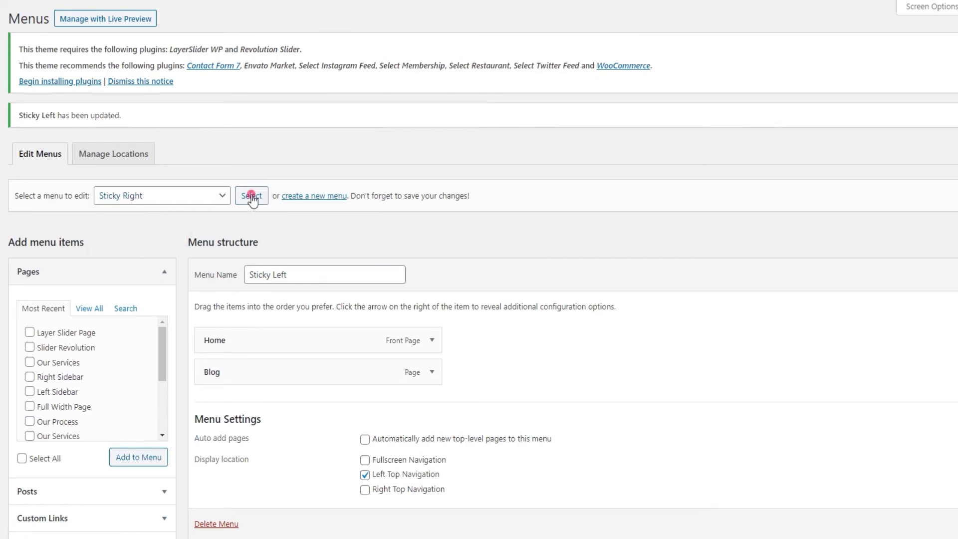
{"action": "left_click", "coordinate": [250, 195]}
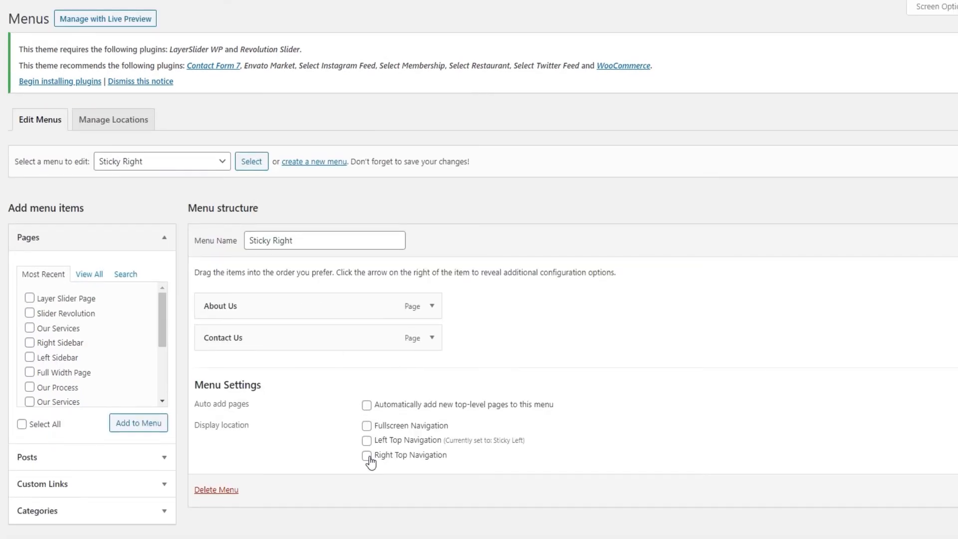
{"action": "left_click", "coordinate": [366, 455]}
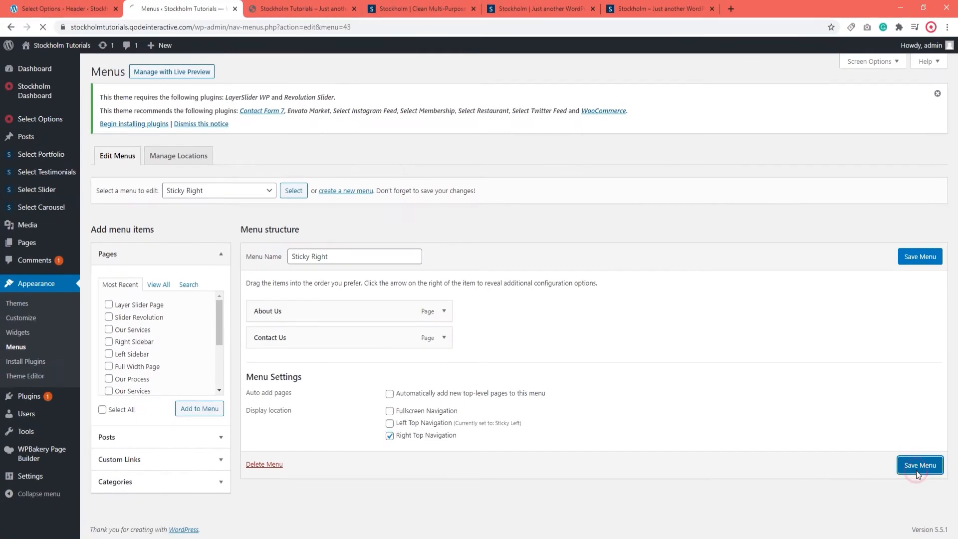
{"action": "left_click", "coordinate": [919, 464]}
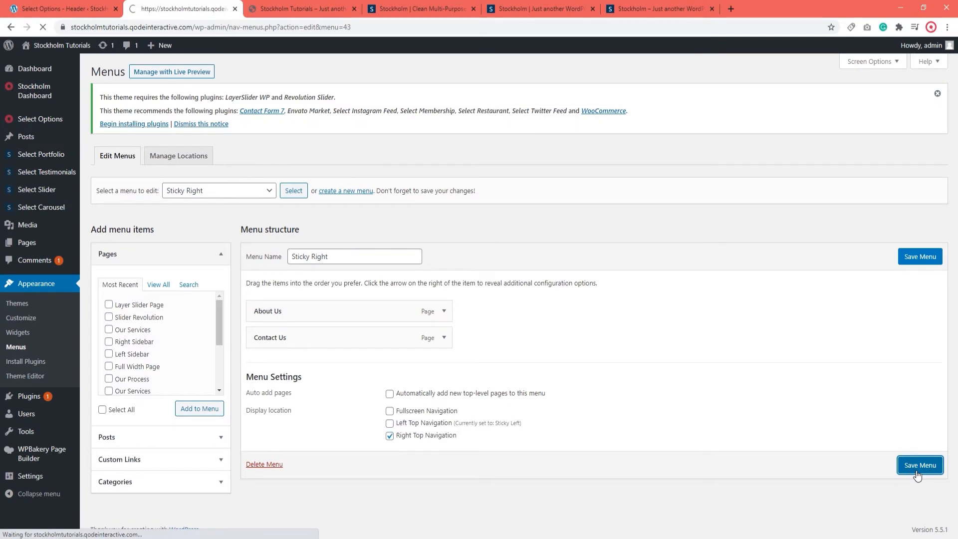
{"action": "left_click", "coordinate": [918, 465]}
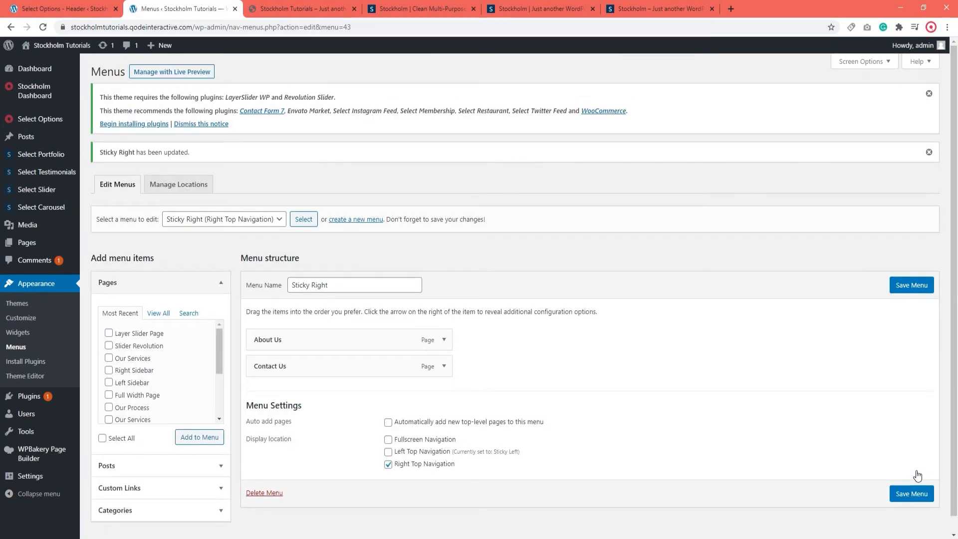
{"action": "mouse_move", "coordinate": [426, 67]}
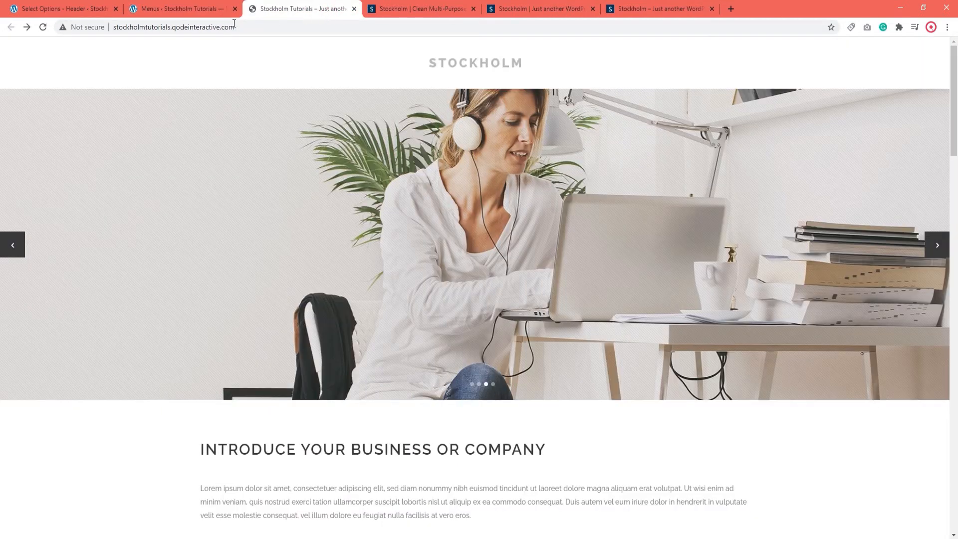
- Reload the homepage to check Home/Blog left of the logo and About Us/Contact Us right
{"action": "left_click", "coordinate": [42, 27]}
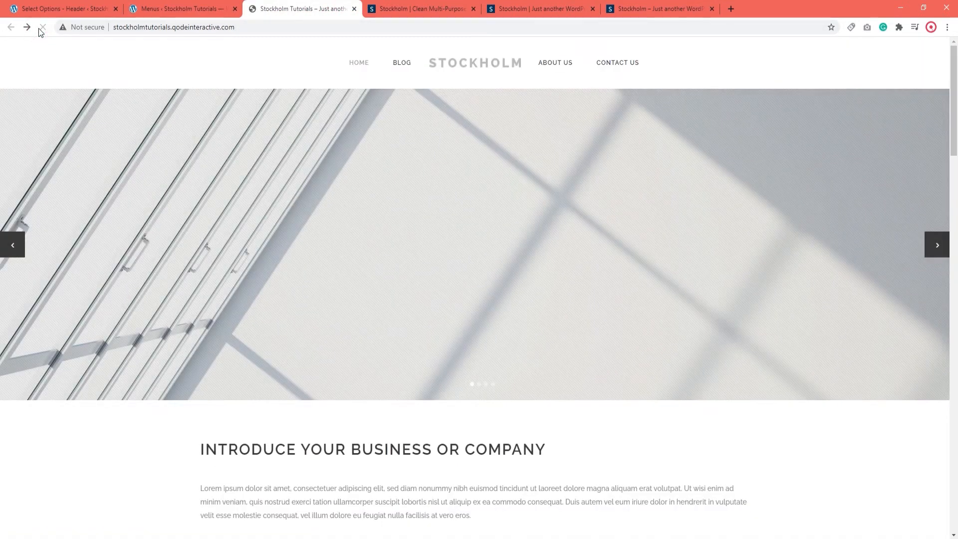
{"action": "left_click", "coordinate": [42, 27]}
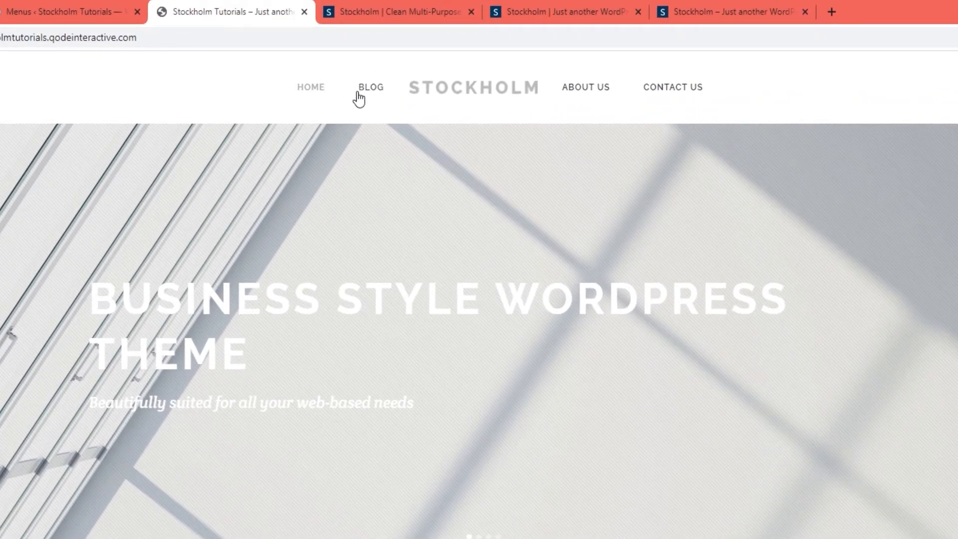
{"action": "mouse_move", "coordinate": [679, 101]}
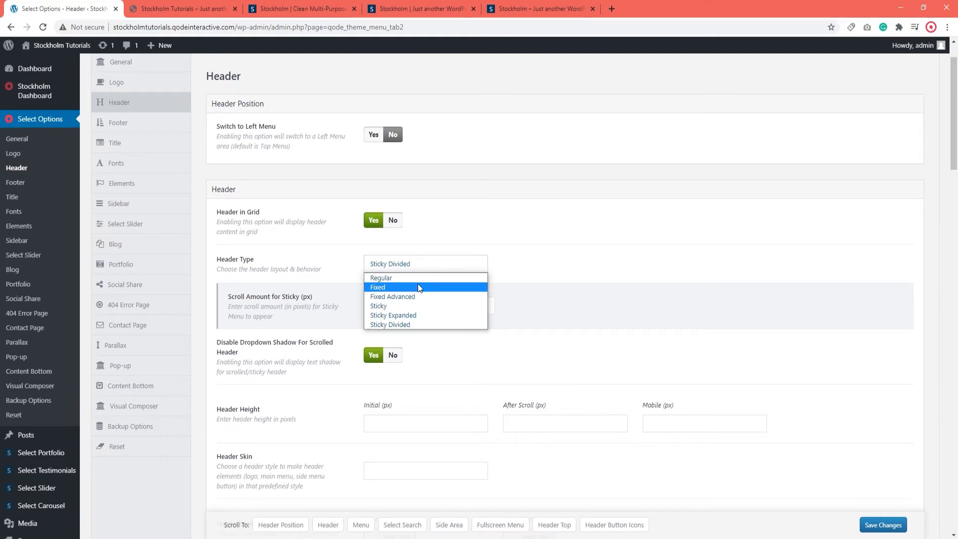
- Try the Header Type options and leave it set to Fixed, unsaved
{"action": "left_click", "coordinate": [377, 287]}
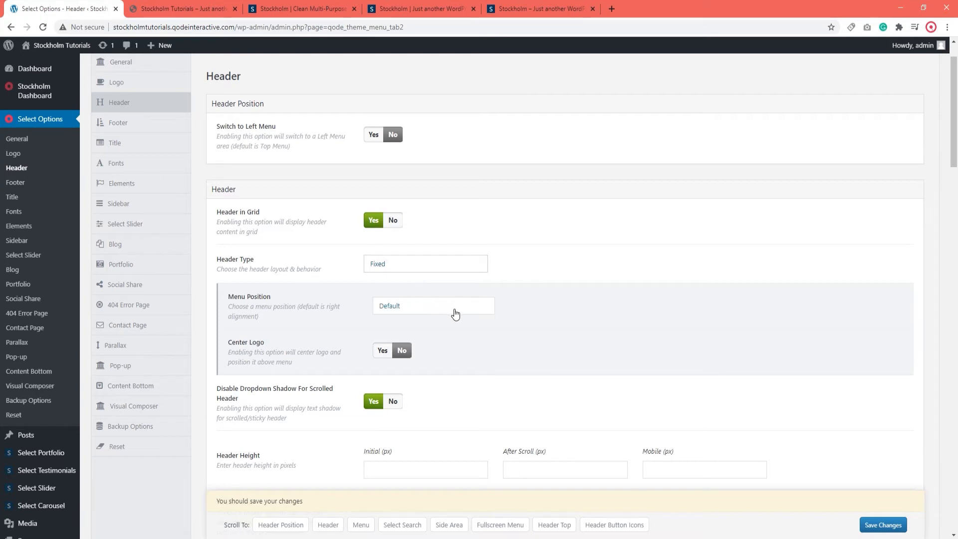
{"action": "left_click", "coordinate": [425, 263]}
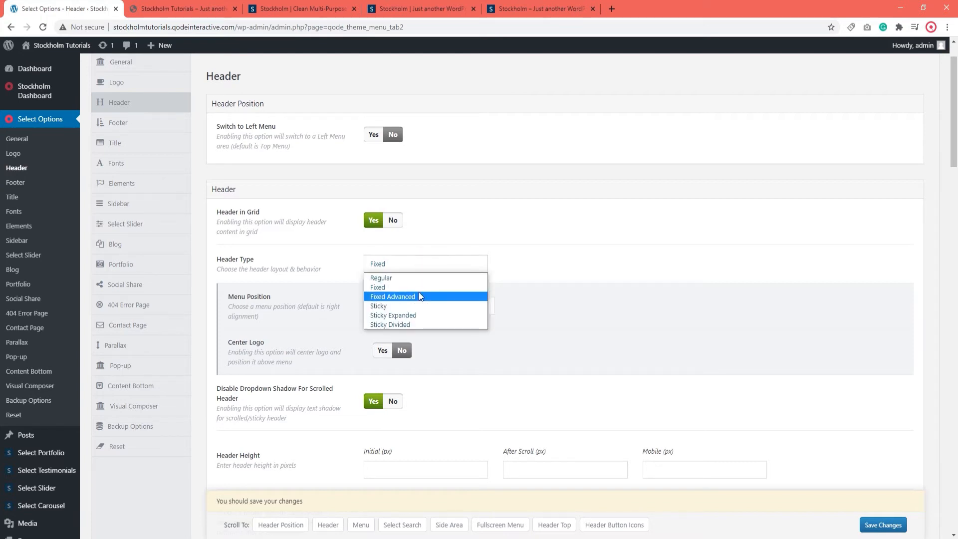
{"action": "left_click", "coordinate": [393, 296]}
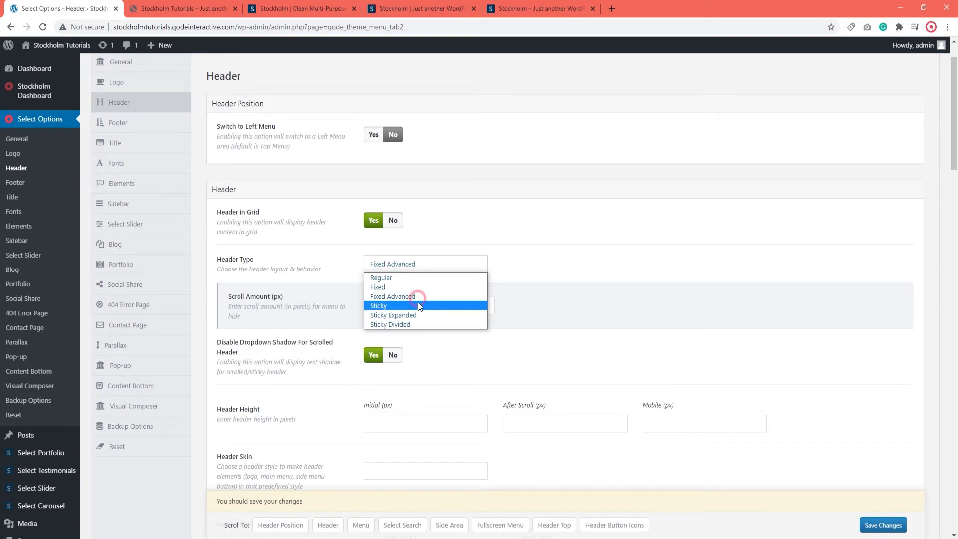
{"action": "left_click", "coordinate": [378, 305]}
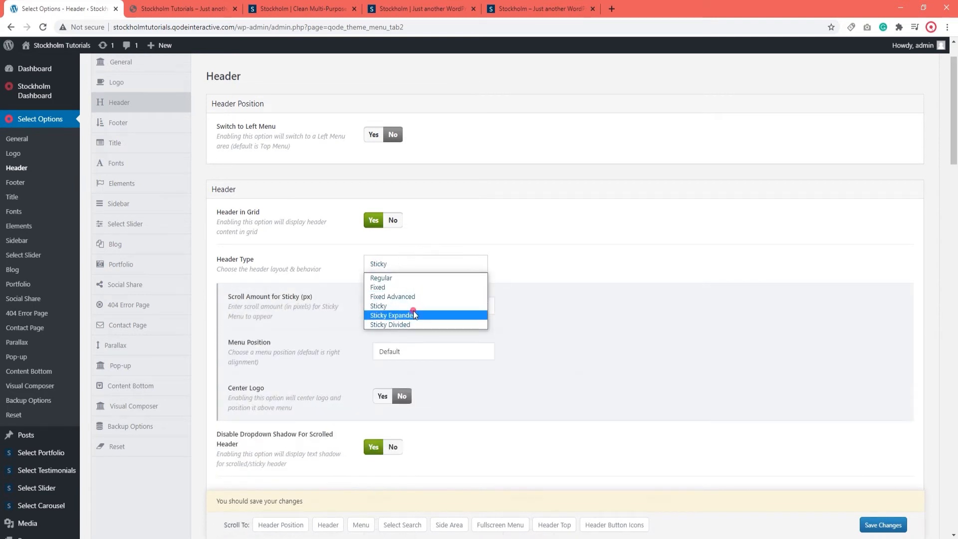
{"action": "left_click", "coordinate": [377, 287]}
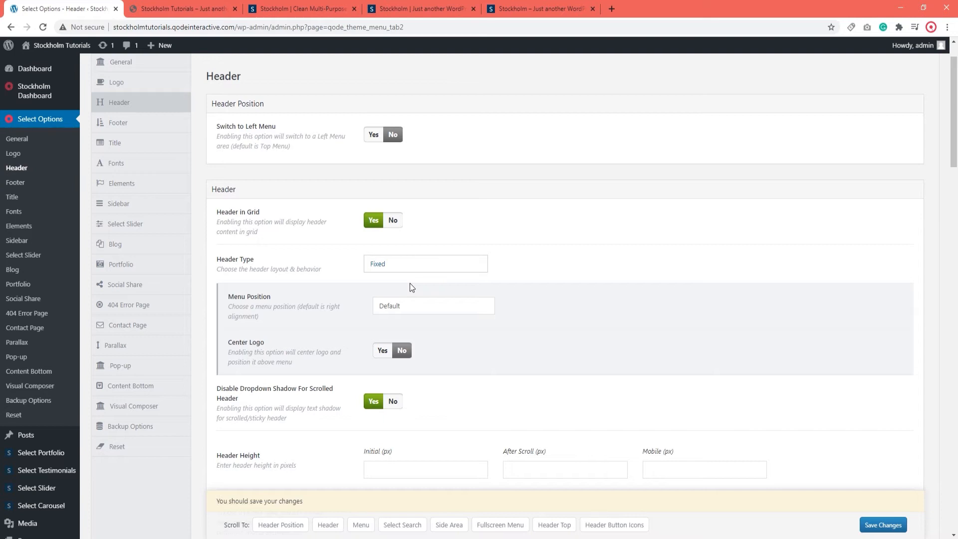
{"action": "mouse_move", "coordinate": [744, 409]}
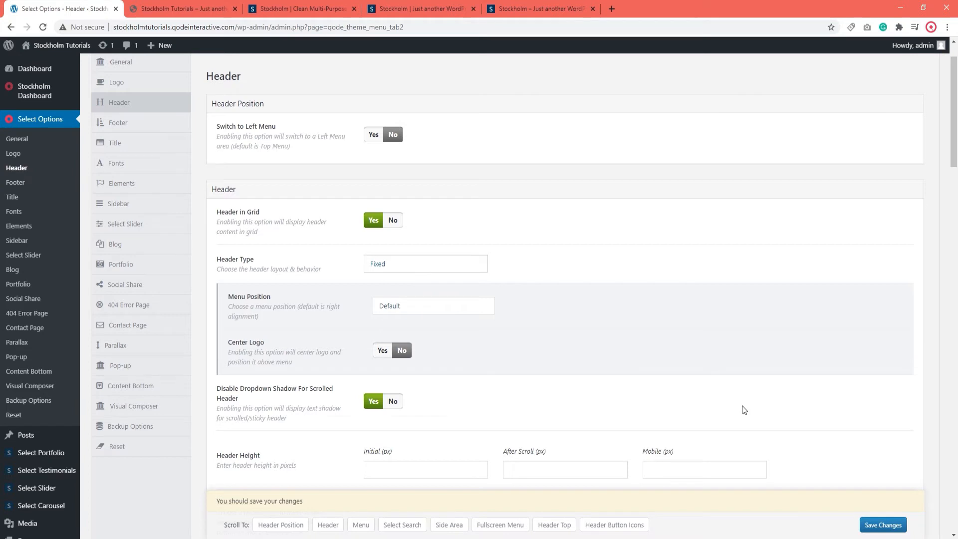
- Set Header Skin to Light, save the Fixed header, and preview it on the homepage
{"action": "scroll", "scroll_direction": "down", "scroll_amount": 3}
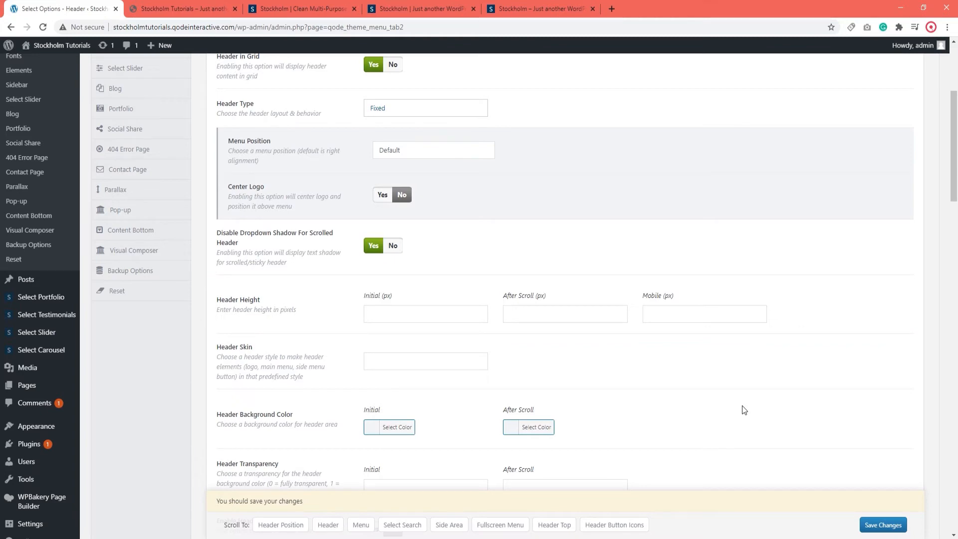
{"action": "left_click", "coordinate": [425, 360]}
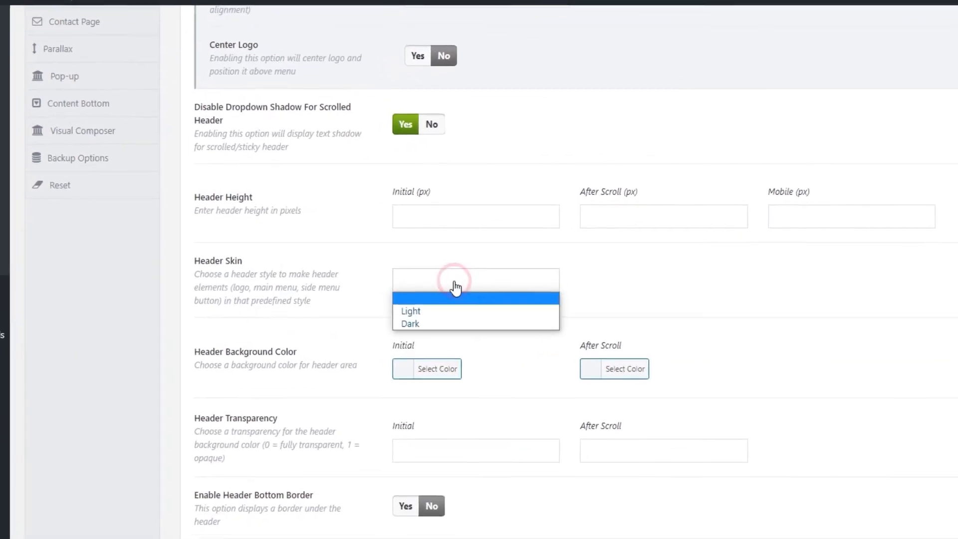
{"action": "scroll", "scroll_direction": "down", "scroll_amount": 3}
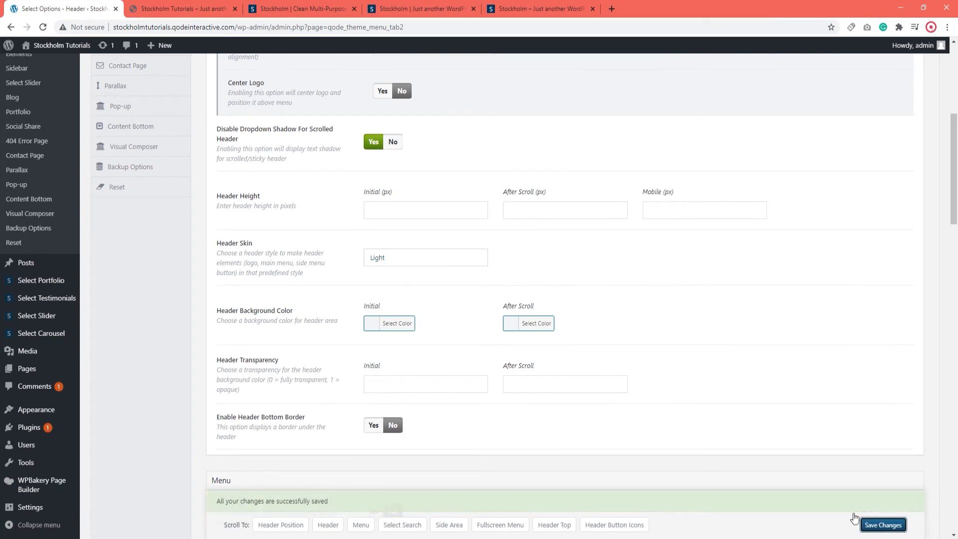
{"action": "left_click", "coordinate": [181, 9]}
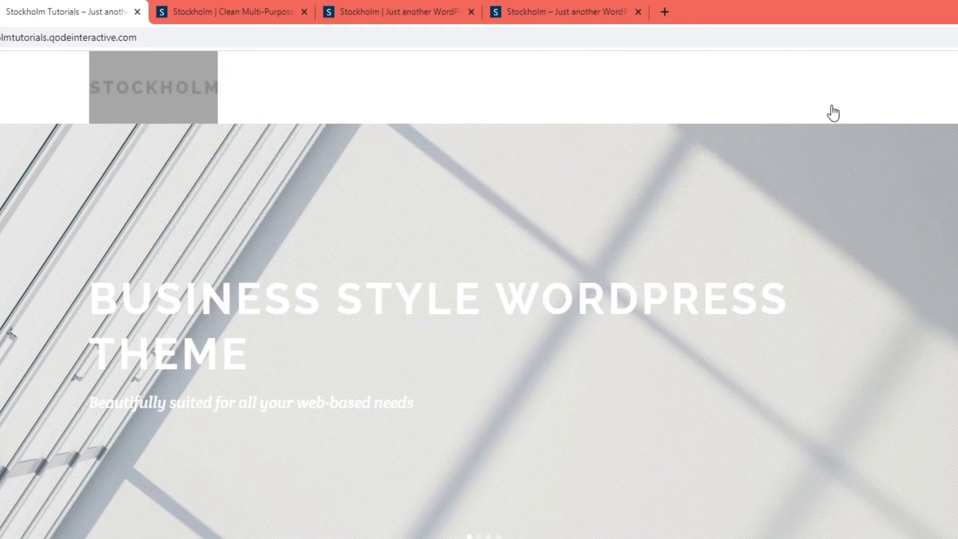
{"action": "mouse_move", "coordinate": [802, 87]}
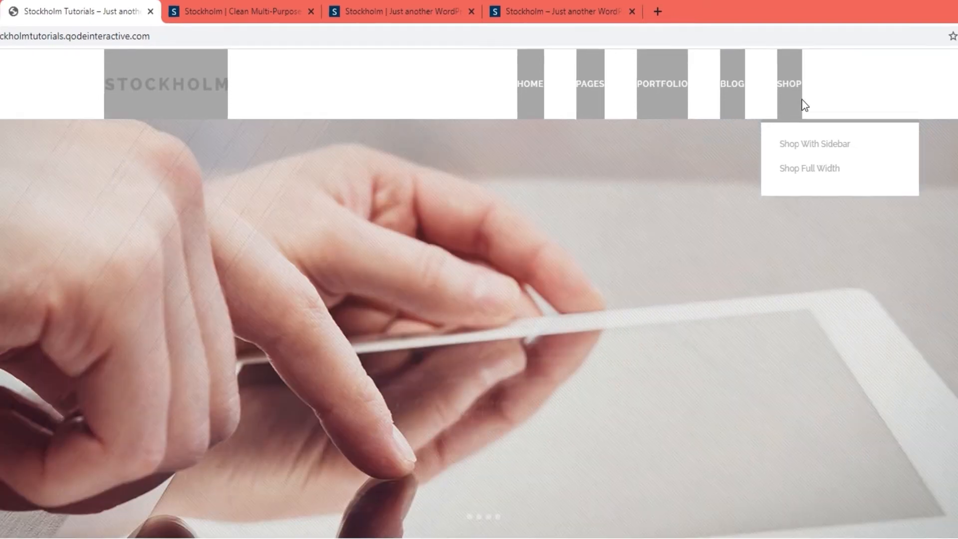
{"action": "left_click", "coordinate": [61, 9]}
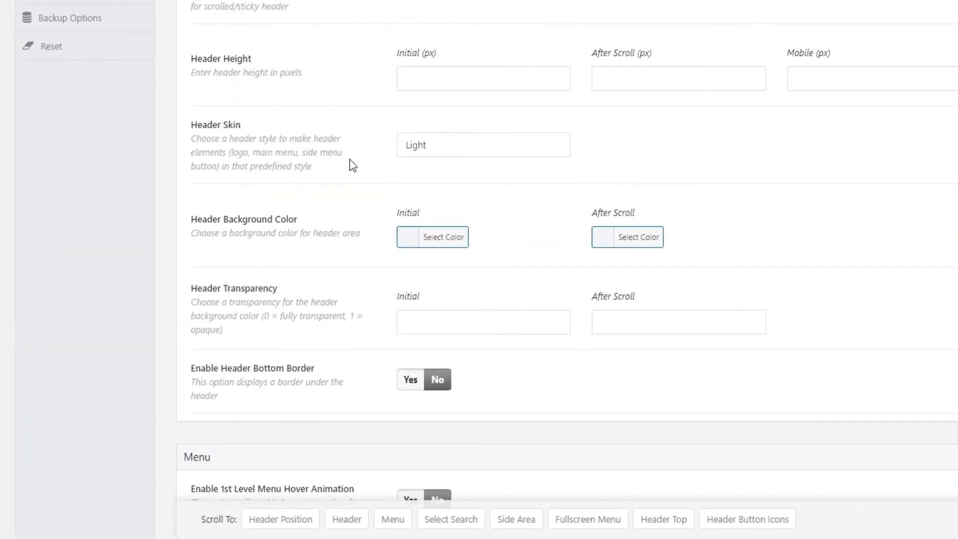
- Save a light grey #d6d6d6 initial header background and check it on the homepage
{"action": "left_click", "coordinate": [432, 237]}
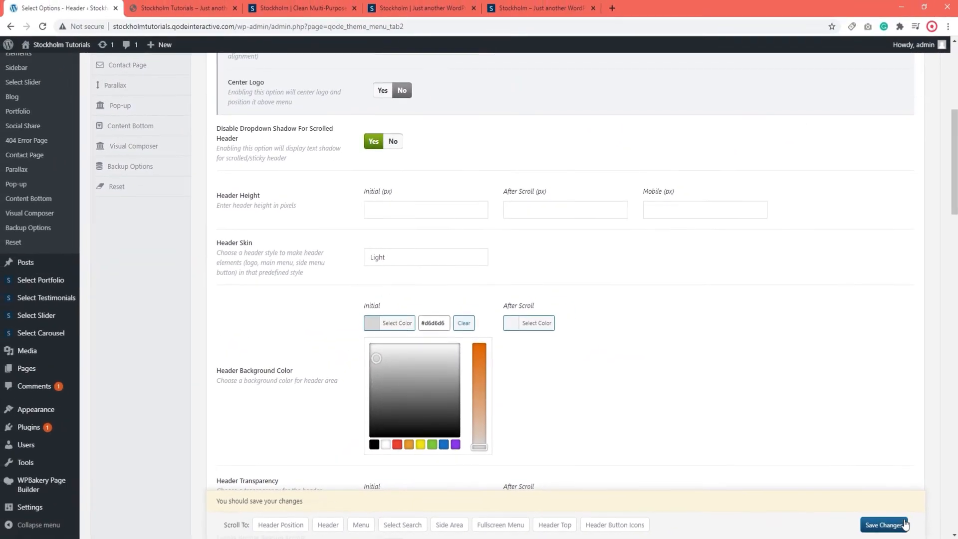
{"action": "left_click", "coordinate": [882, 524]}
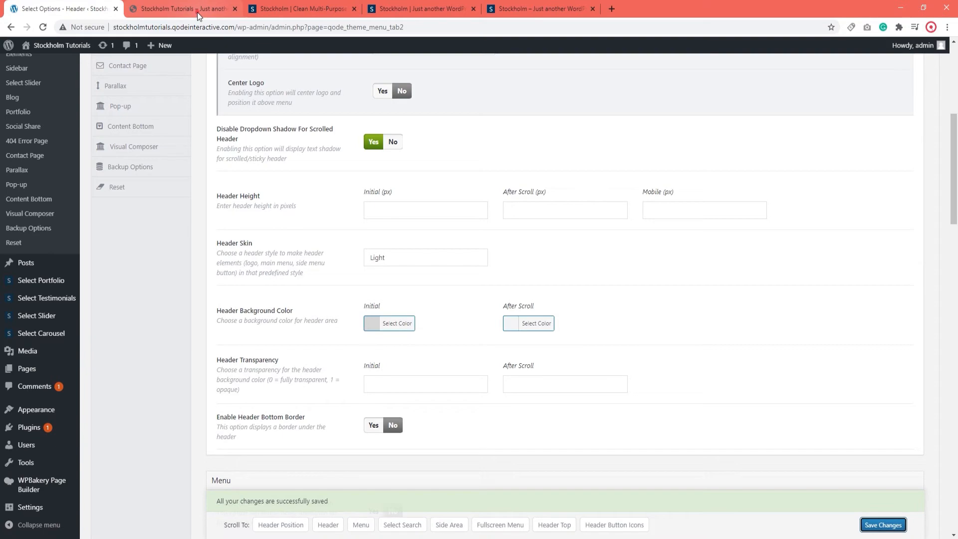
{"action": "left_click", "coordinate": [183, 9]}
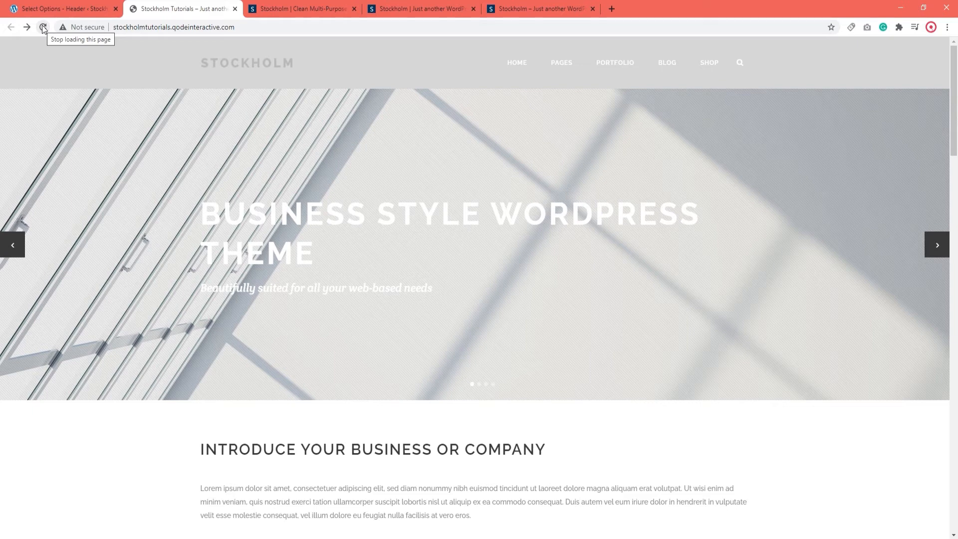
- Save the Dark header skin and preview it on the homepage
{"action": "left_click", "coordinate": [60, 9]}
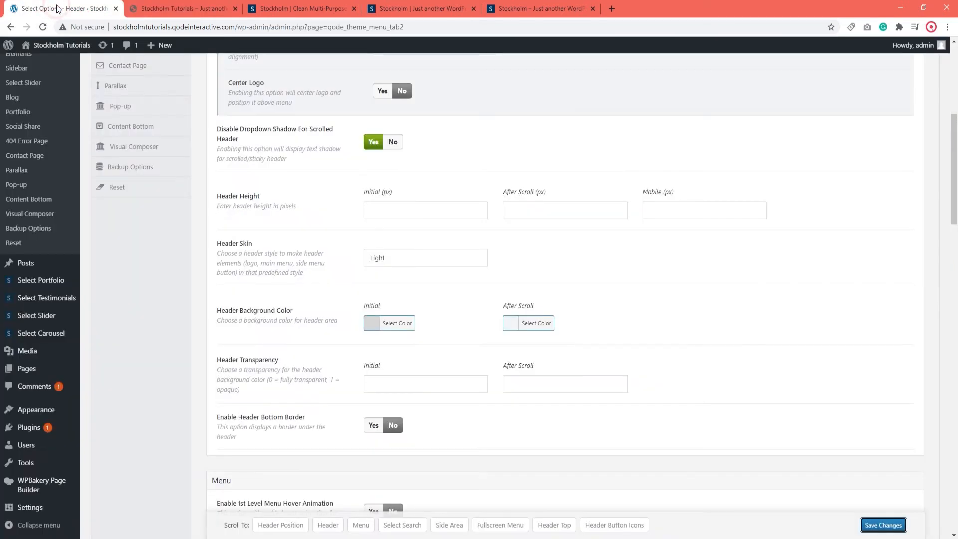
{"action": "left_click", "coordinate": [425, 257]}
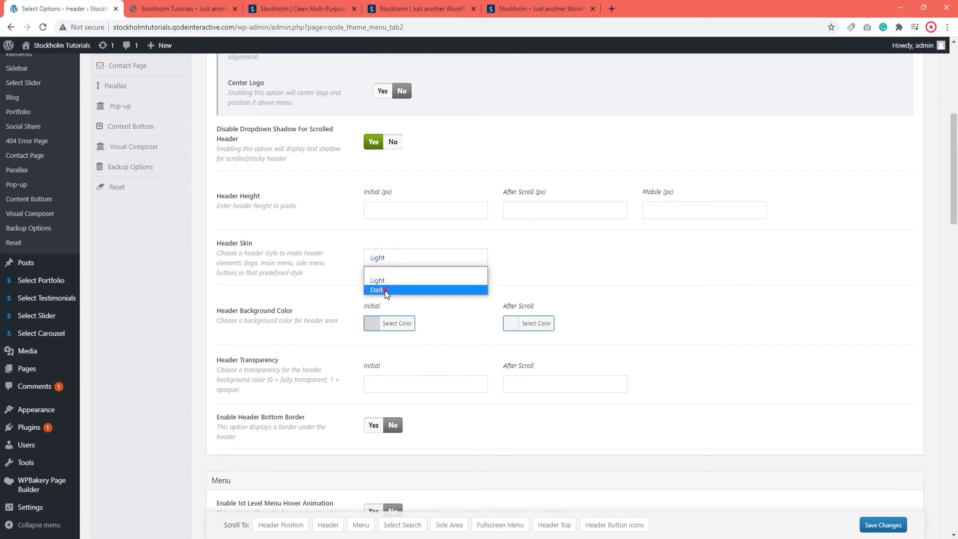
{"action": "left_click", "coordinate": [377, 289]}
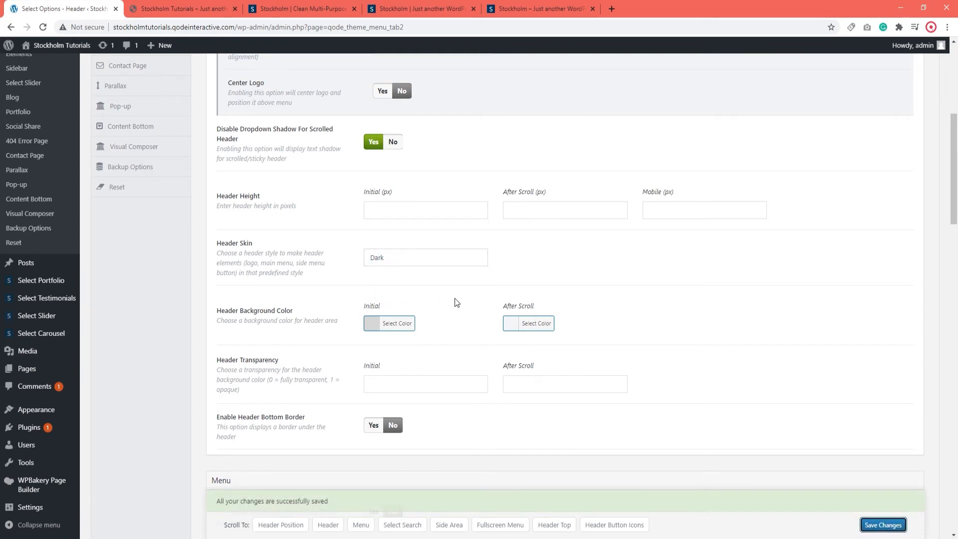
{"action": "left_click", "coordinate": [184, 9]}
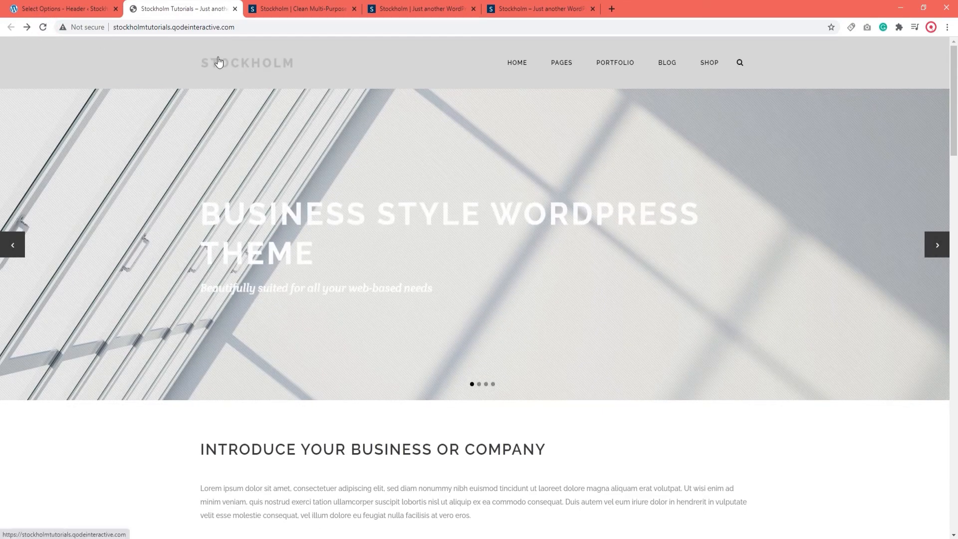
{"action": "mouse_move", "coordinate": [614, 62]}
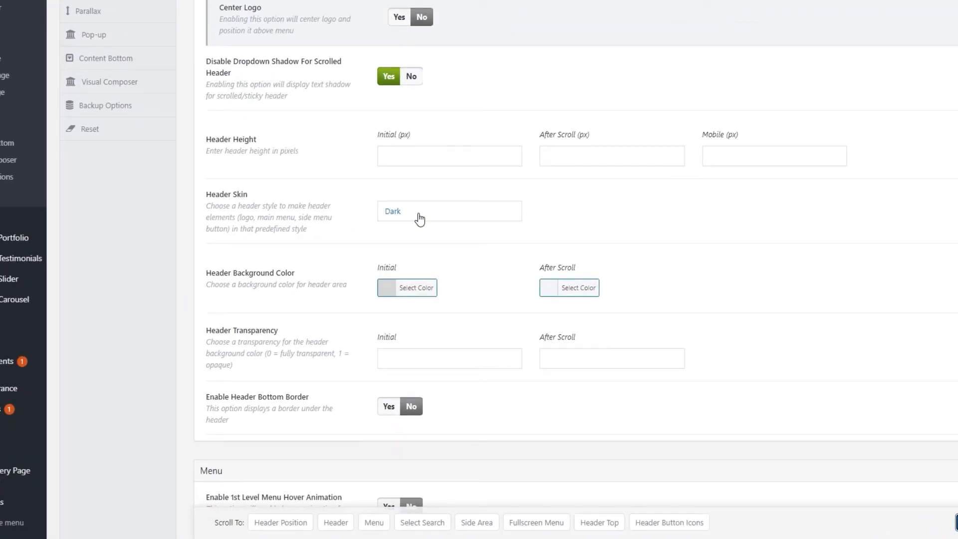
- Reset Header Skin to the empty option, leaving it unsaved
{"action": "left_click", "coordinate": [449, 211]}
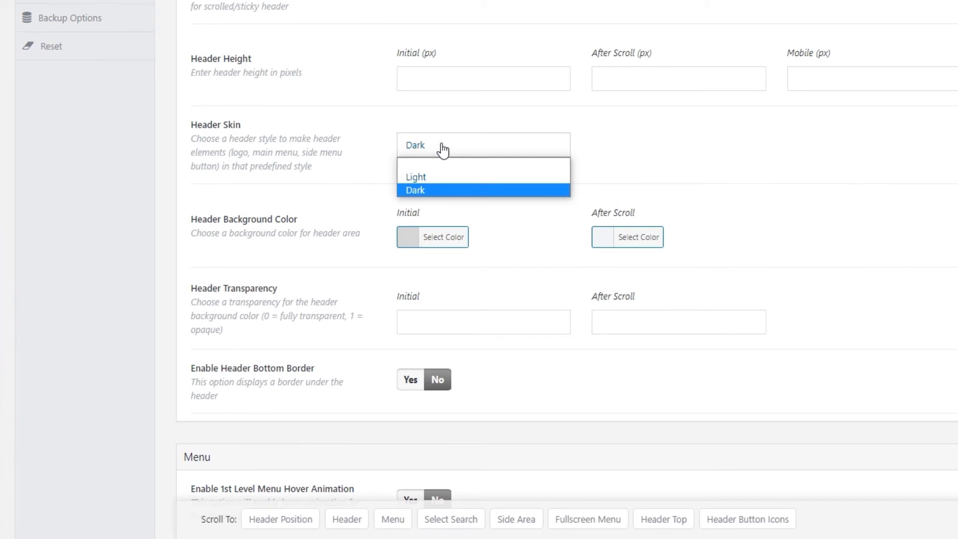
{"action": "left_click", "coordinate": [432, 238]}
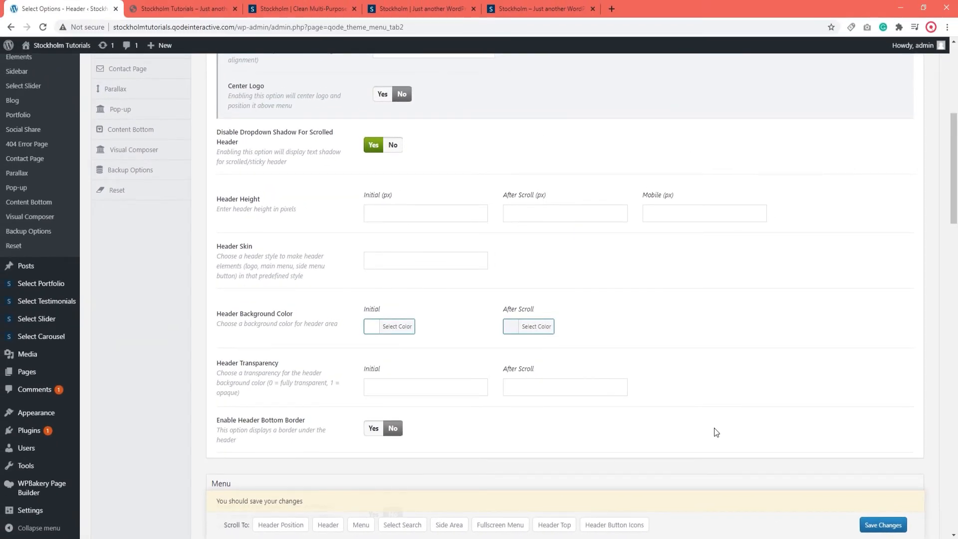
- Save initial Header Transparency 0 and confirm the fully transparent header on the homepage
{"action": "scroll", "scroll_direction": "down", "scroll_amount": 3}
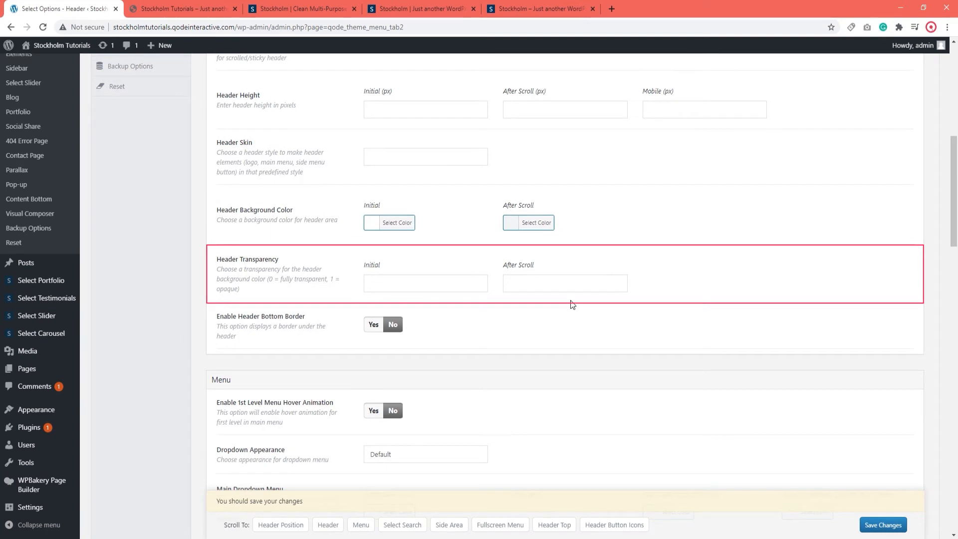
{"action": "left_click", "coordinate": [425, 282]}
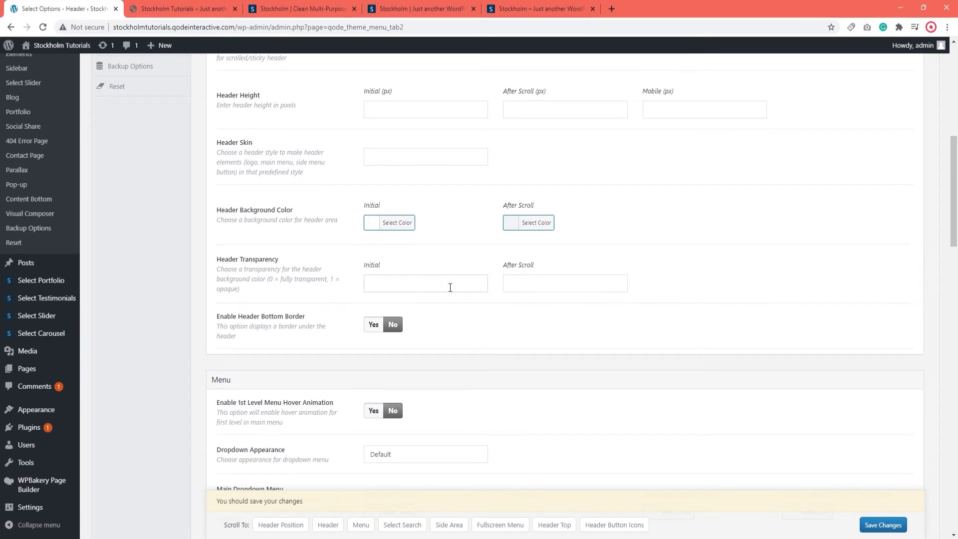
{"action": "left_click", "coordinate": [425, 282]}
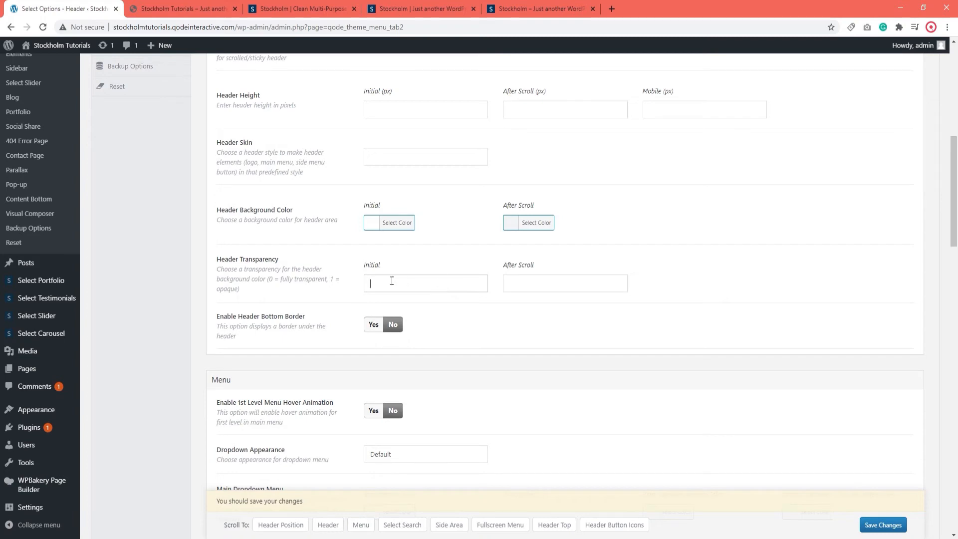
{"action": "left_click", "coordinate": [881, 524]}
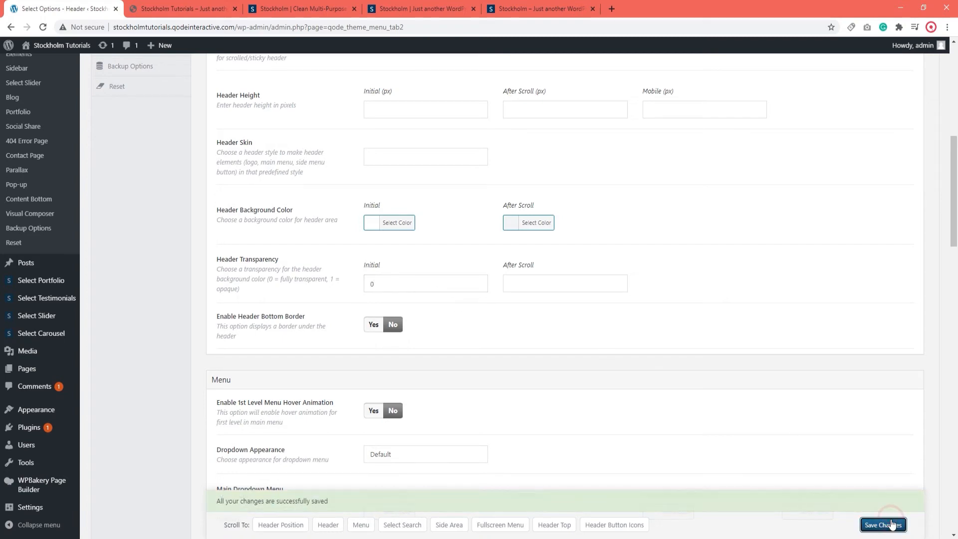
{"action": "left_click", "coordinate": [181, 9]}
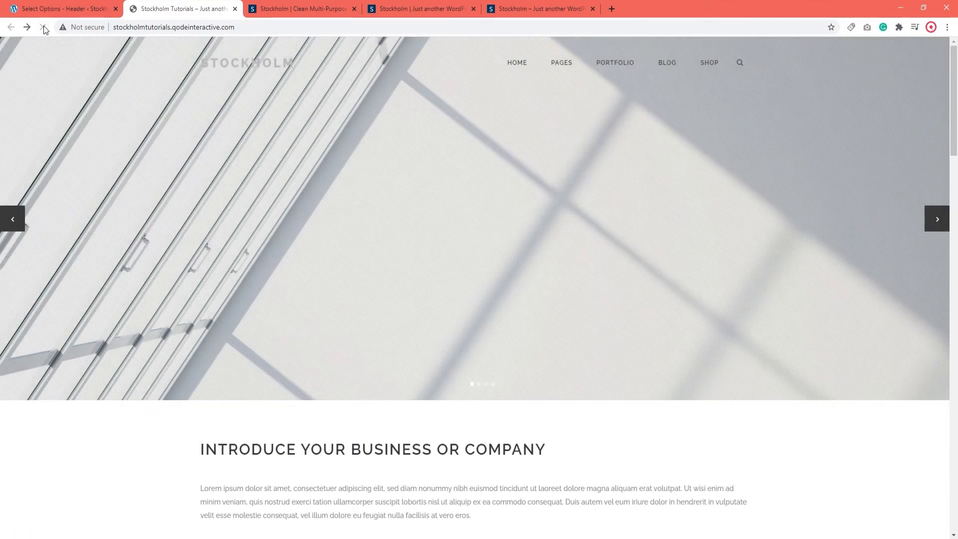
{"action": "left_click", "coordinate": [42, 27]}
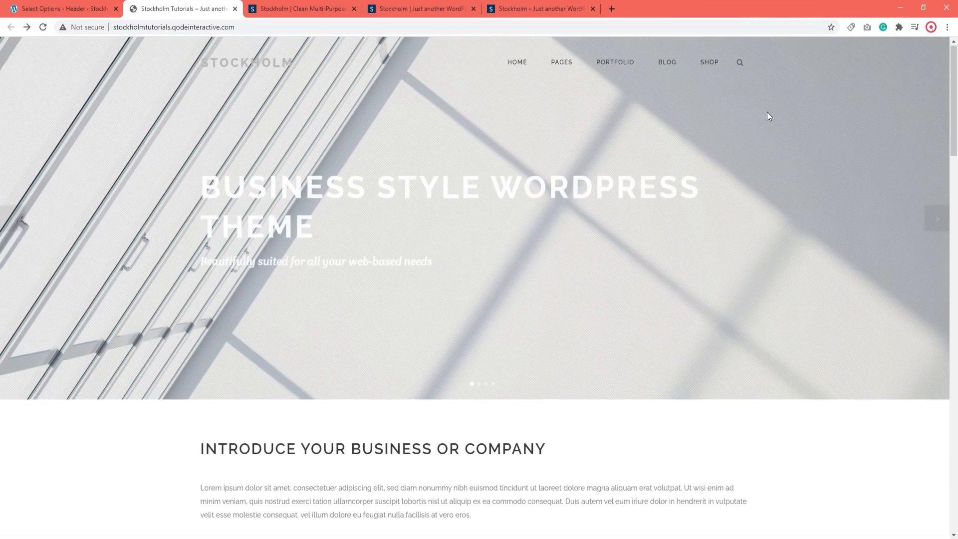
{"action": "left_click", "coordinate": [61, 9]}
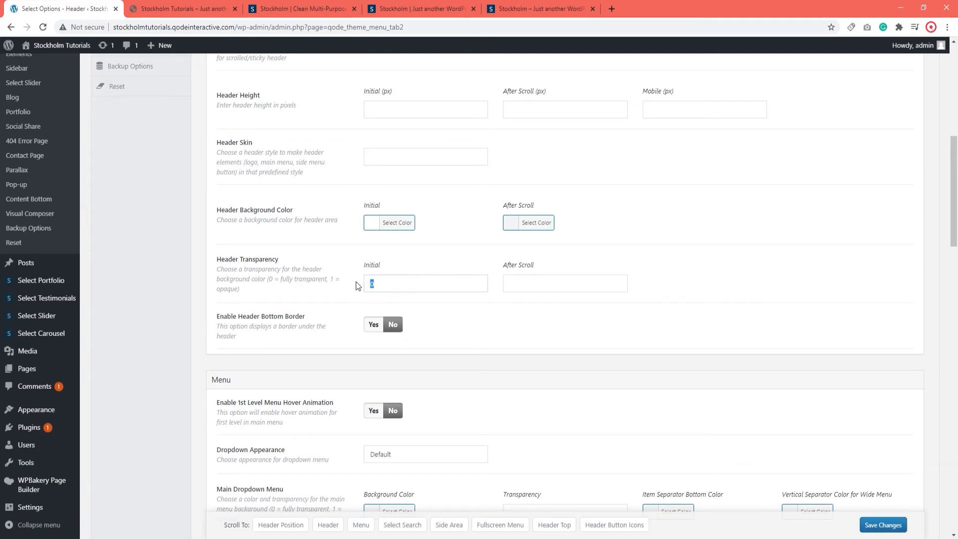
- Save initial Header Transparency 0.5 and preview the semi-transparent header on the homepage
{"action": "type", "text": "1"}
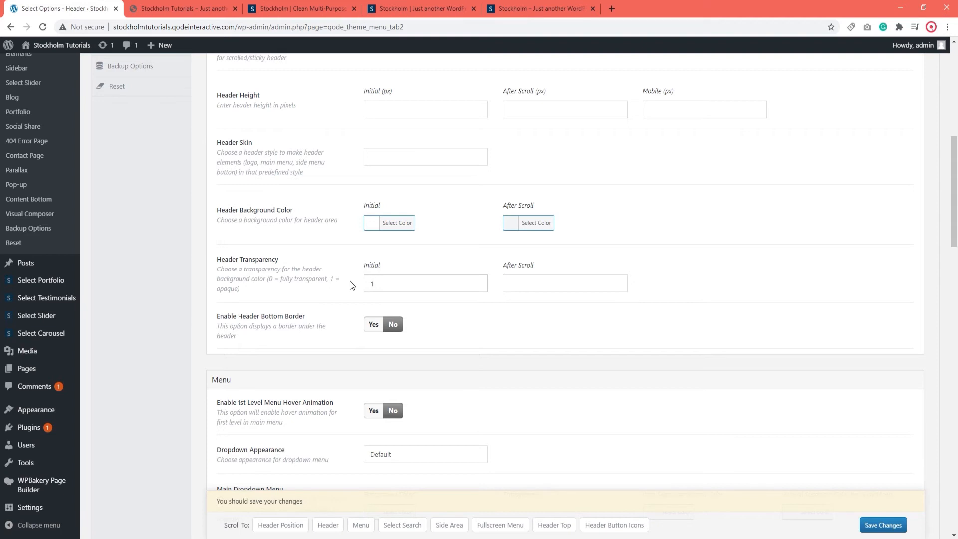
{"action": "left_click", "coordinate": [425, 284]}
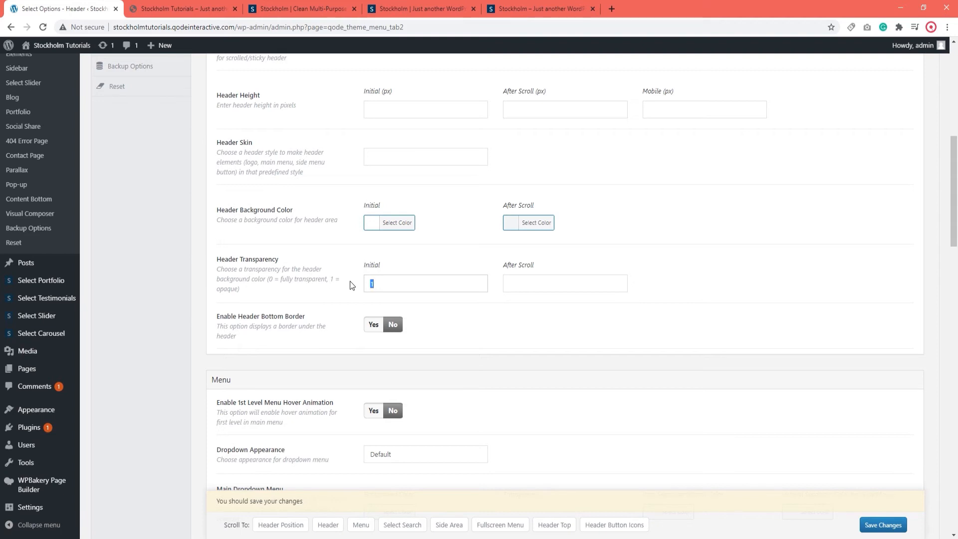
{"action": "type", "text": "0.5"}
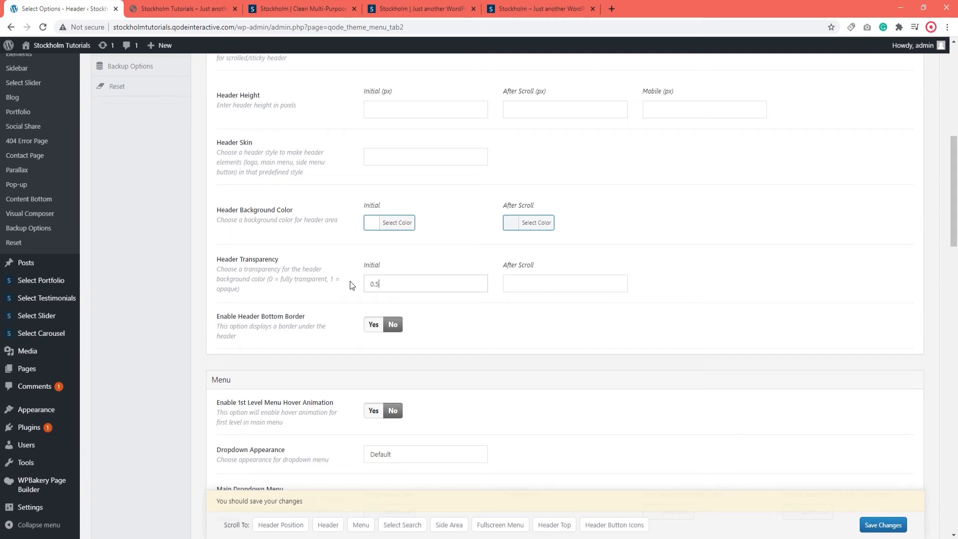
{"action": "left_click", "coordinate": [882, 525]}
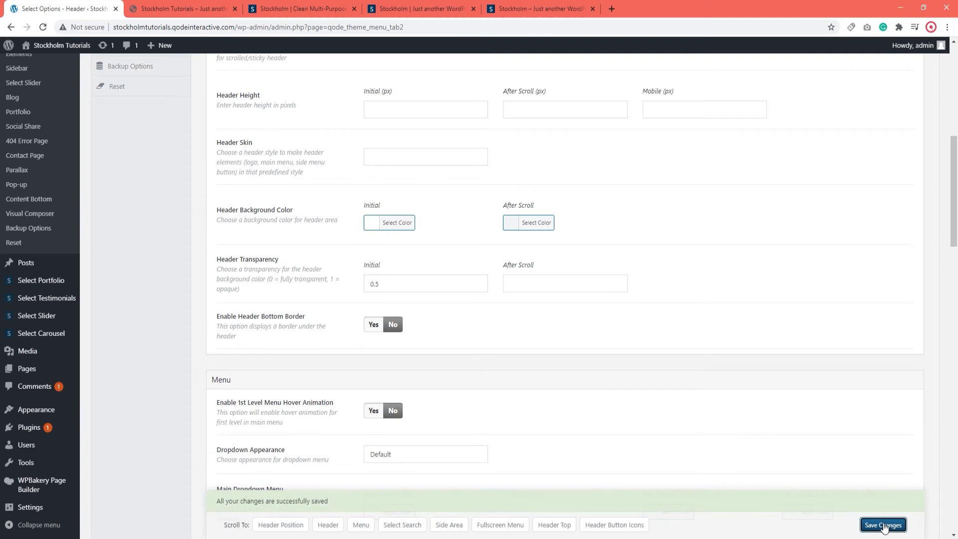
{"action": "left_click", "coordinate": [182, 9]}
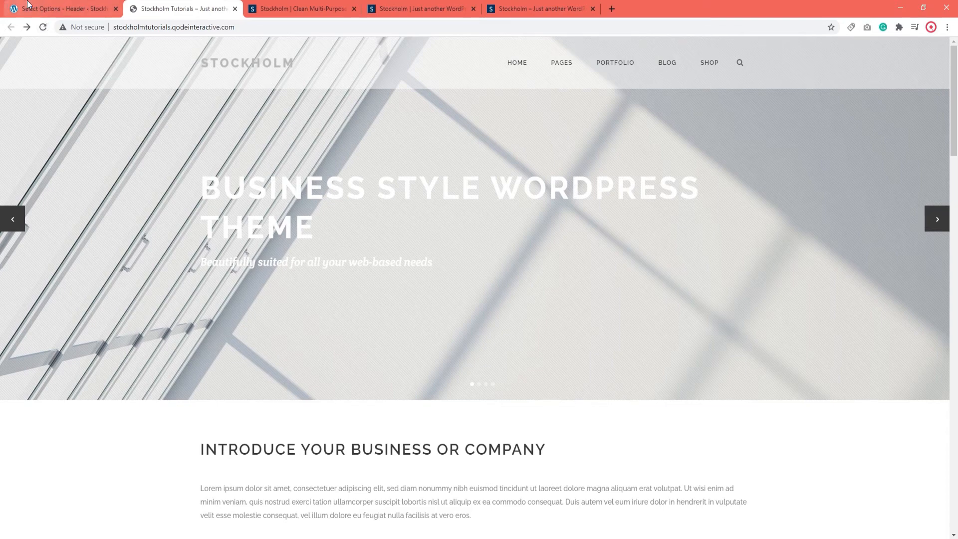
{"action": "left_click", "coordinate": [61, 9]}
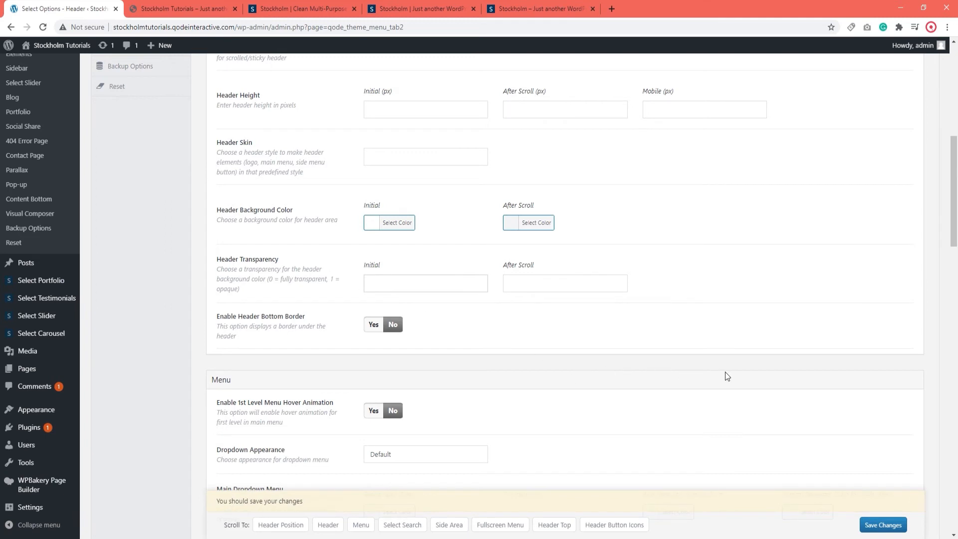
{"action": "left_click", "coordinate": [425, 283]}
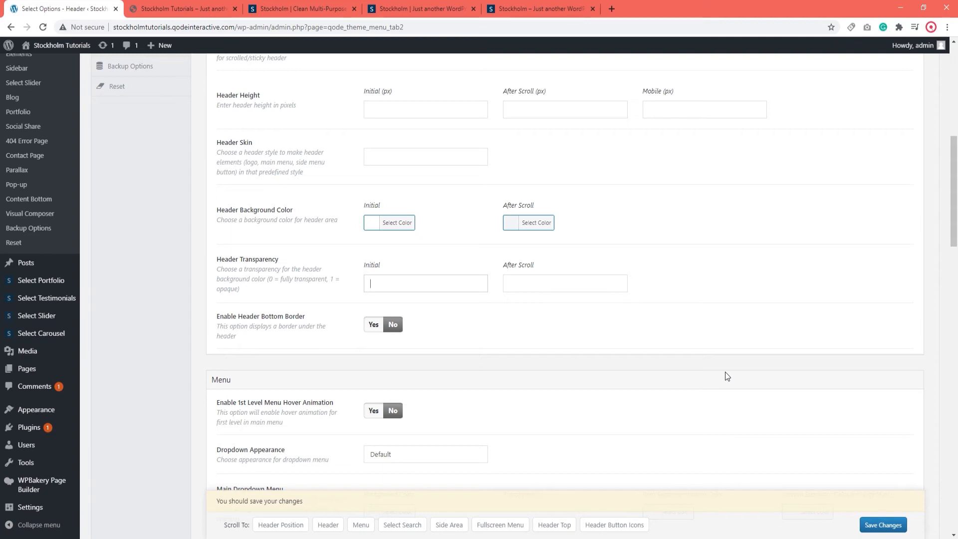
{"action": "mouse_move", "coordinate": [325, 353]}
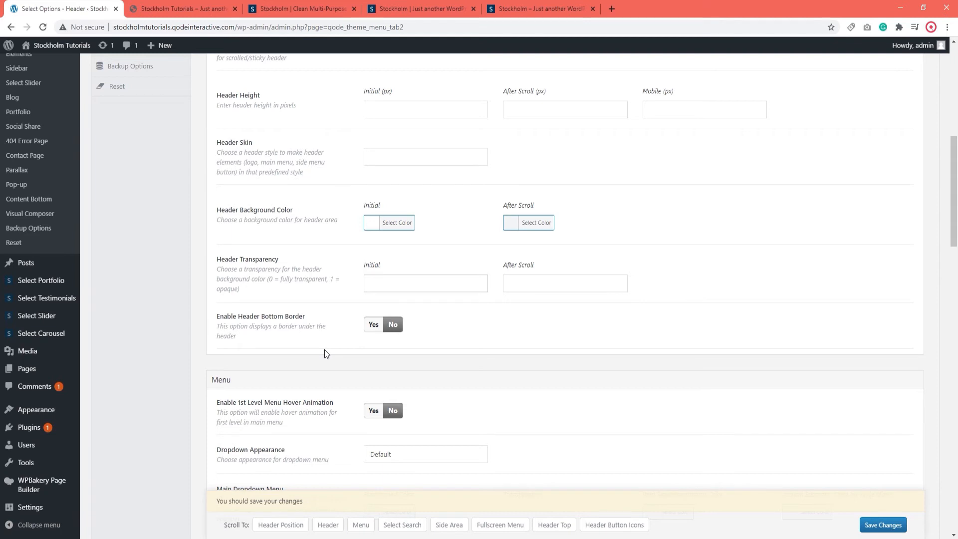
- Filter the Stockholm demos to Old demos, search 'EV', and open the Eva blog demo
{"action": "left_click", "coordinate": [882, 524]}
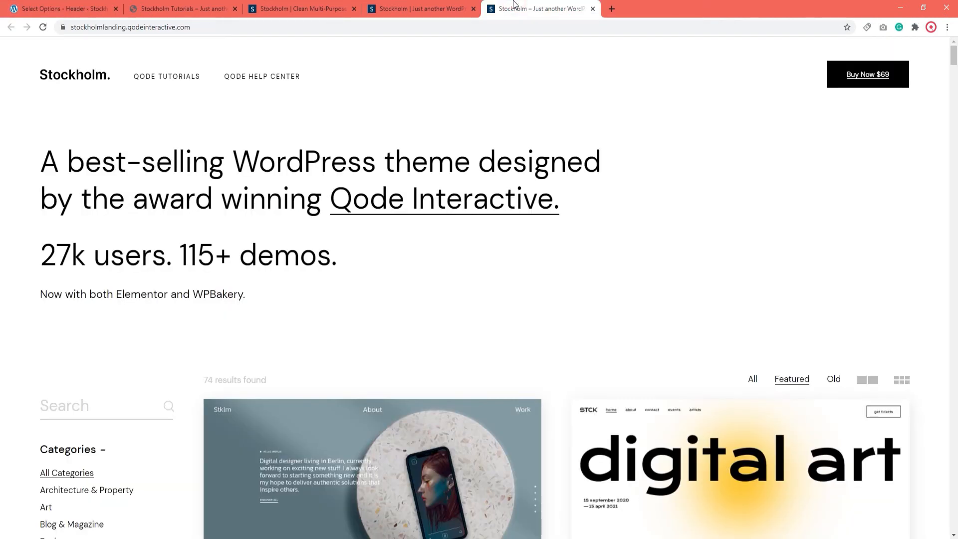
{"action": "scroll", "scroll_direction": "down", "scroll_amount": 3}
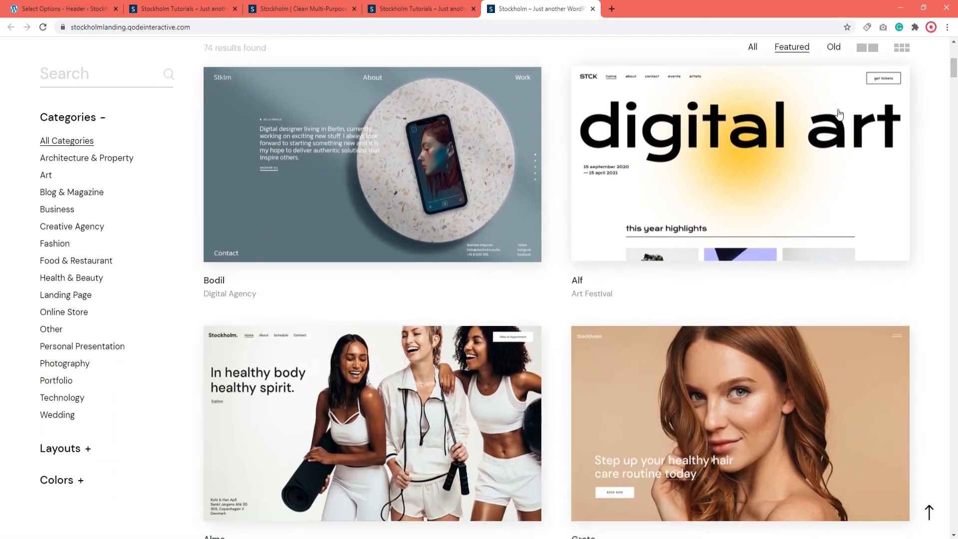
{"action": "left_click", "coordinate": [832, 47]}
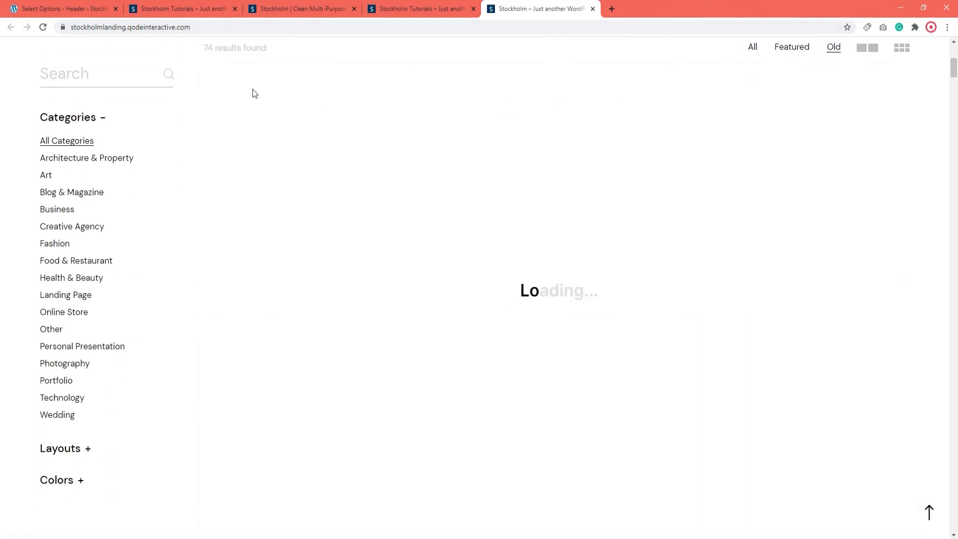
{"action": "type", "text": "EV"}
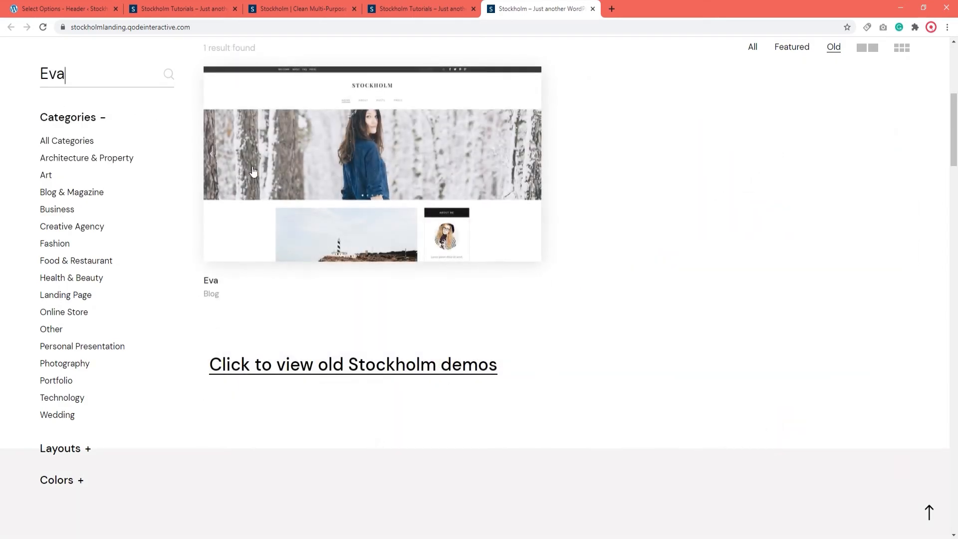
{"action": "left_click", "coordinate": [371, 155]}
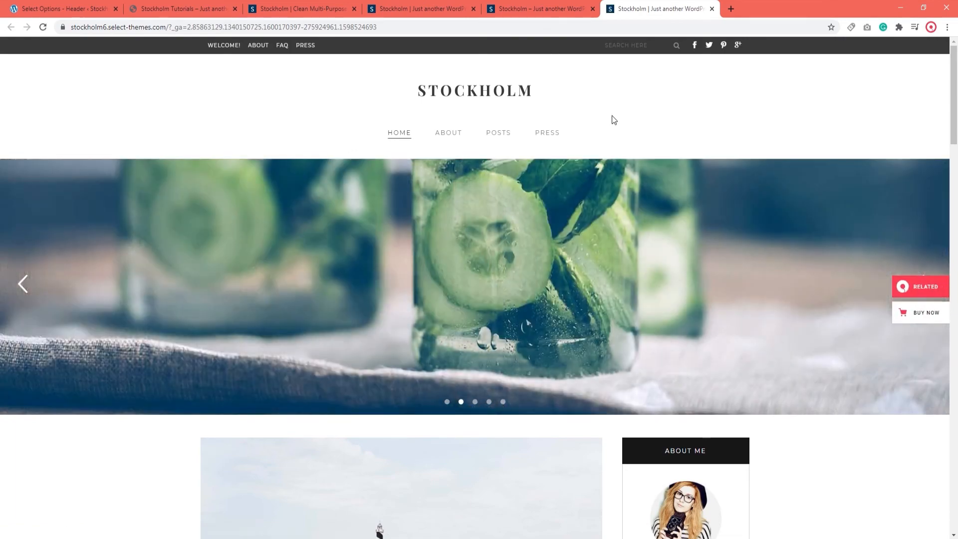
- Jump to Header Top settings and set Show Header Top Area to Yes
{"action": "left_click", "coordinate": [61, 9]}
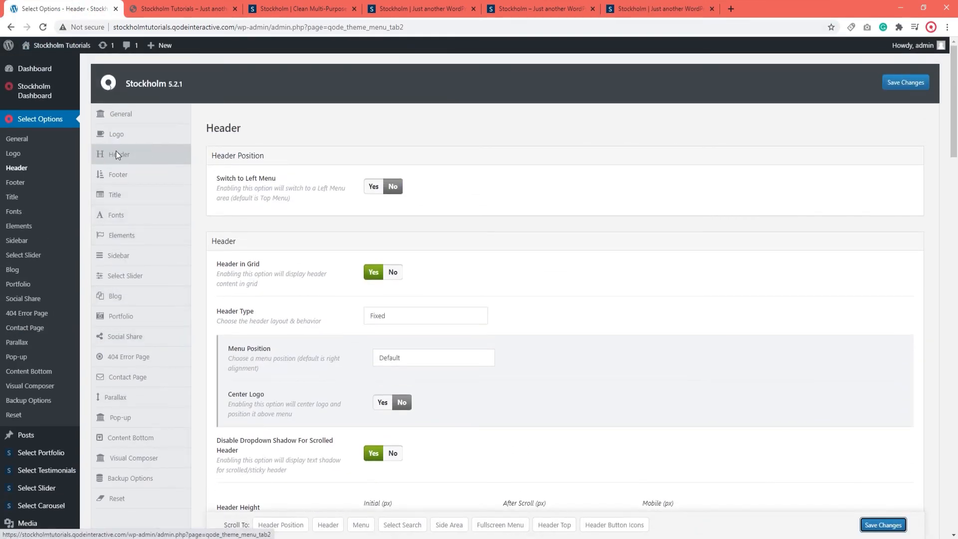
{"action": "mouse_move", "coordinate": [475, 264]}
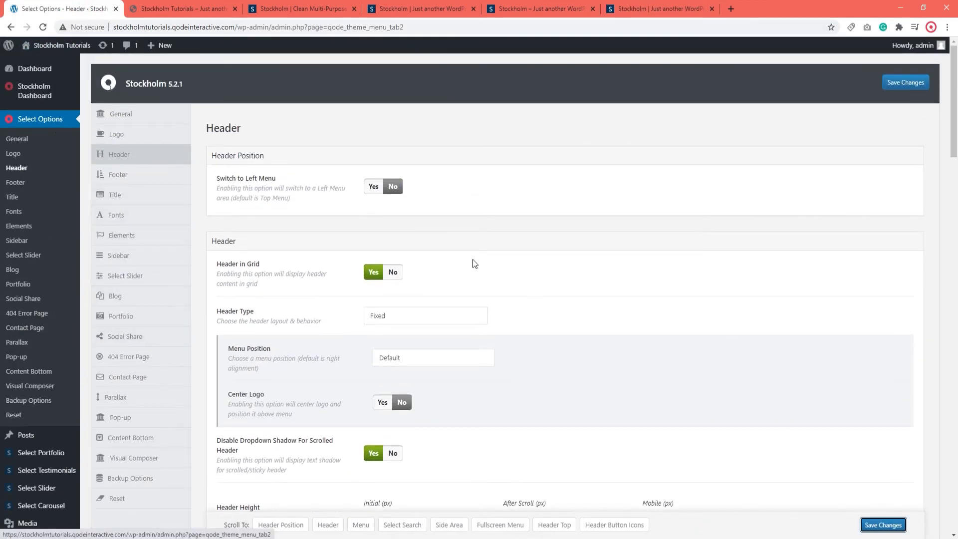
{"action": "left_click", "coordinate": [553, 524]}
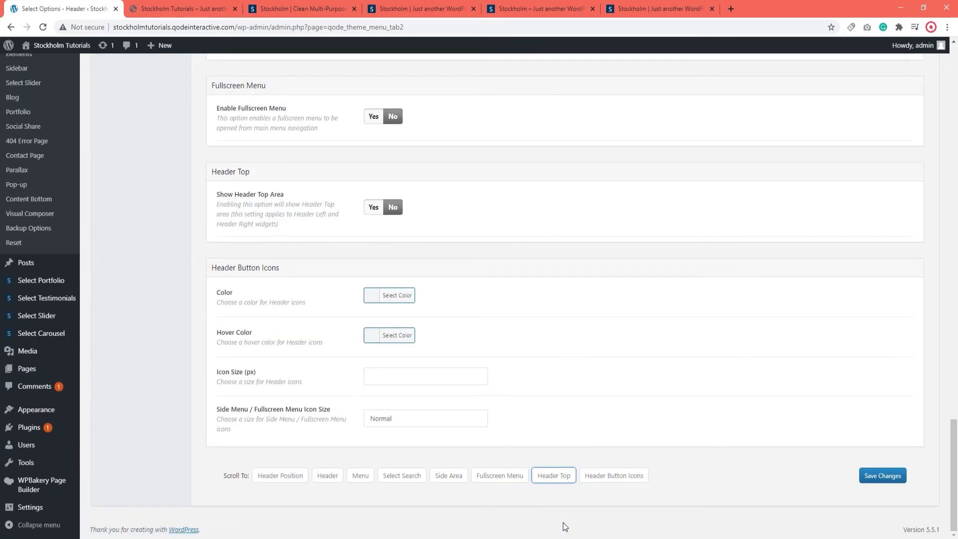
{"action": "left_click", "coordinate": [553, 475]}
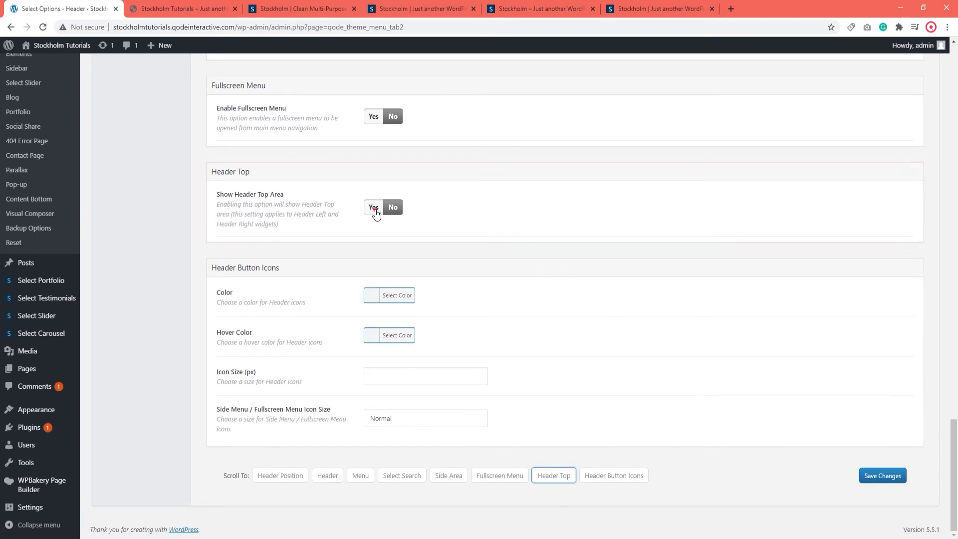
{"action": "left_click", "coordinate": [372, 206]}
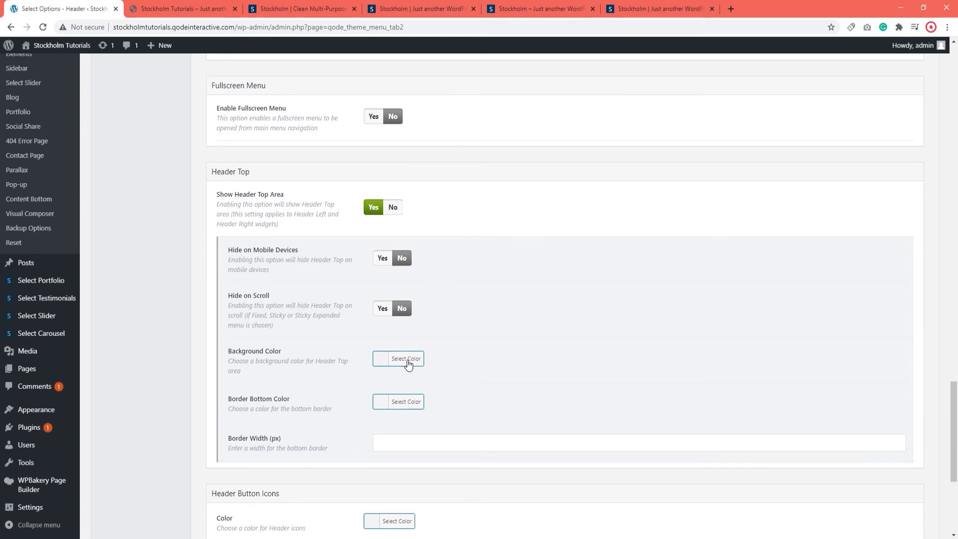
- Give the header top area a dark grey #3f3f3f background and save the settings
{"action": "left_click", "coordinate": [405, 358]}
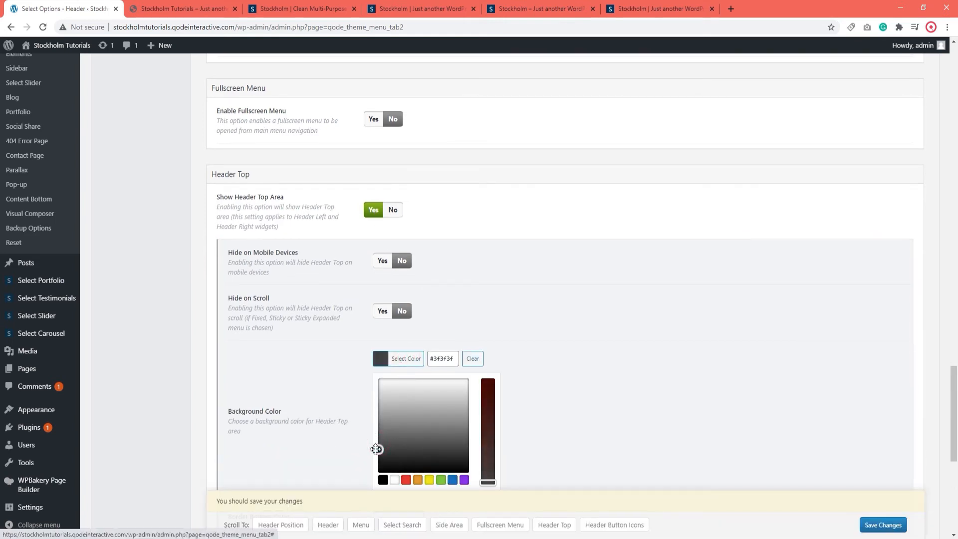
{"action": "left_click", "coordinate": [881, 525]}
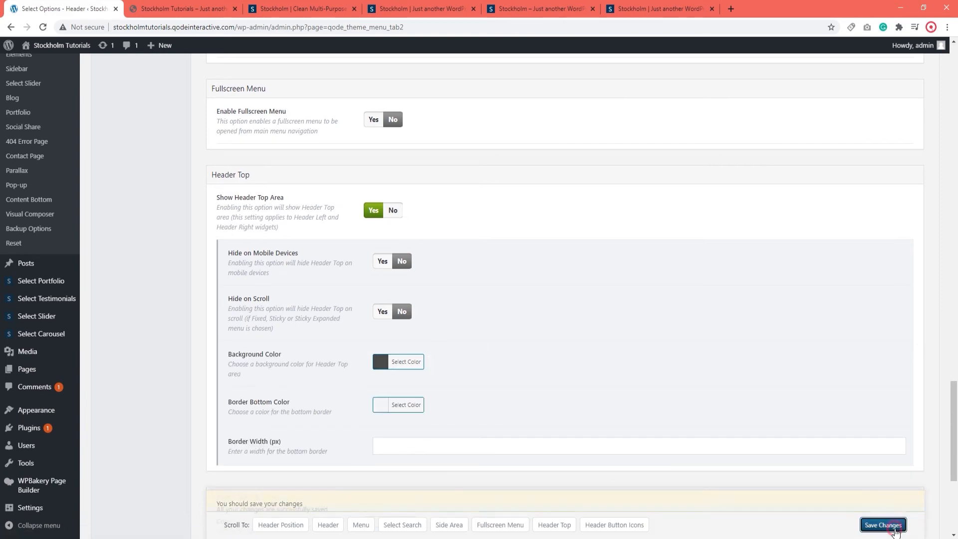
{"action": "left_click", "coordinate": [882, 524]}
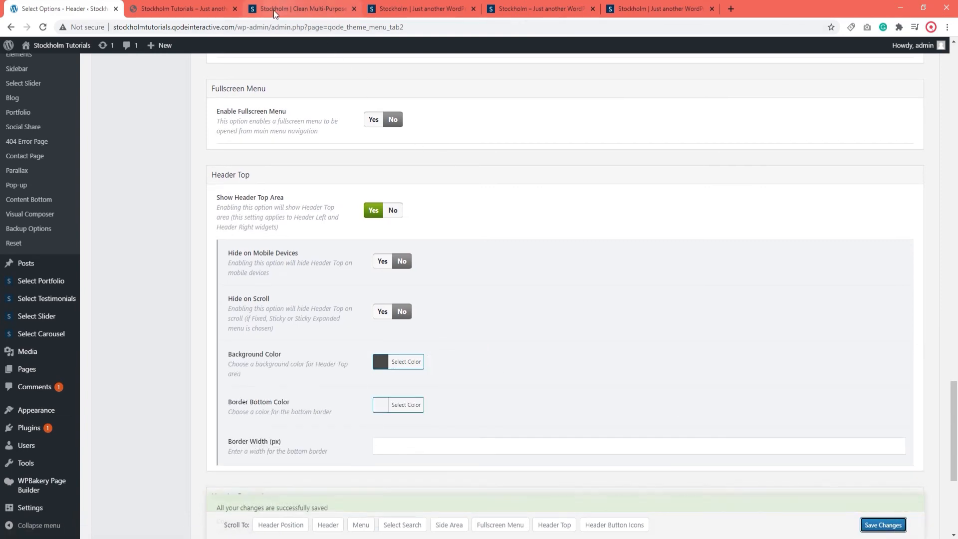
{"action": "left_click", "coordinate": [182, 9]}
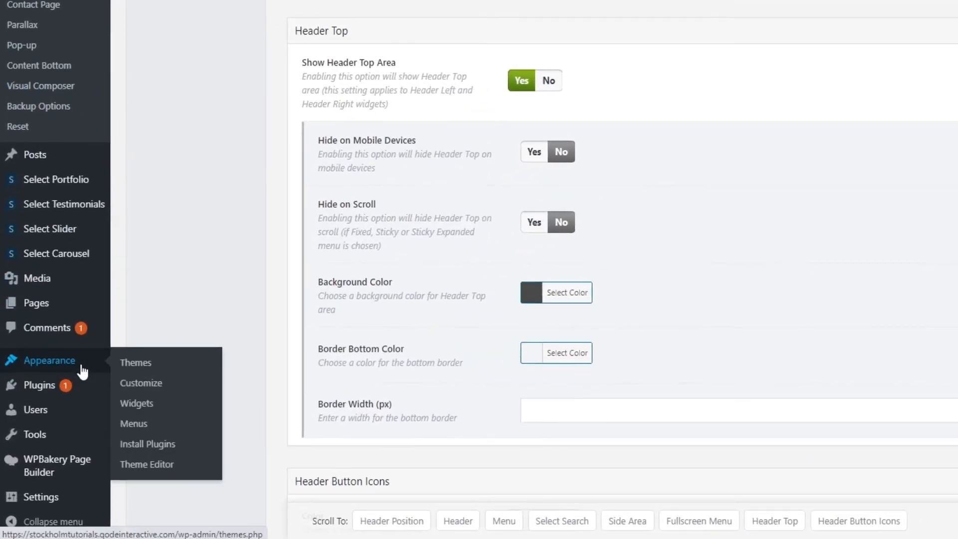
- Add a Text widget titled 'Top Left Area' to the Header Top Left area and save it
{"action": "left_click", "coordinate": [137, 402]}
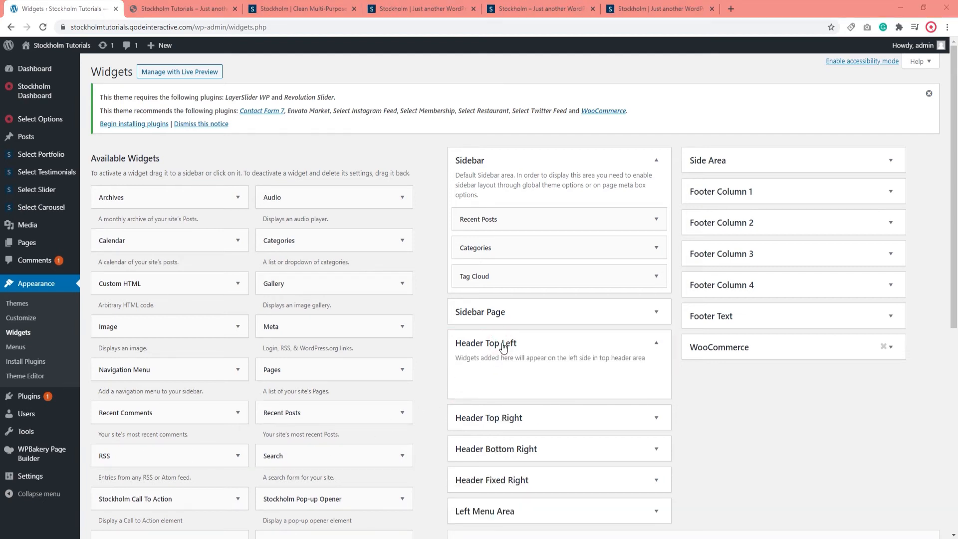
{"action": "scroll", "scroll_direction": "down", "scroll_amount": 3}
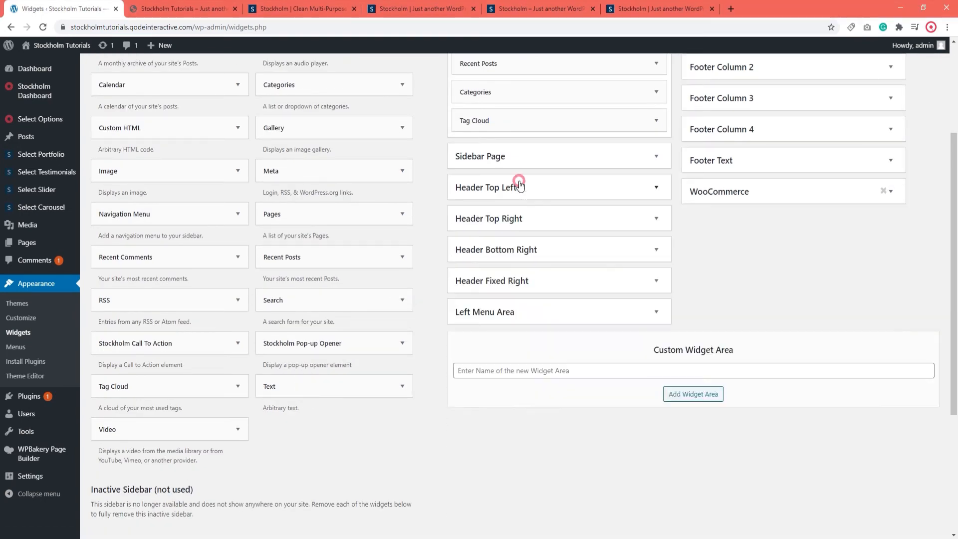
{"action": "left_click", "coordinate": [557, 219]}
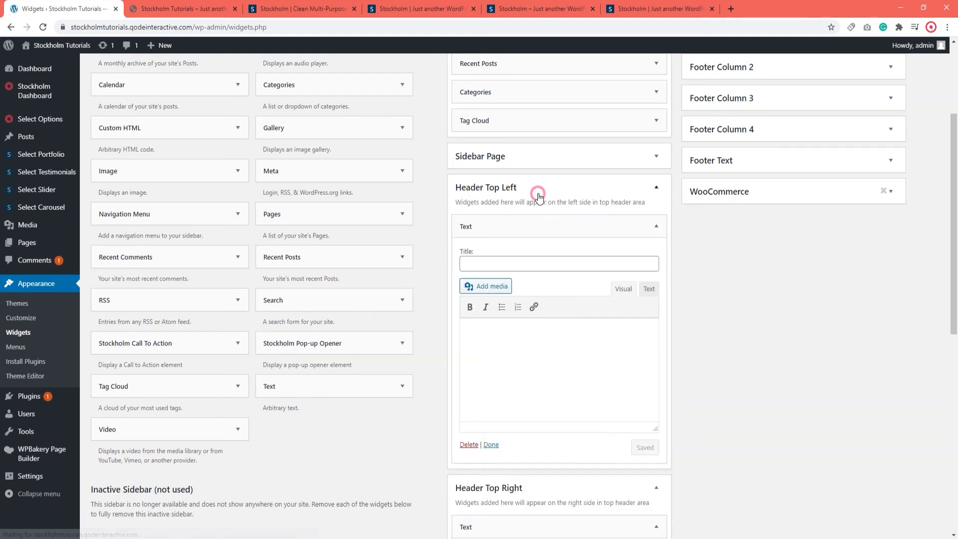
{"action": "left_click", "coordinate": [556, 263]}
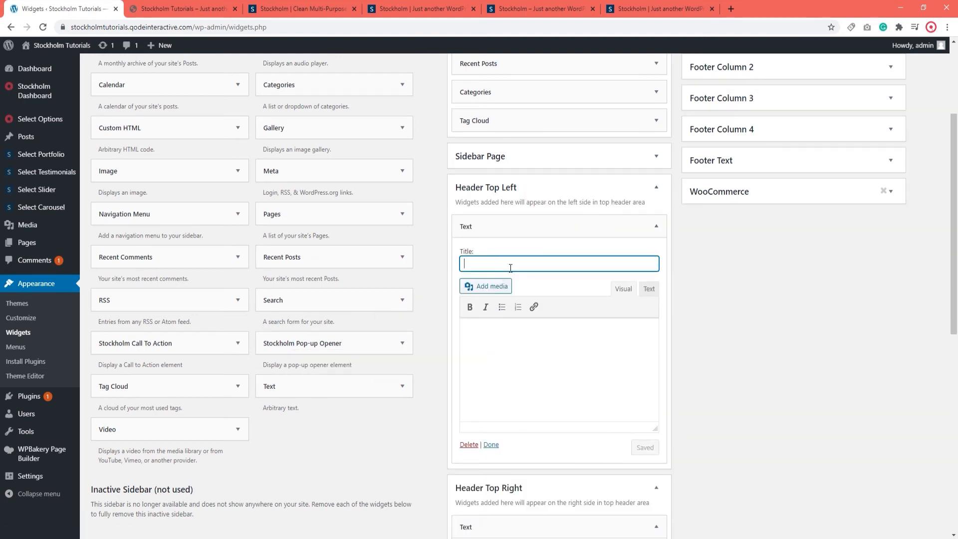
{"action": "type", "text": "Top Left Area"}
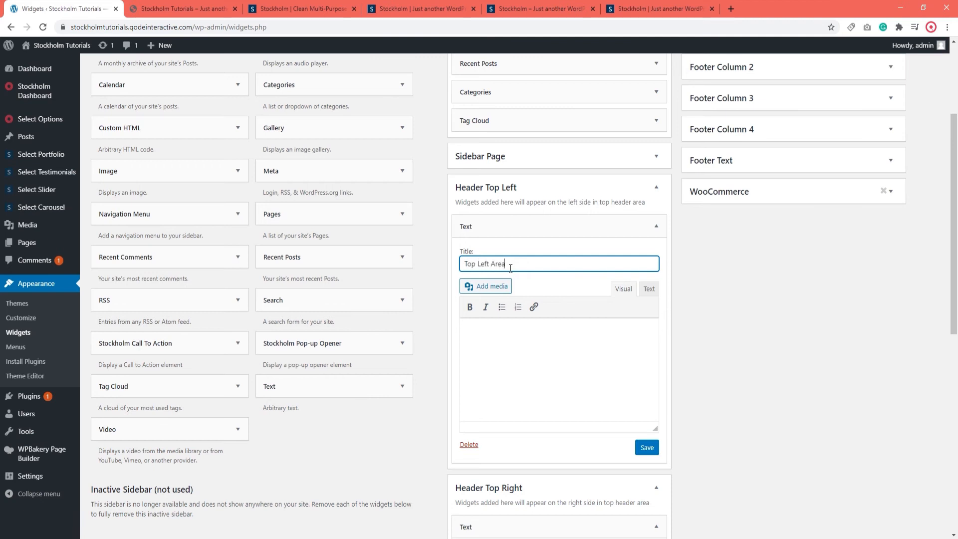
{"action": "left_click", "coordinate": [645, 447]}
{"action": "type", "text": "Top Right Area"}
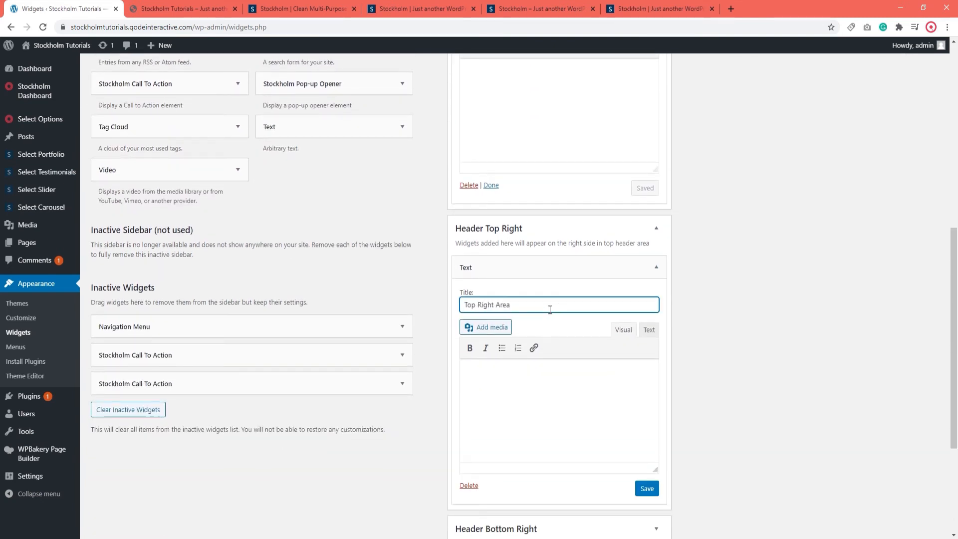
- Save the 'Top Right Area' Text widget in Header Top Right and collapse the area
{"action": "left_click", "coordinate": [646, 488]}
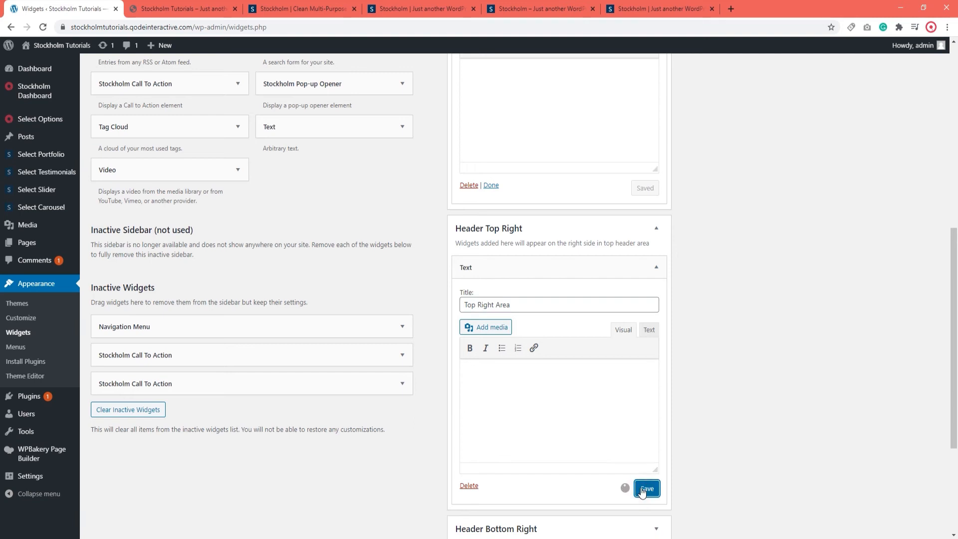
{"action": "left_click", "coordinate": [646, 487]}
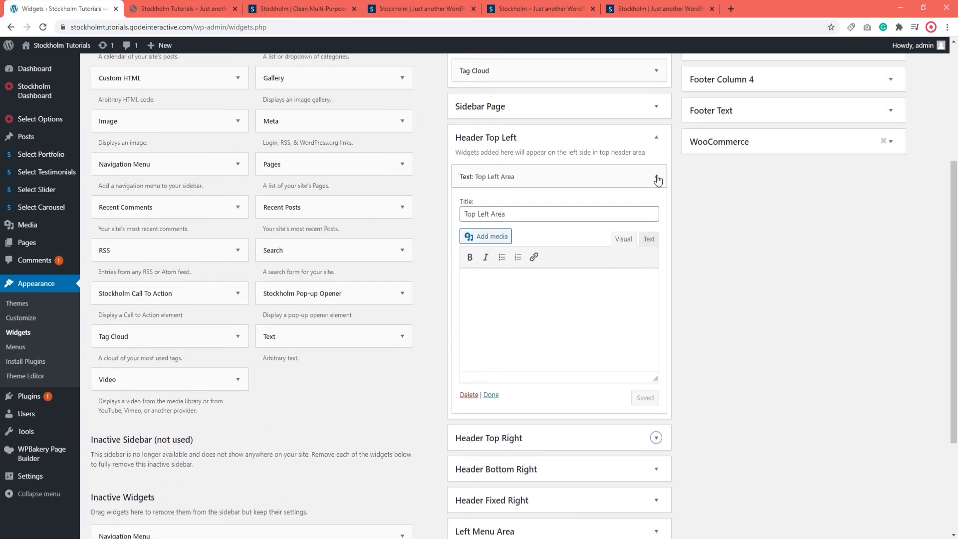
- Reload the live homepage to check the top bar texts, then return to the Widgets screen
{"action": "left_click", "coordinate": [181, 9]}
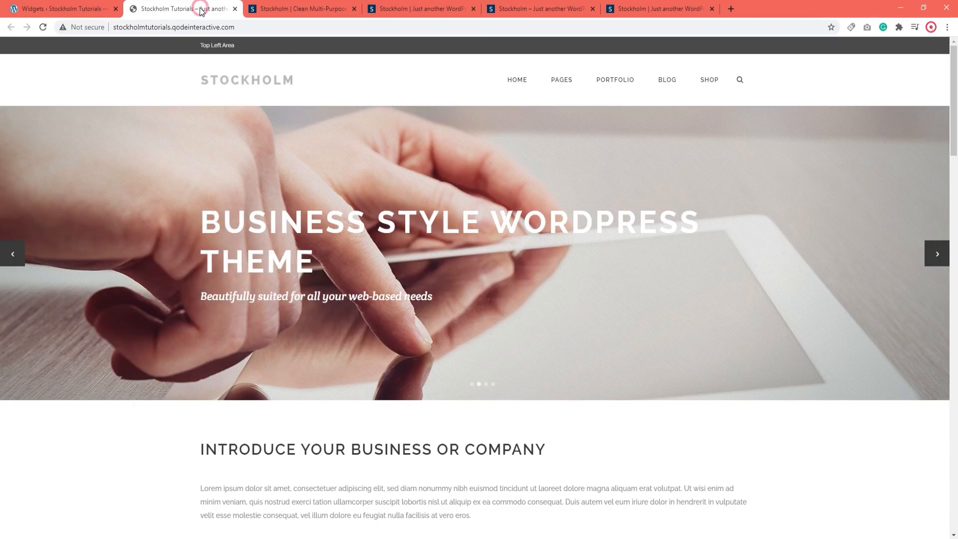
{"action": "left_click", "coordinate": [42, 27]}
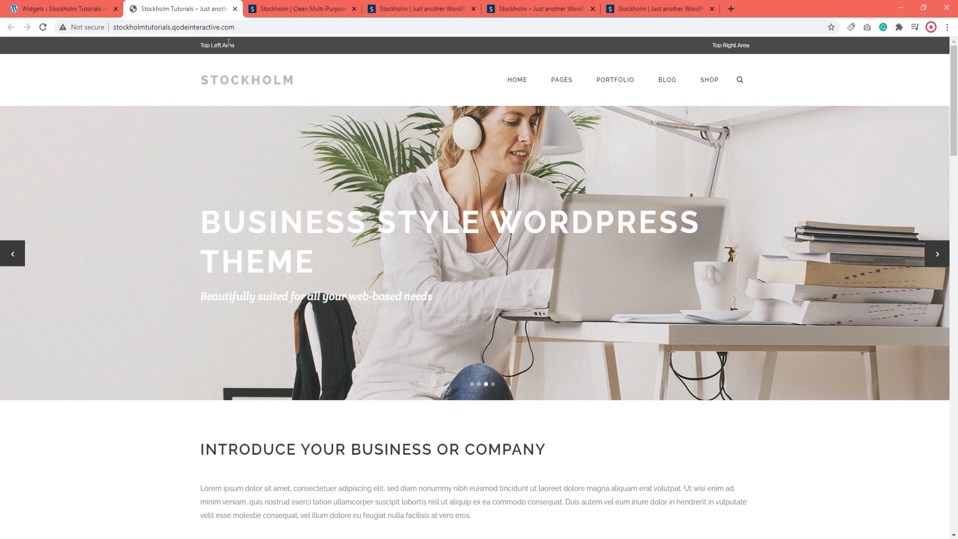
{"action": "left_click", "coordinate": [58, 9]}
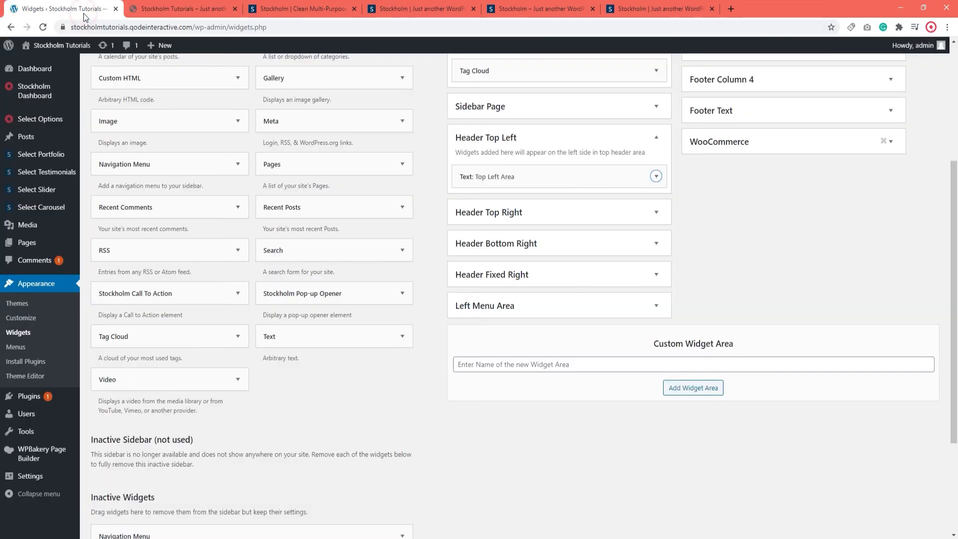
{"action": "mouse_move", "coordinate": [27, 243]}
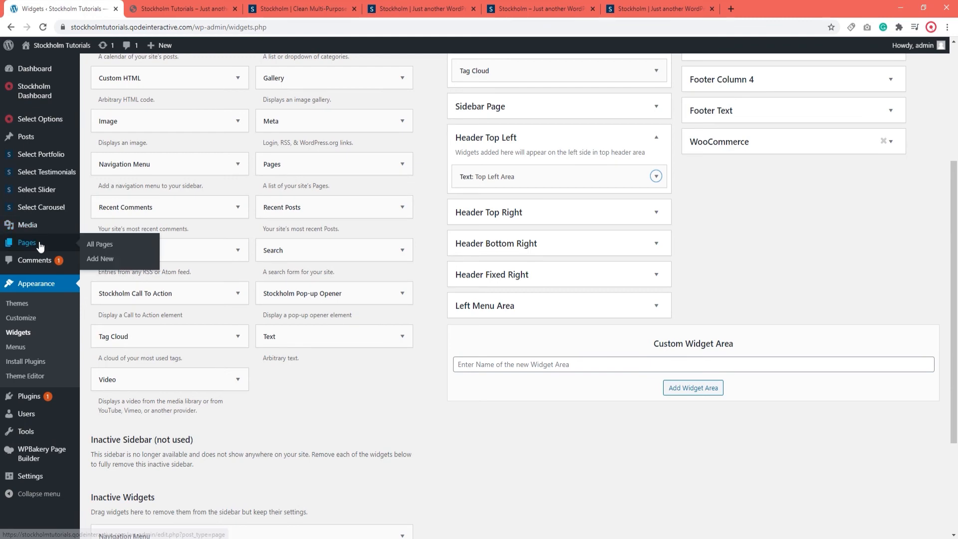
- Open the Home Business front page in the editor and bring its Select Header options into view
{"action": "left_click", "coordinate": [99, 244]}
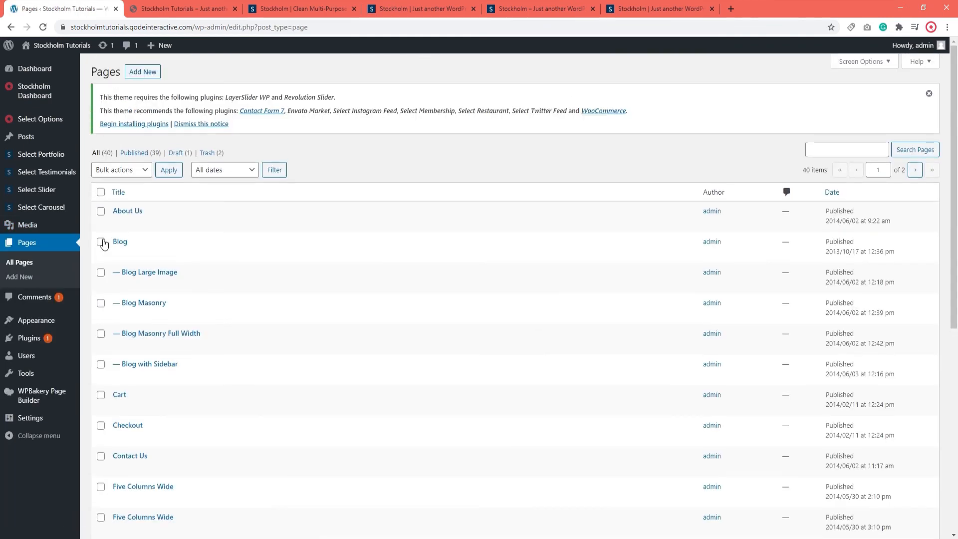
{"action": "scroll", "scroll_direction": "down", "scroll_amount": 3}
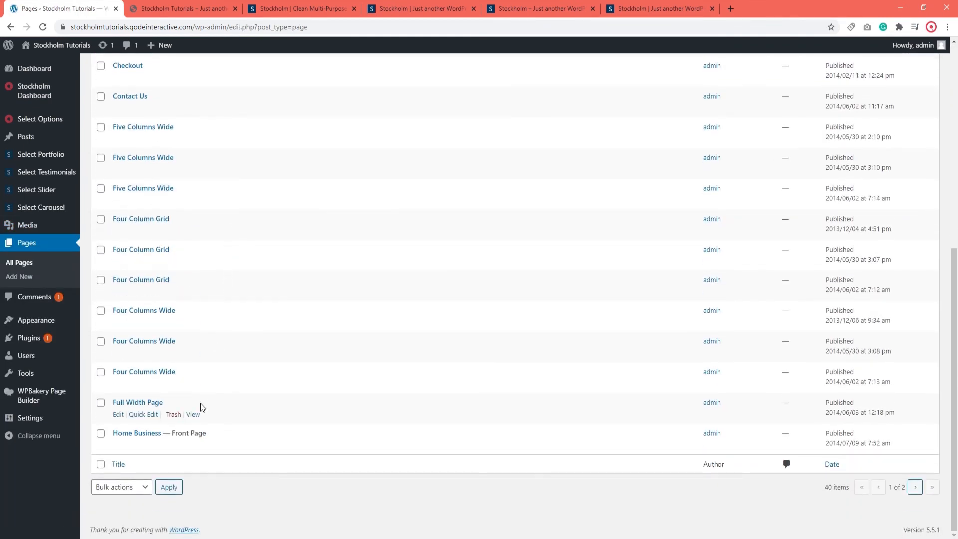
{"action": "left_click", "coordinate": [159, 432]}
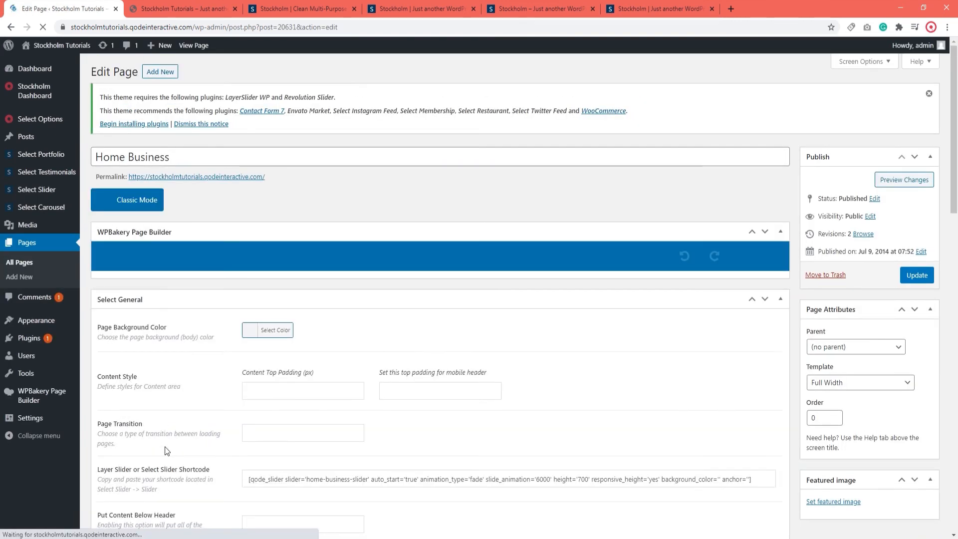
{"action": "left_click", "coordinate": [133, 199]}
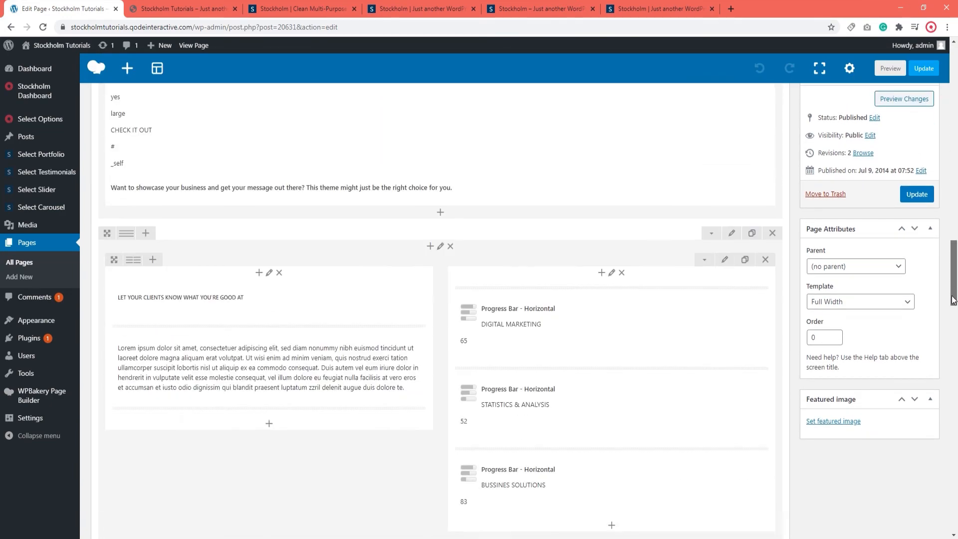
{"action": "scroll", "scroll_direction": "down", "scroll_amount": 3}
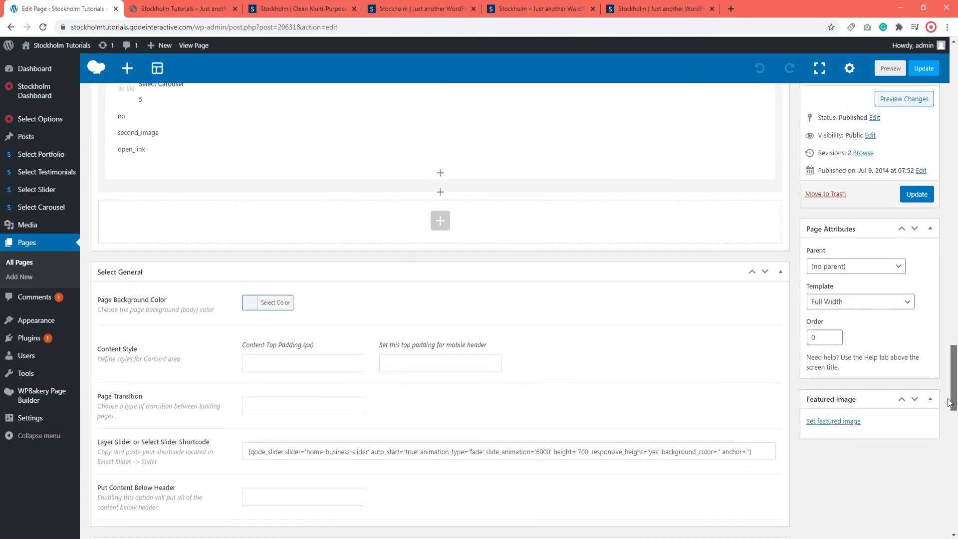
{"action": "scroll", "scroll_direction": "down", "scroll_amount": 3}
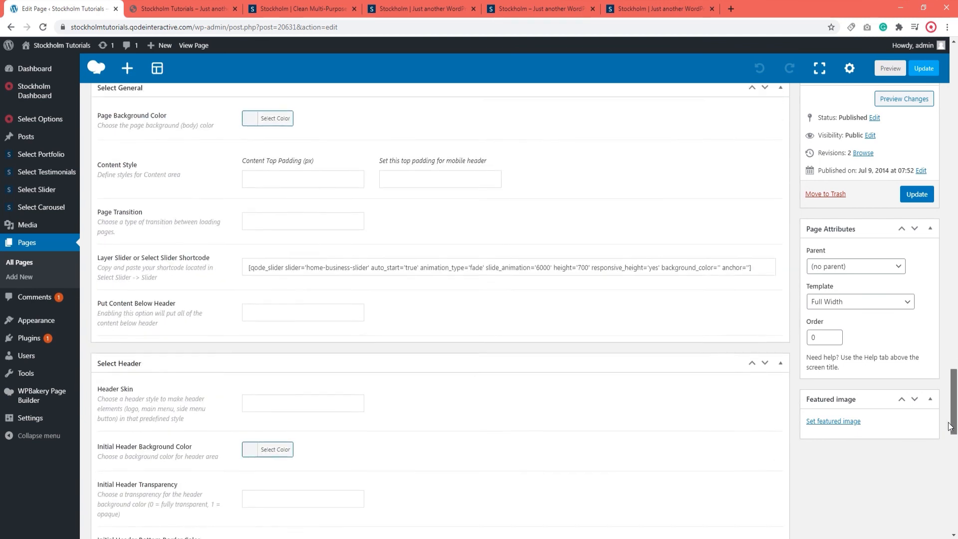
{"action": "scroll", "scroll_direction": "down", "scroll_amount": 3}
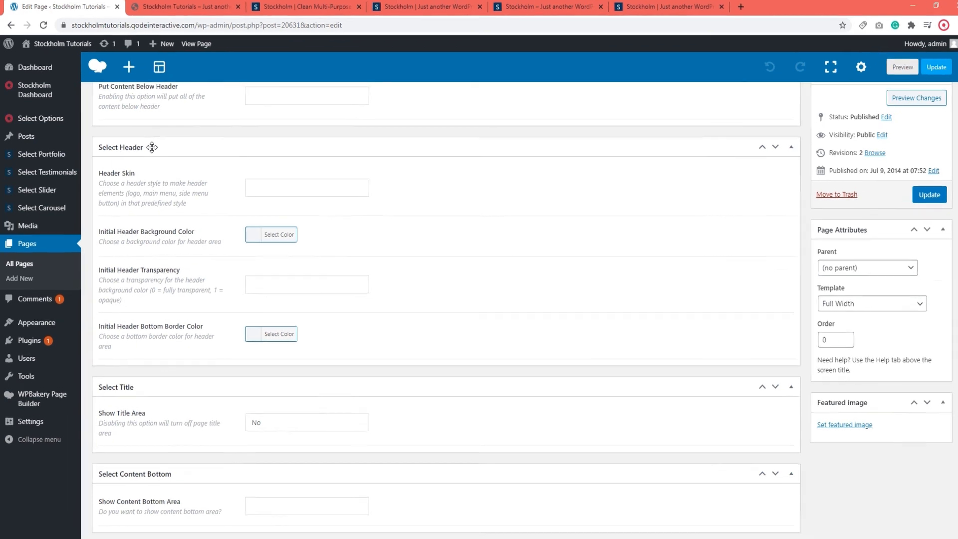
- Give Home Business the Light header skin with initial transparency 0 and update the page
{"action": "left_click", "coordinate": [42, 117]}
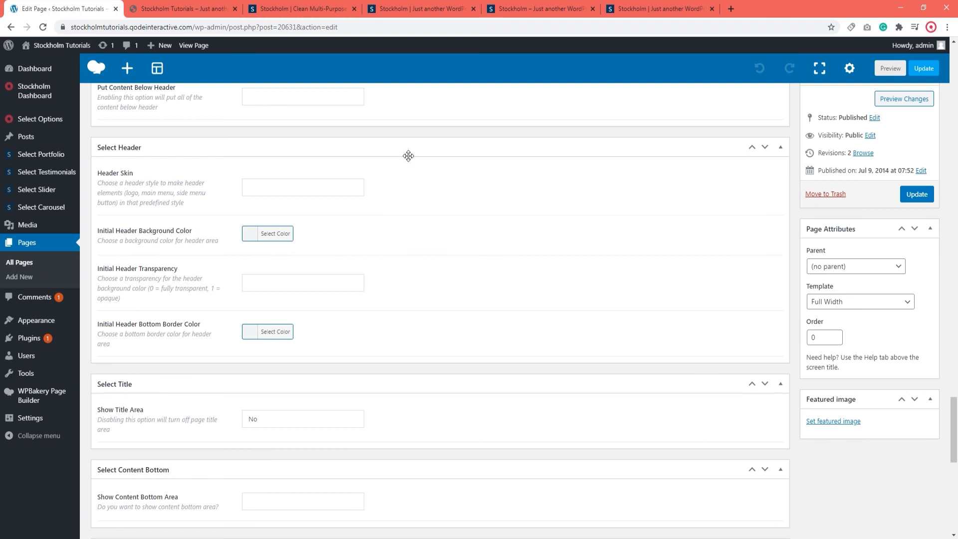
{"action": "left_click", "coordinate": [302, 186]}
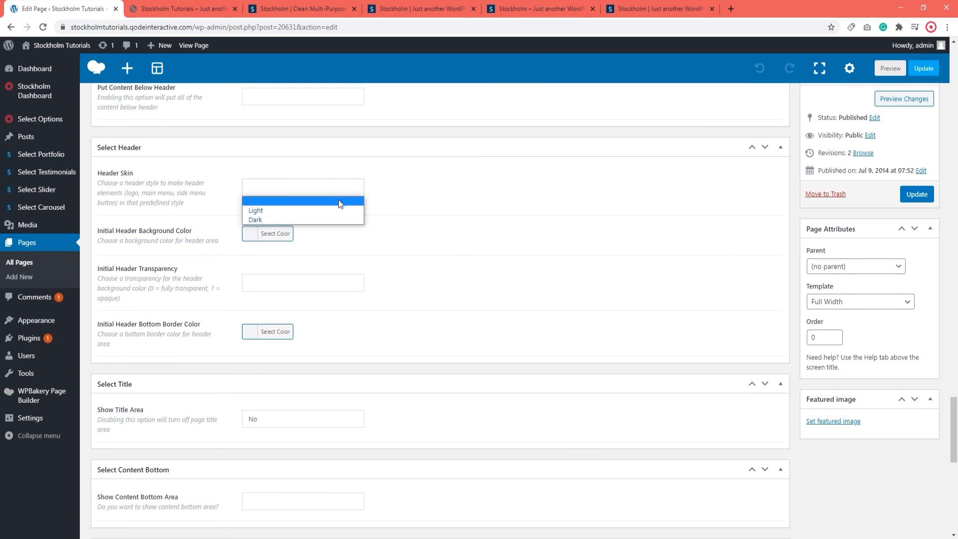
{"action": "left_click", "coordinate": [254, 211]}
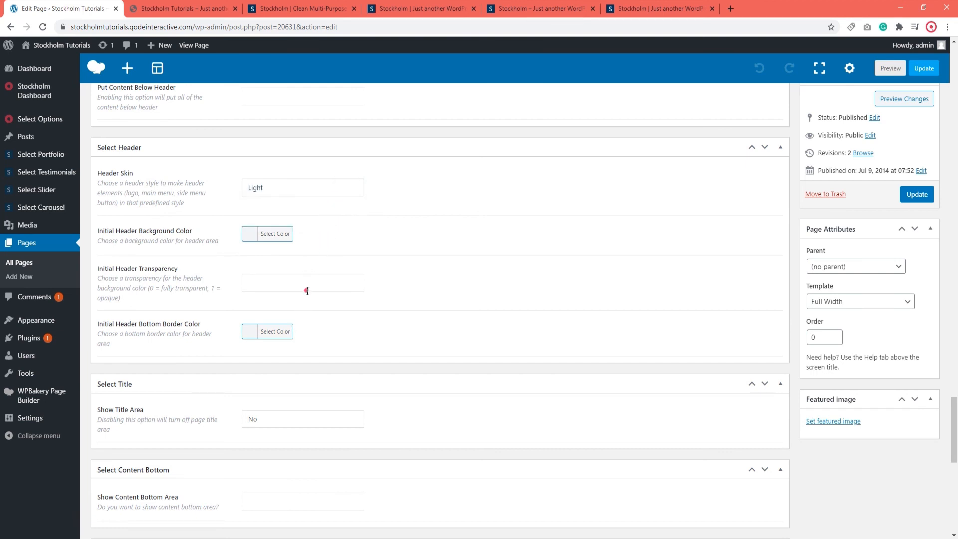
{"action": "type", "text": "0"}
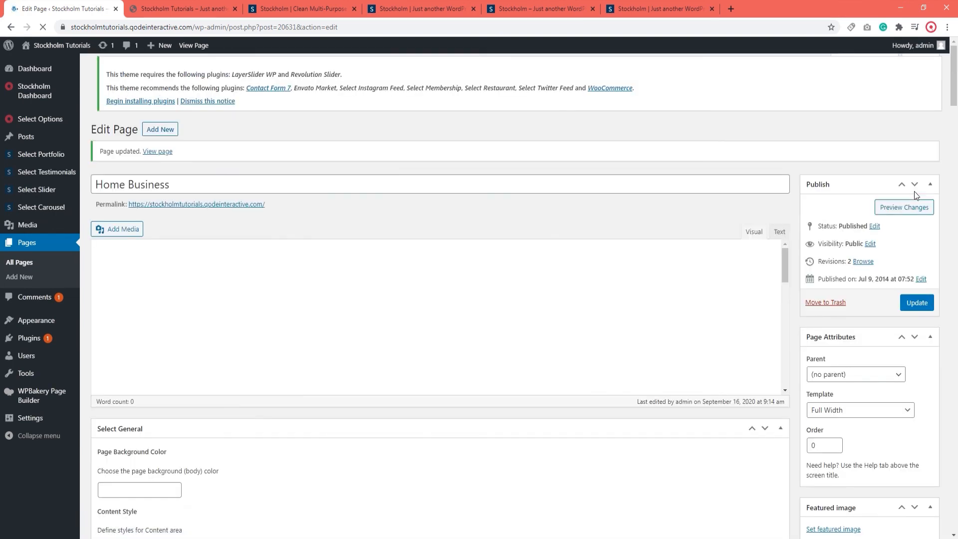
{"action": "left_click", "coordinate": [182, 9]}
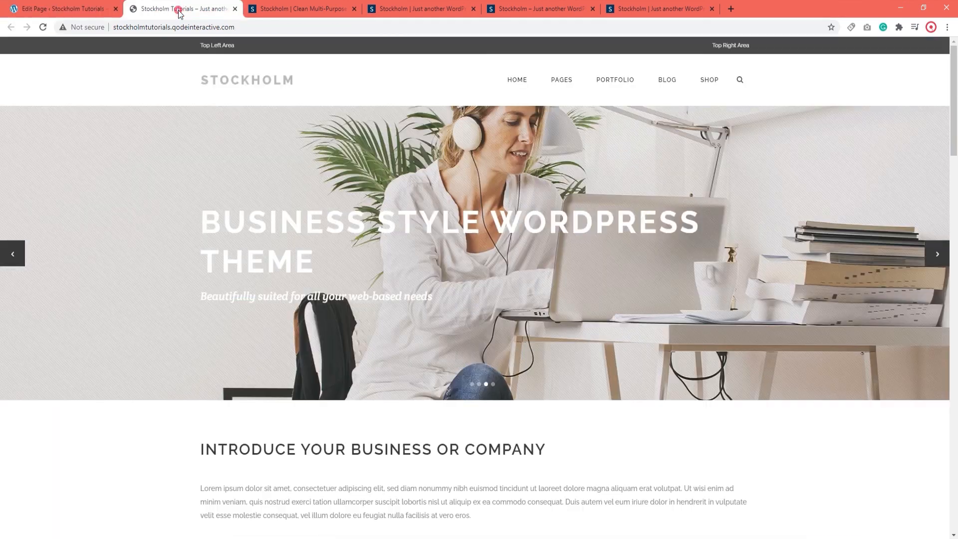
- Reload the homepage to see the transparent header, then view the Blog Large Image page
{"action": "left_click", "coordinate": [42, 27]}
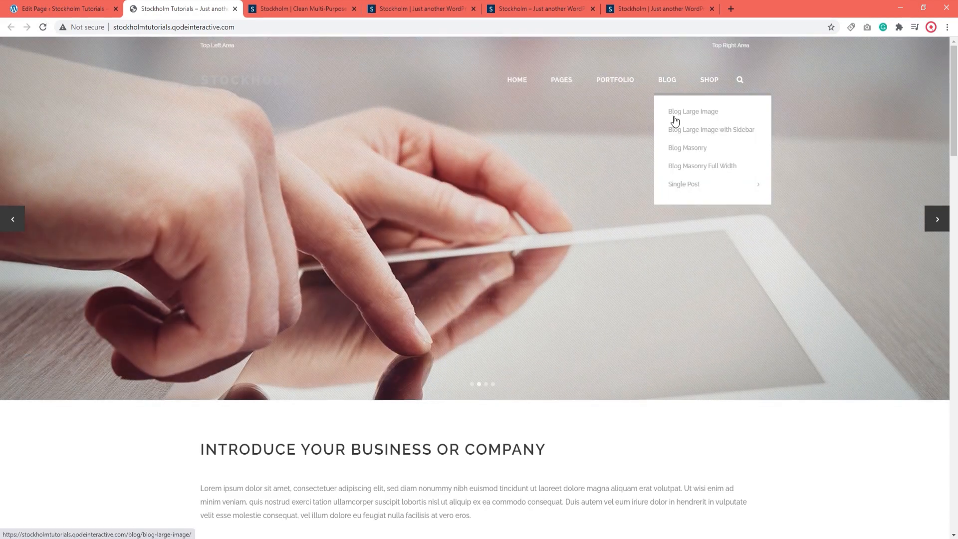
{"action": "left_click", "coordinate": [692, 110]}
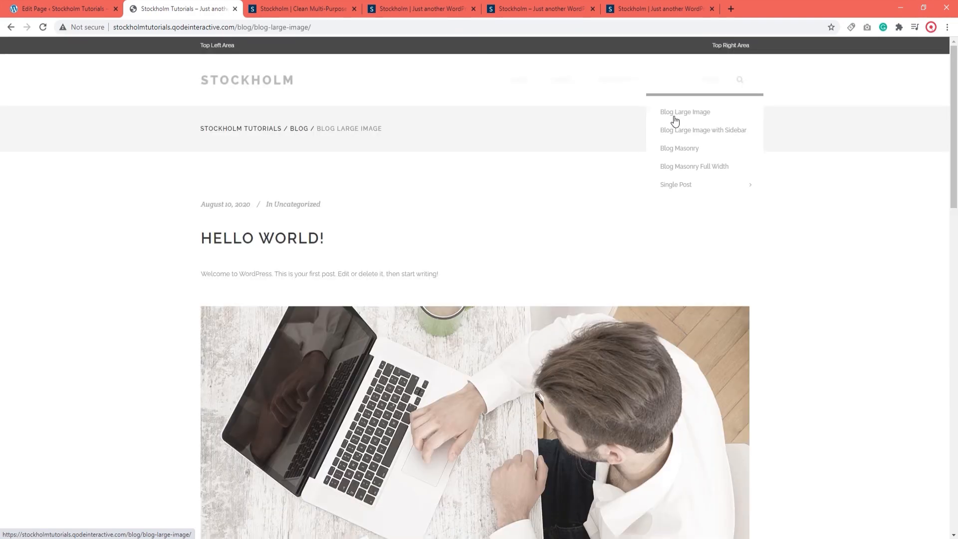